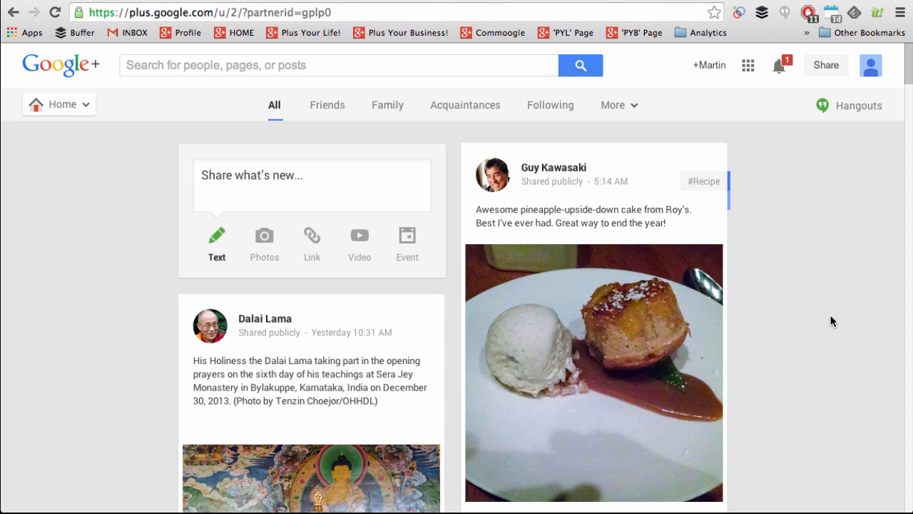
- Start a post on the home stream reading 'Hello everyone on Google+'
scroll(down, 3)
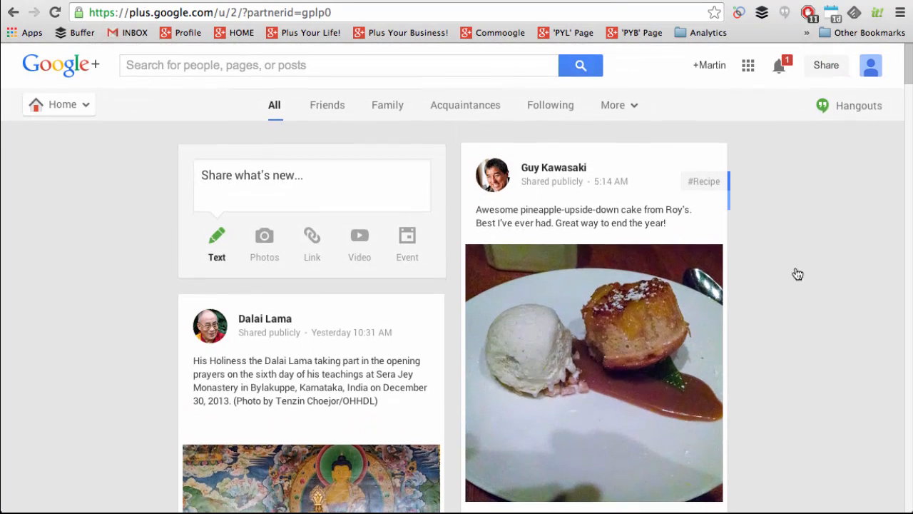
click(250, 174)
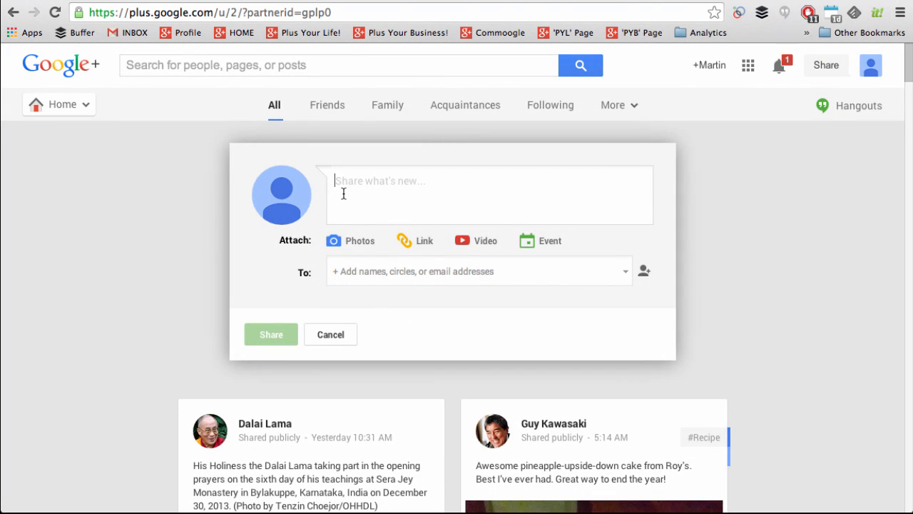
text(Hello everyone on Google+)
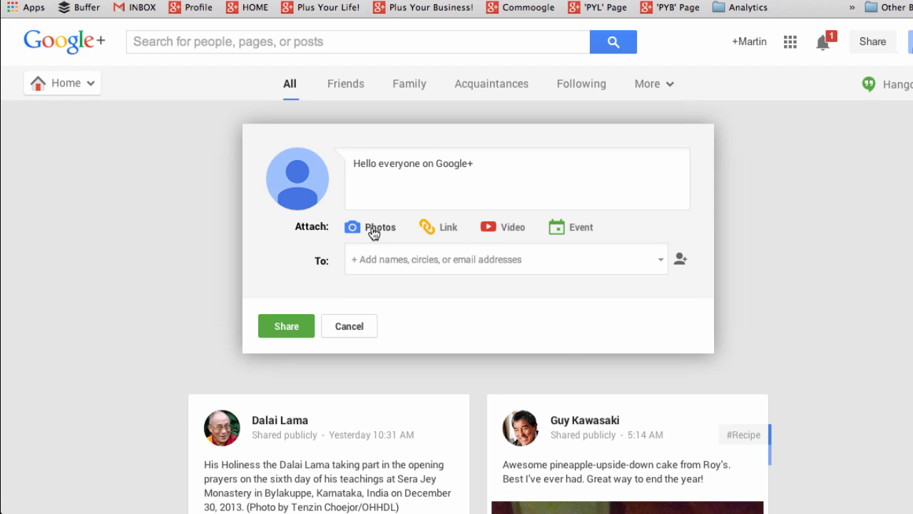
- Drop a desktop image into the draft's photo area, then cancel the draft
click(371, 227)
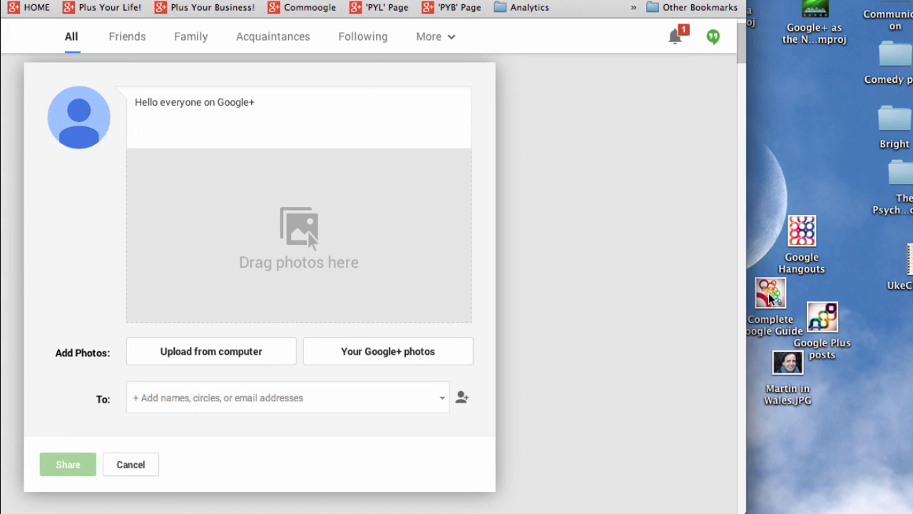
drag(769, 292, 292, 239)
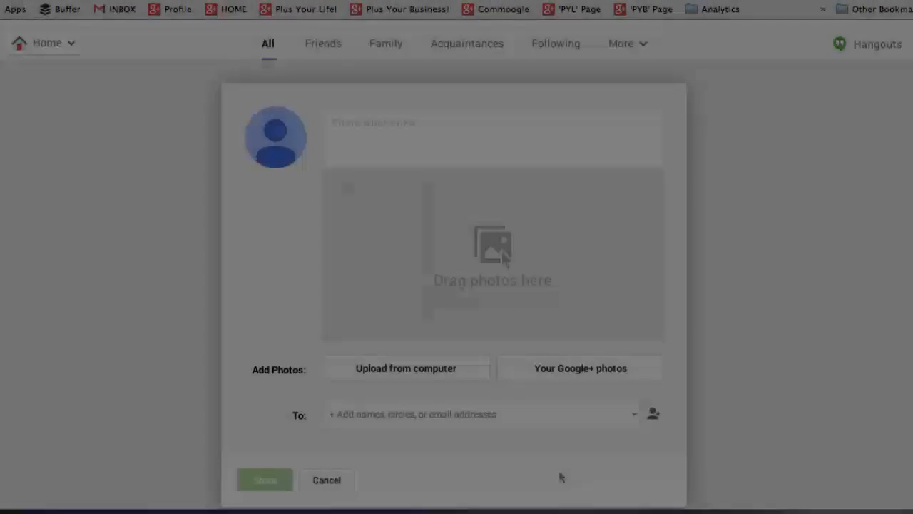
click(580, 367)
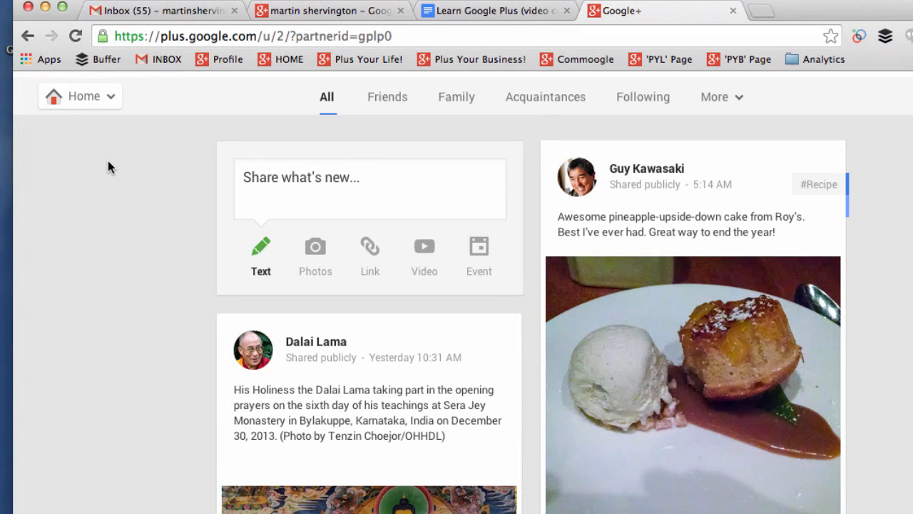
click(79, 96)
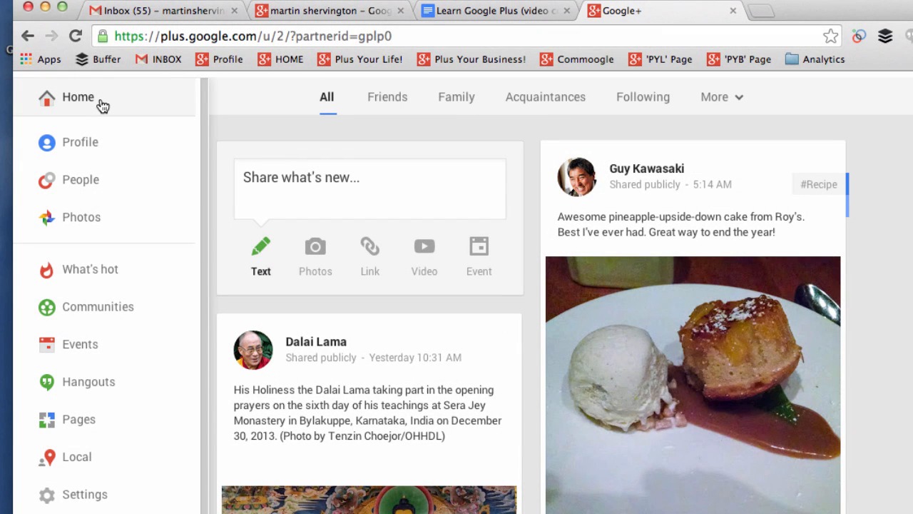
mouse_move(82, 217)
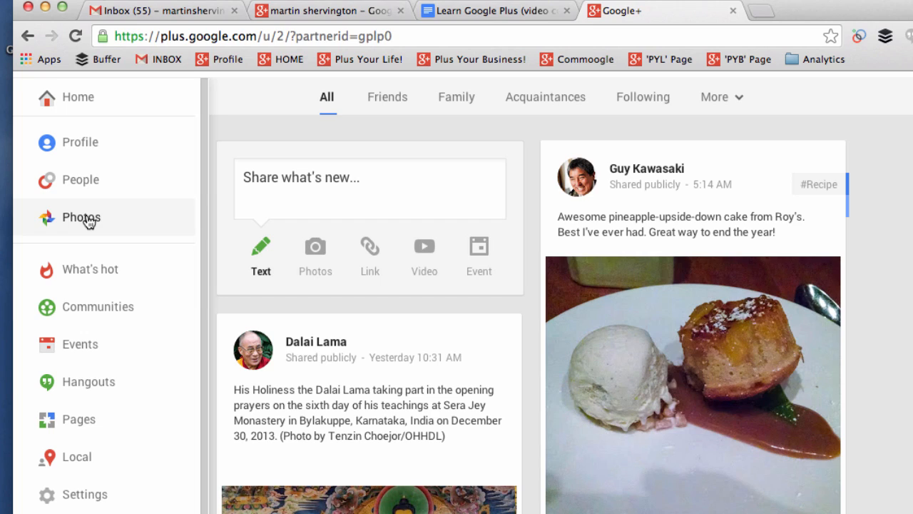
scroll(down, 3)
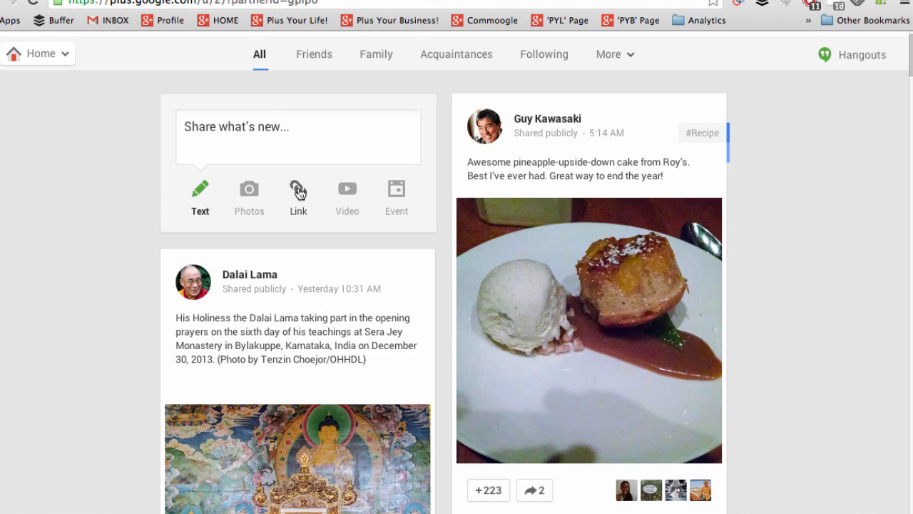
click(297, 197)
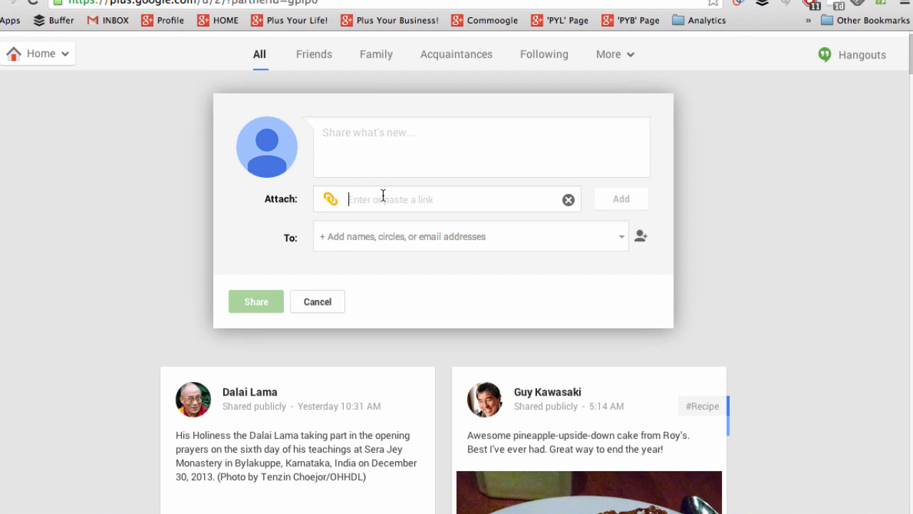
click(317, 301)
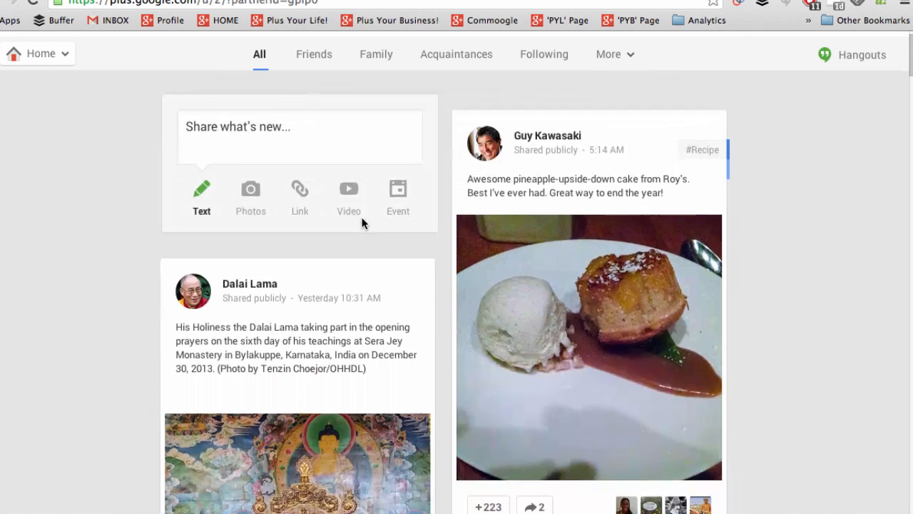
click(349, 193)
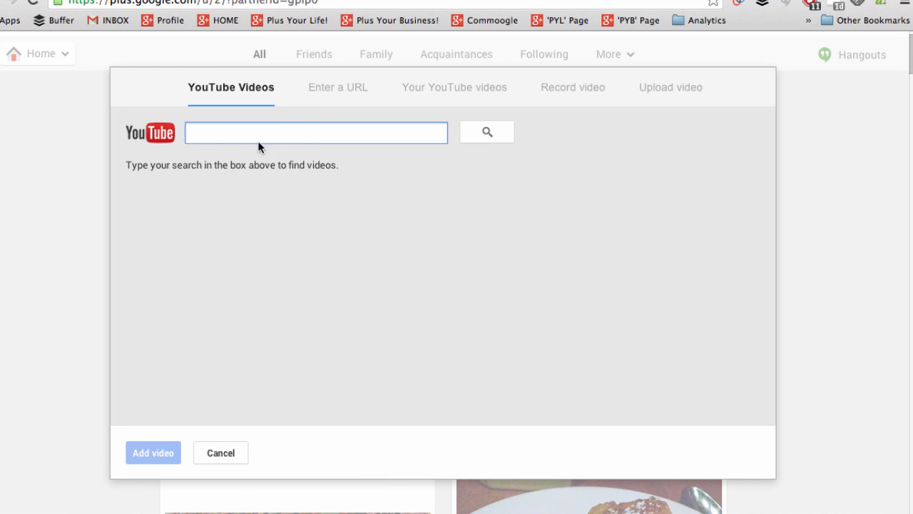
mouse_move(339, 99)
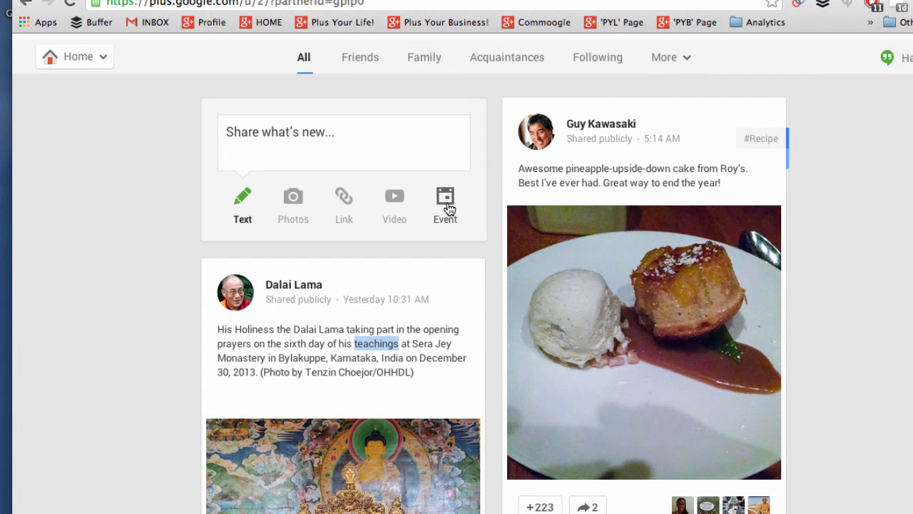
- Share the 'Happy commoogling everyone' post with the colourful rings image to Public
click(445, 204)
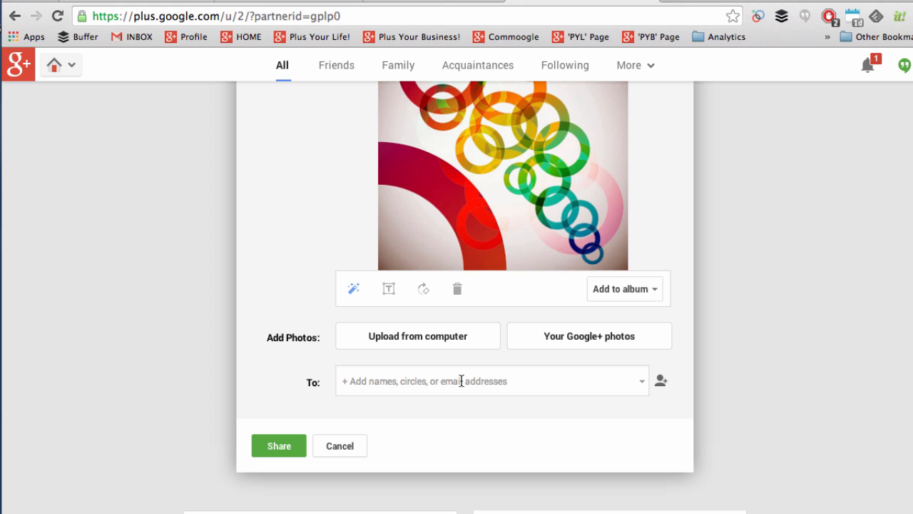
click(490, 380)
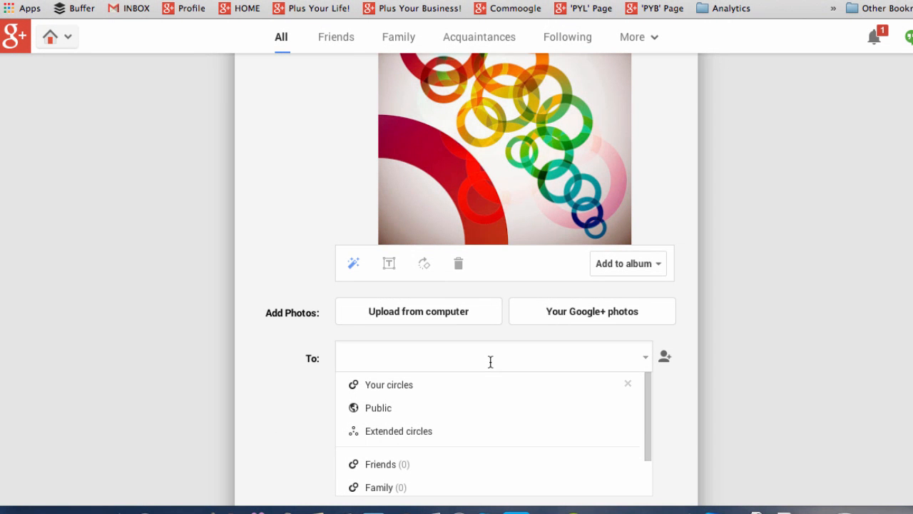
mouse_move(680, 391)
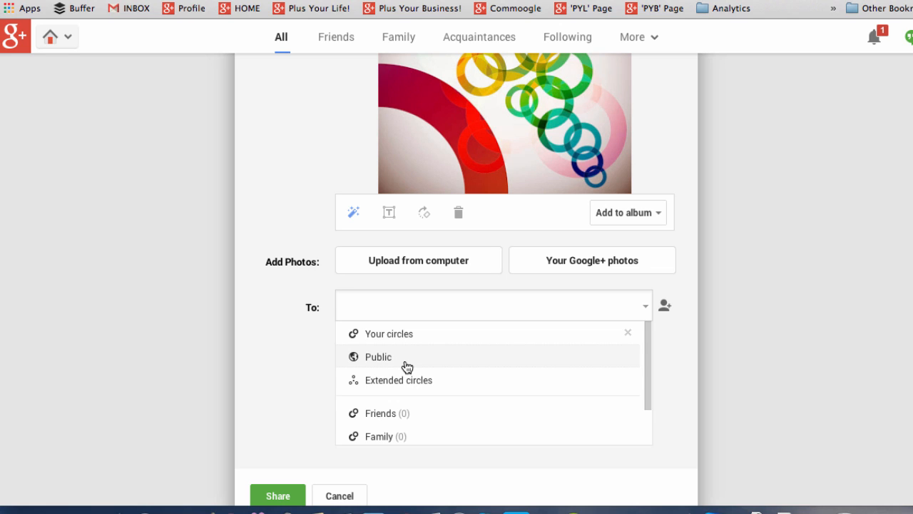
mouse_move(430, 337)
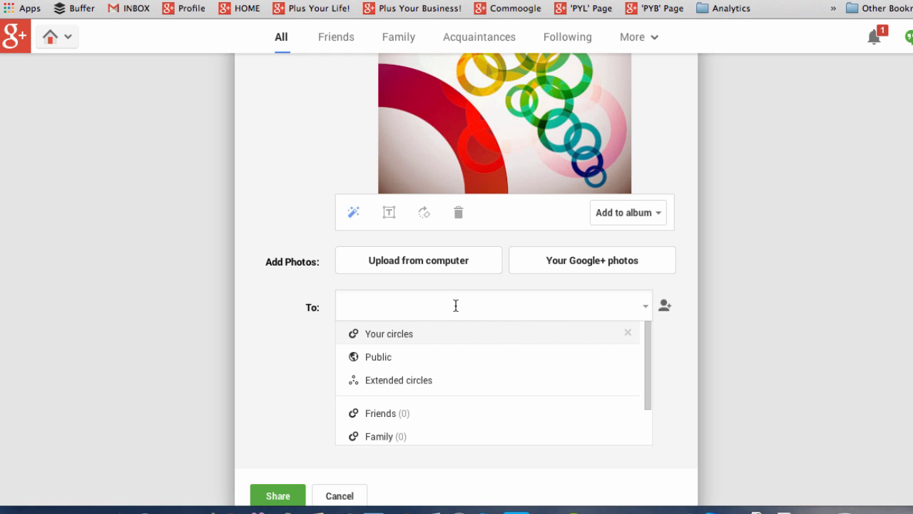
click(377, 356)
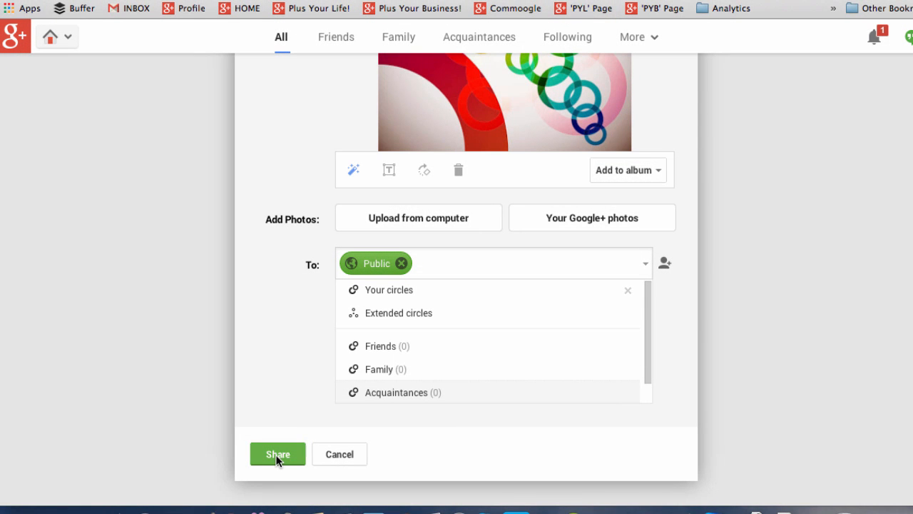
click(277, 454)
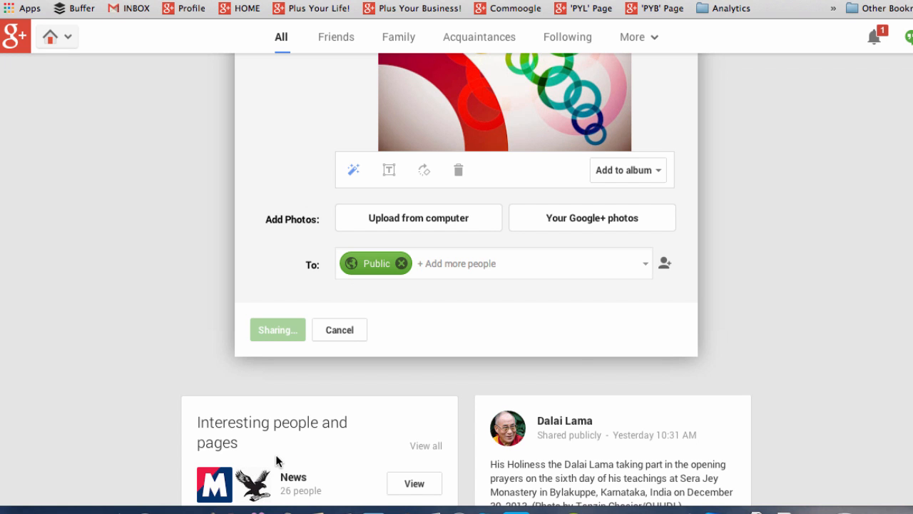
click(278, 330)
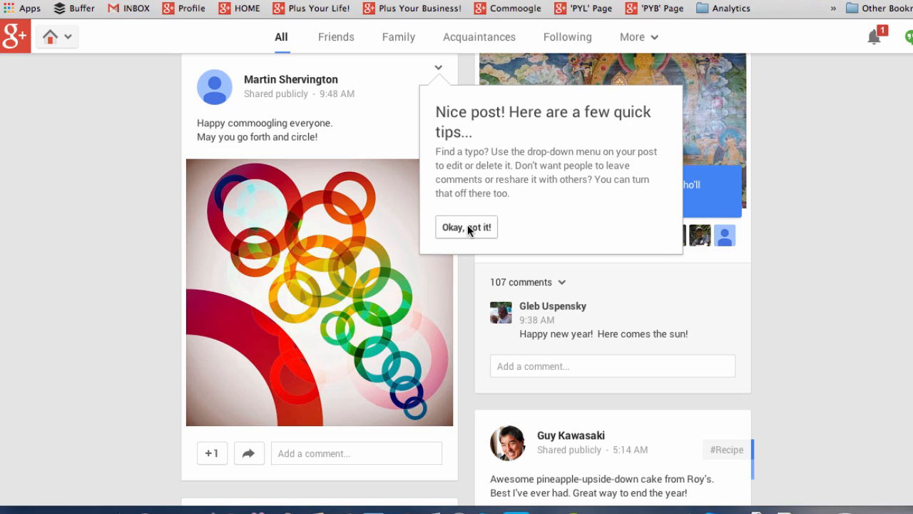
- Dismiss the tips popup and open the new post's Edit/Delete options menu
click(466, 227)
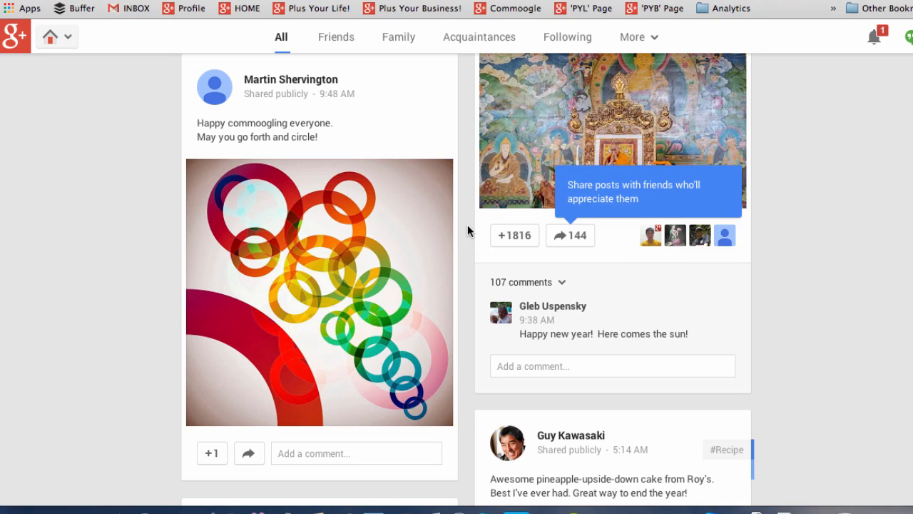
scroll(down, 3)
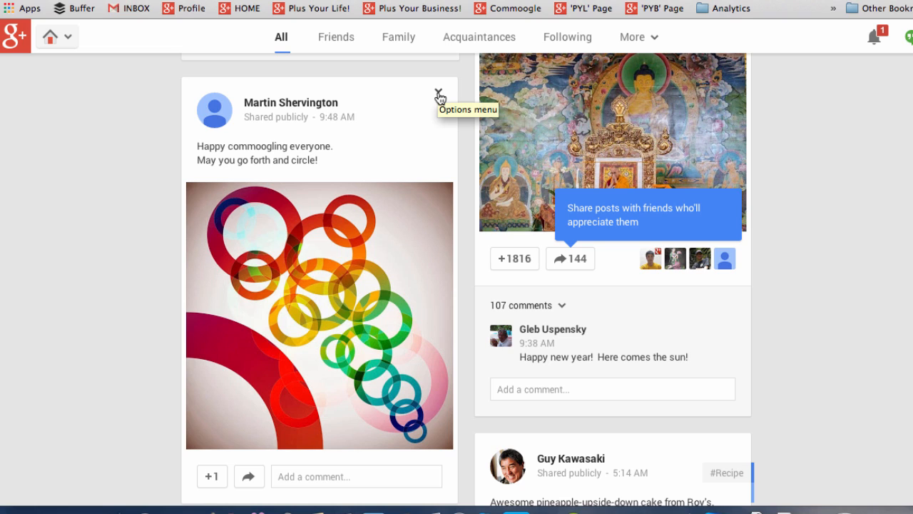
click(438, 96)
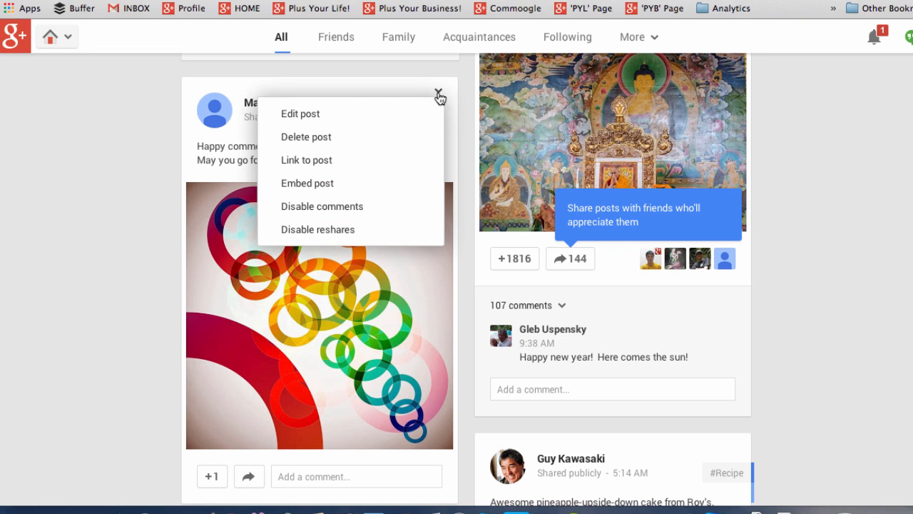
mouse_move(300, 113)
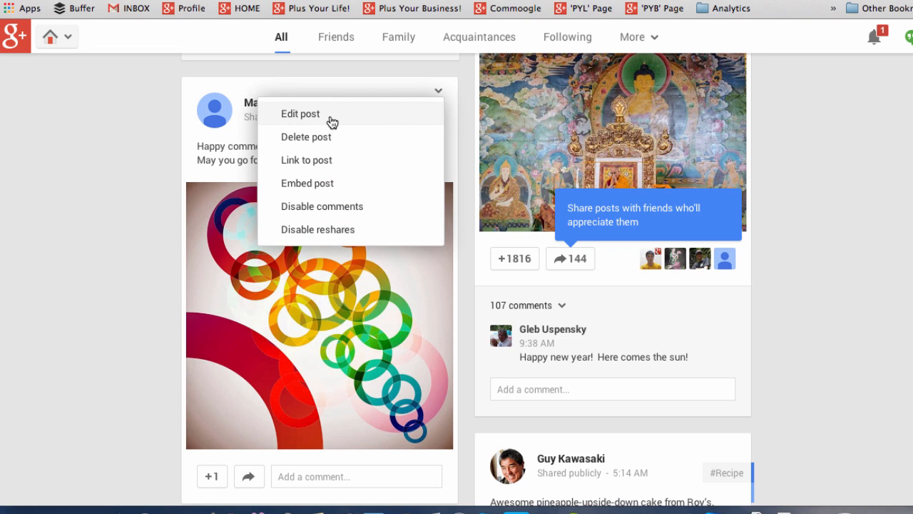
mouse_move(326, 137)
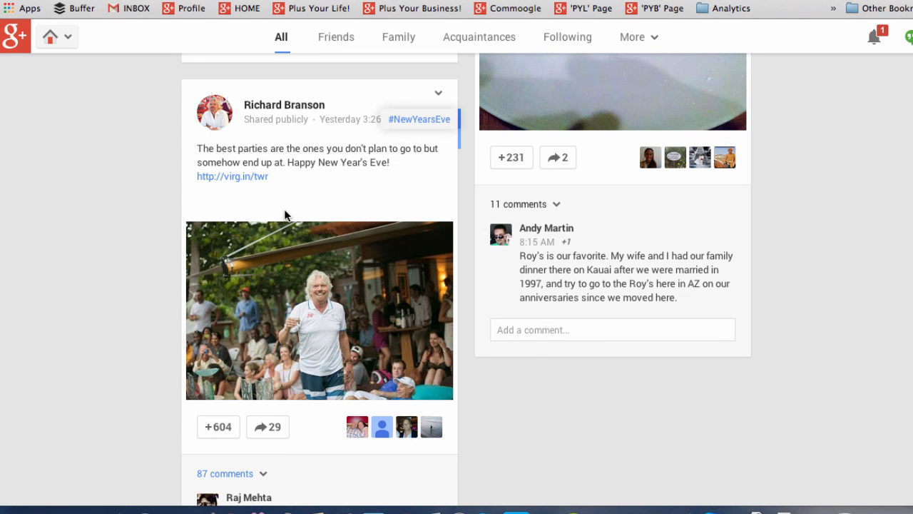
mouse_move(284, 105)
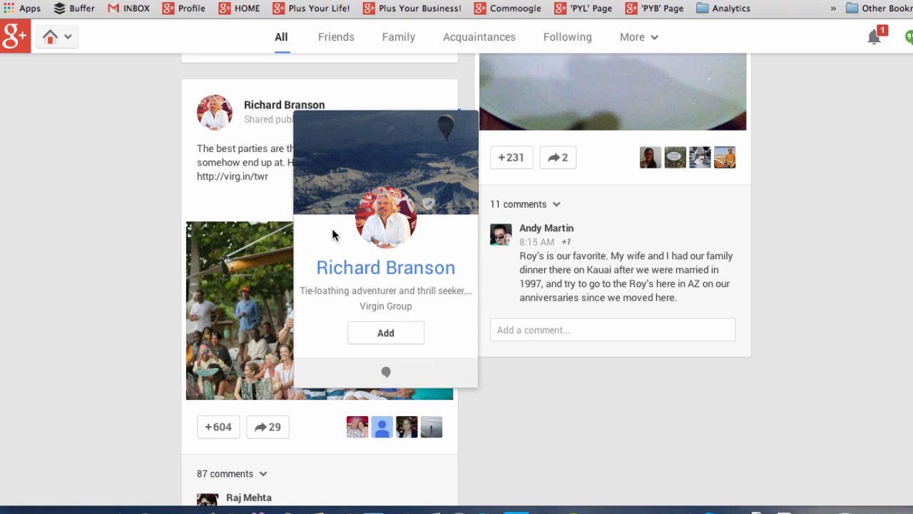
- Add Richard Branson to the Friends circle and start a new circle named 'Plus Y'
click(385, 333)
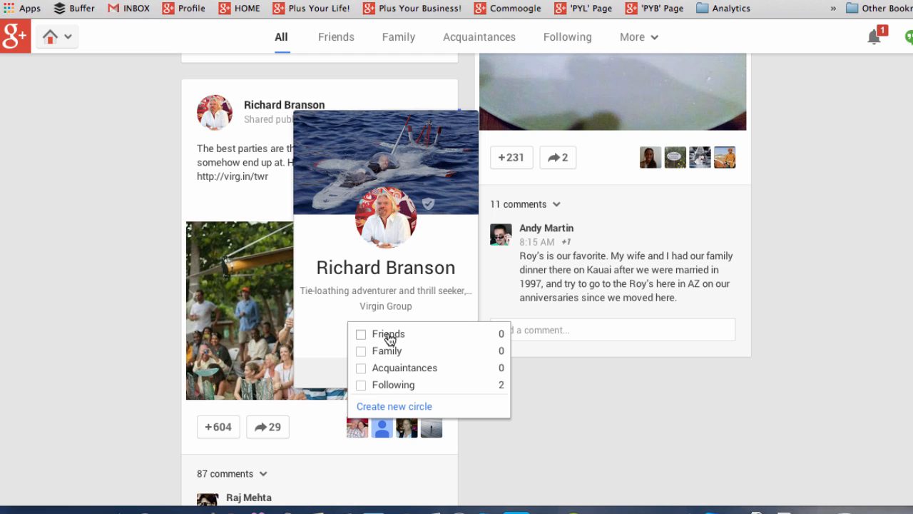
click(361, 333)
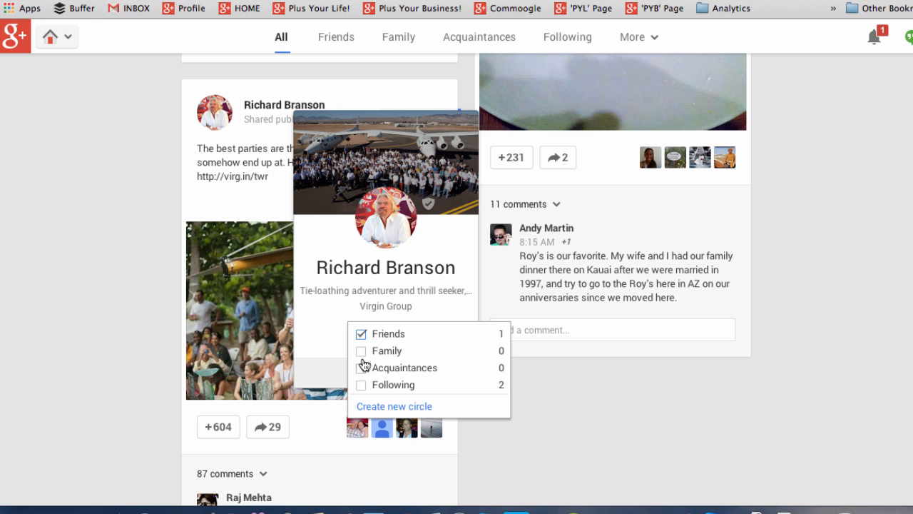
click(361, 385)
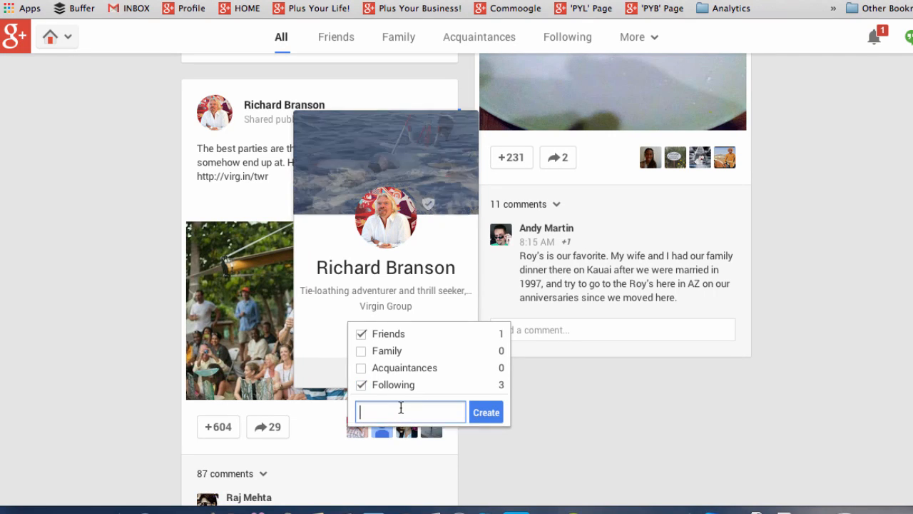
text(Plus Y)
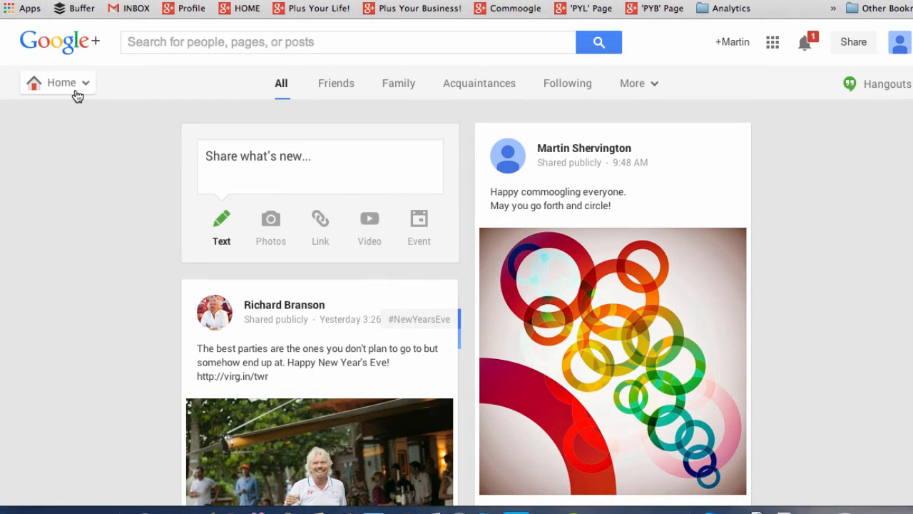
- Go to People, glance at Discover, then view the Your circles tab
click(60, 83)
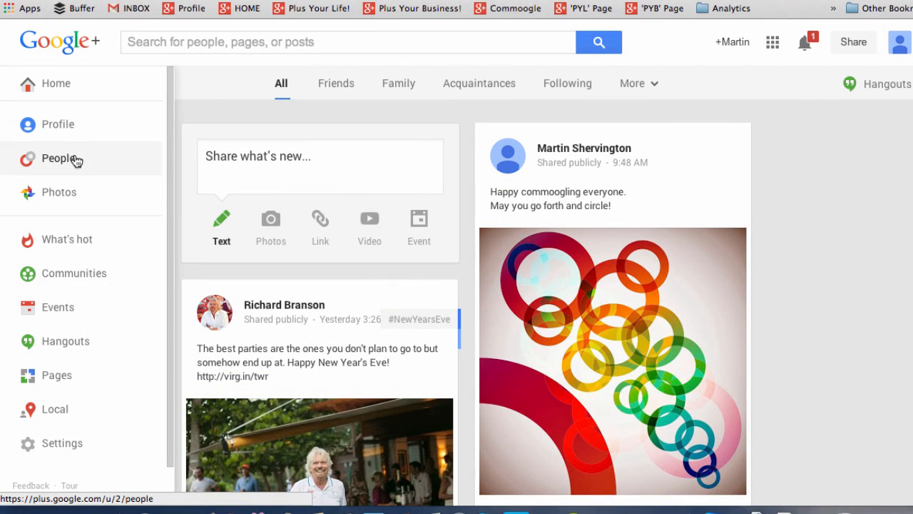
click(58, 158)
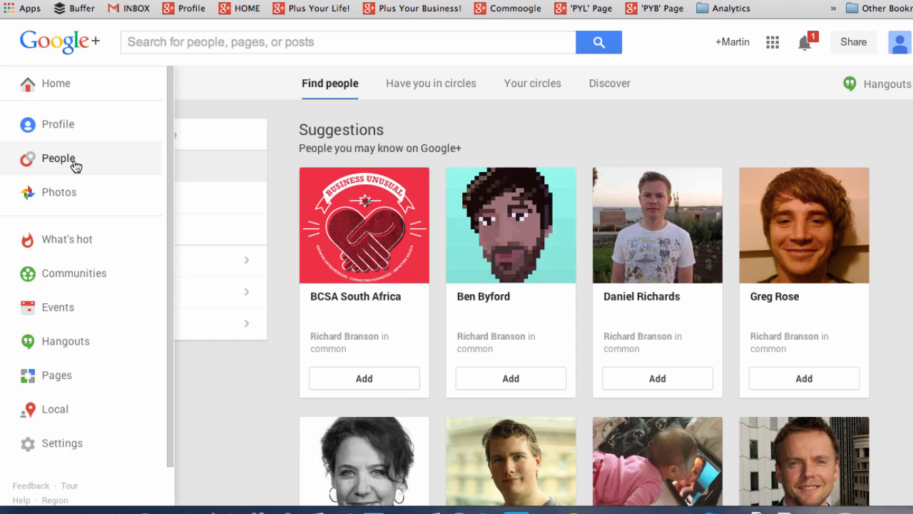
click(58, 158)
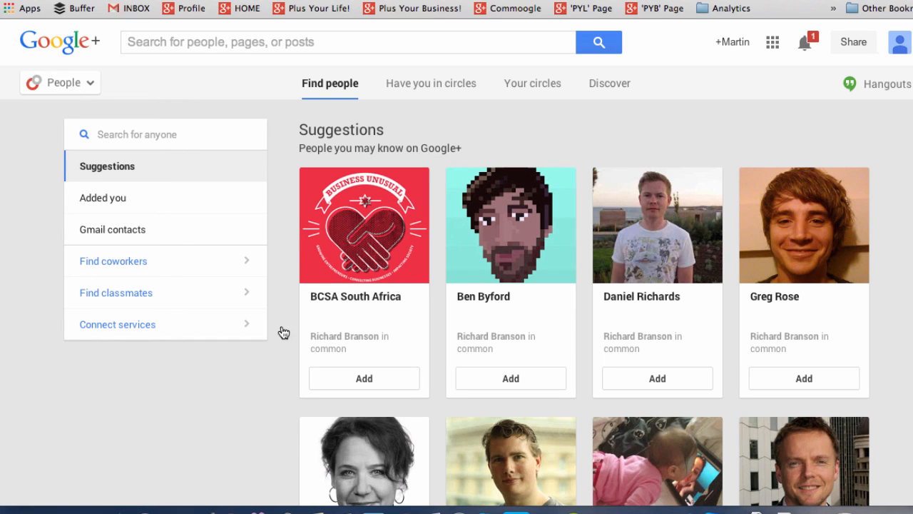
mouse_move(528, 147)
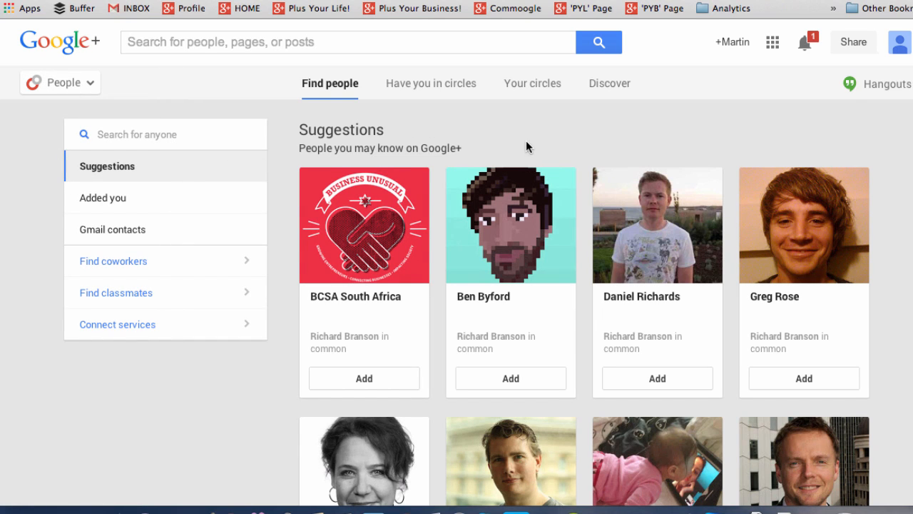
mouse_move(163, 376)
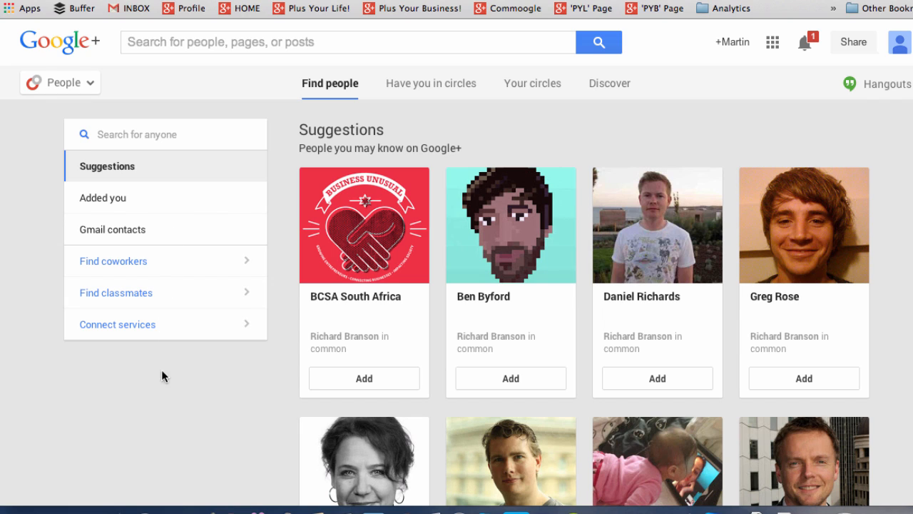
mouse_move(330, 160)
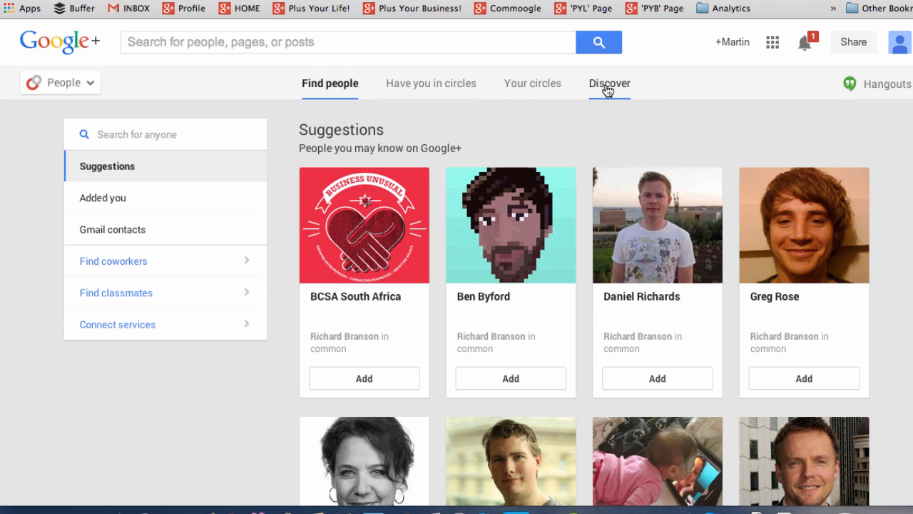
click(609, 82)
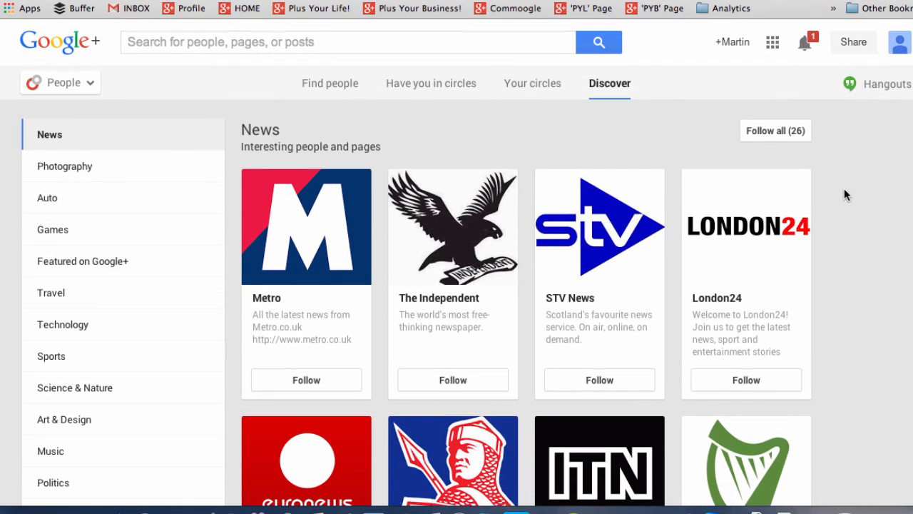
mouse_move(532, 84)
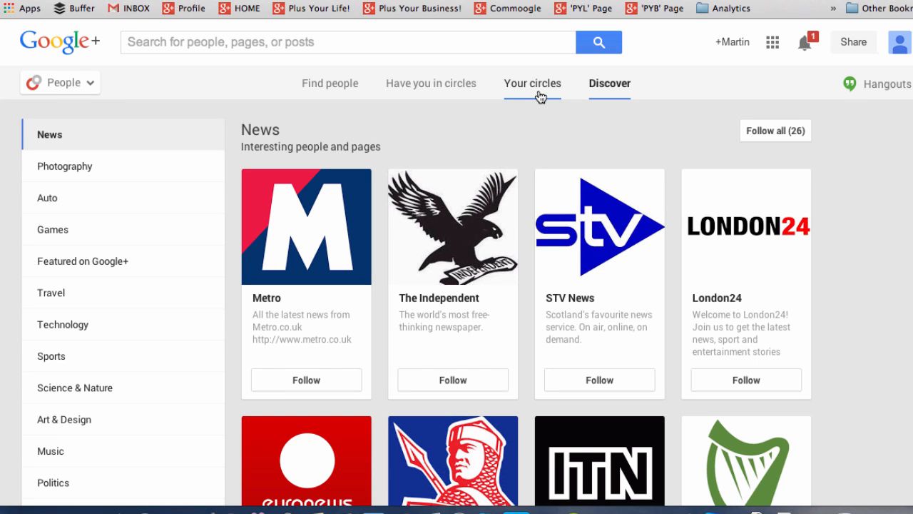
click(533, 84)
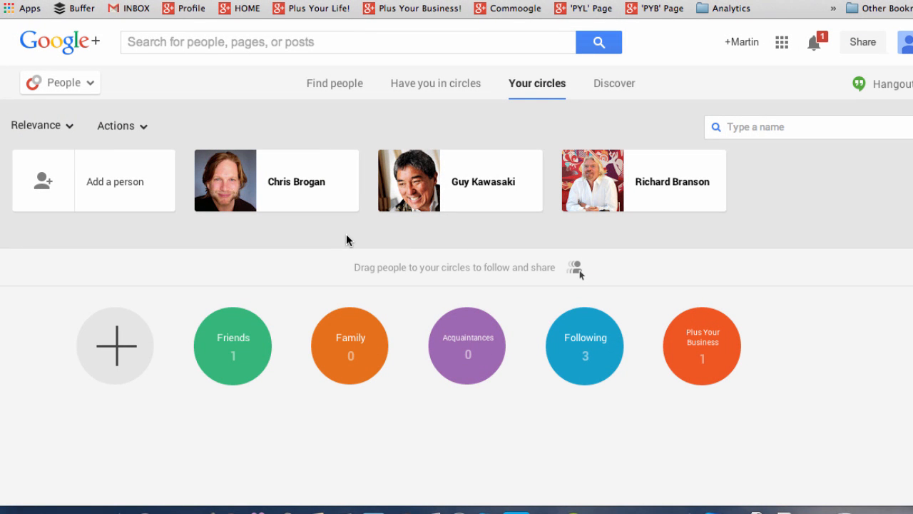
- Drag selected people into the Friends and Plus Your Business circles
click(296, 181)
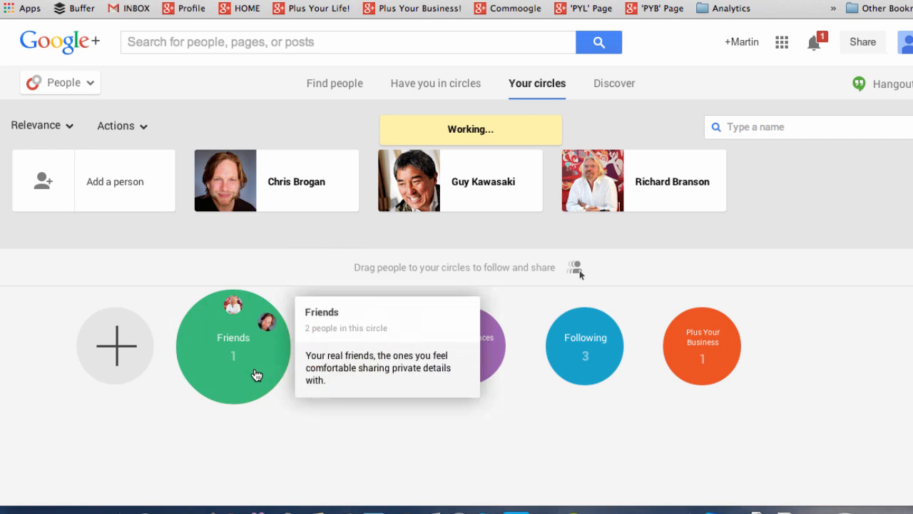
drag(225, 180, 233, 345)
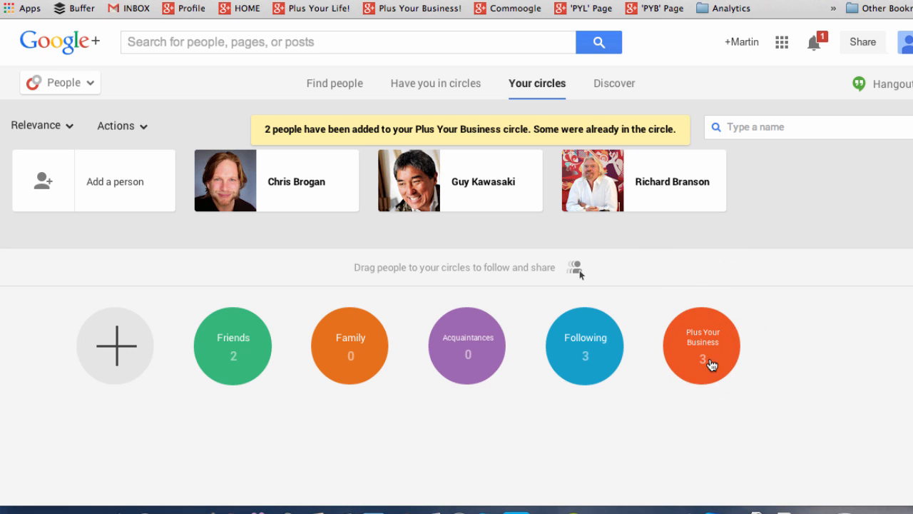
drag(701, 346, 212, 345)
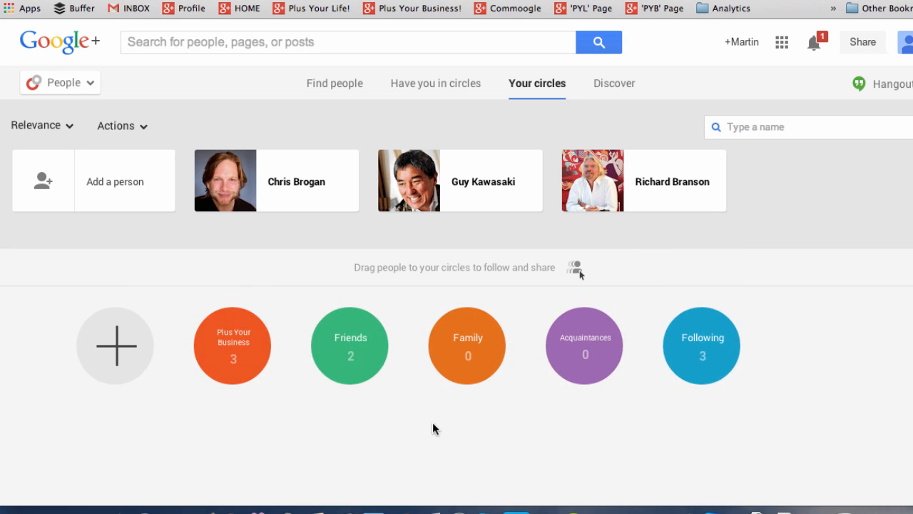
mouse_move(152, 250)
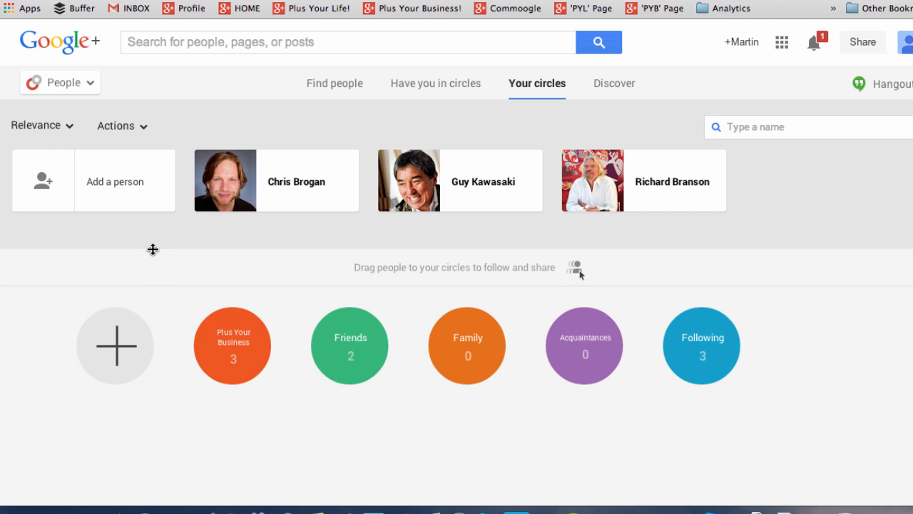
mouse_move(114, 181)
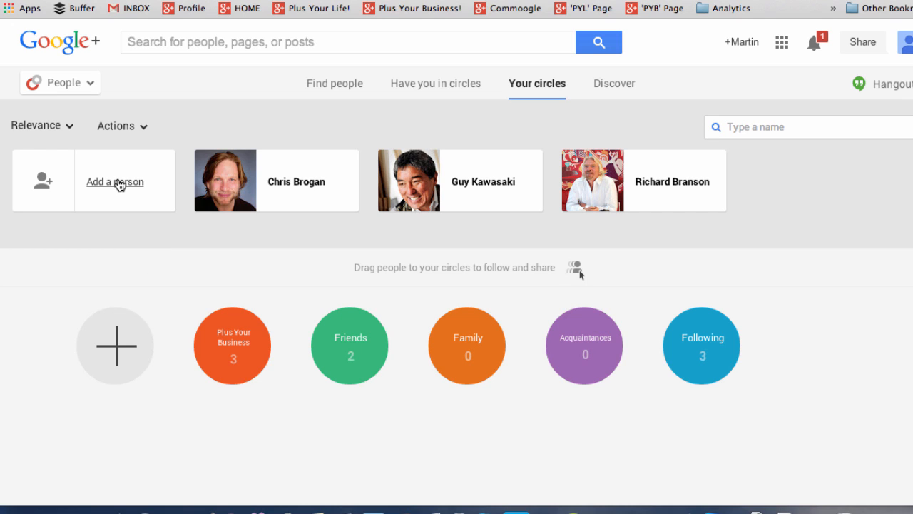
- Try adding a person named 'george' and open, then close, the new-circle form
click(115, 181)
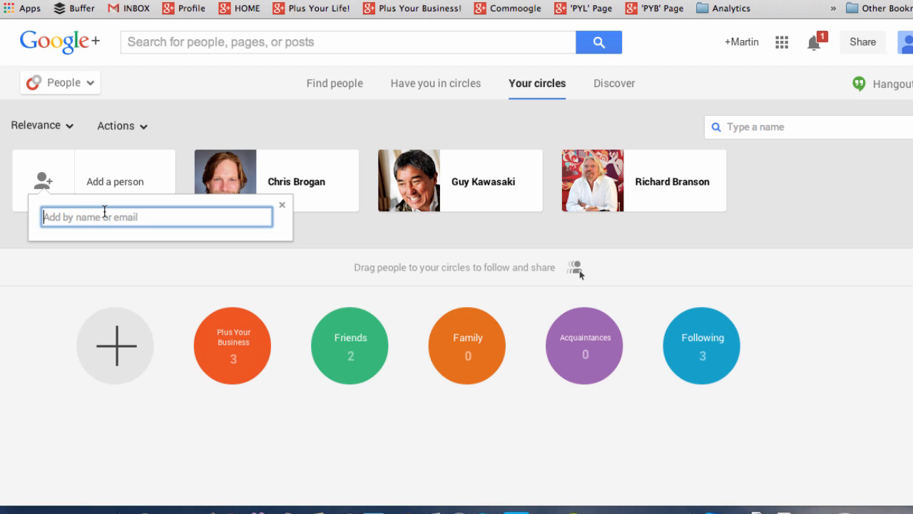
text(george)
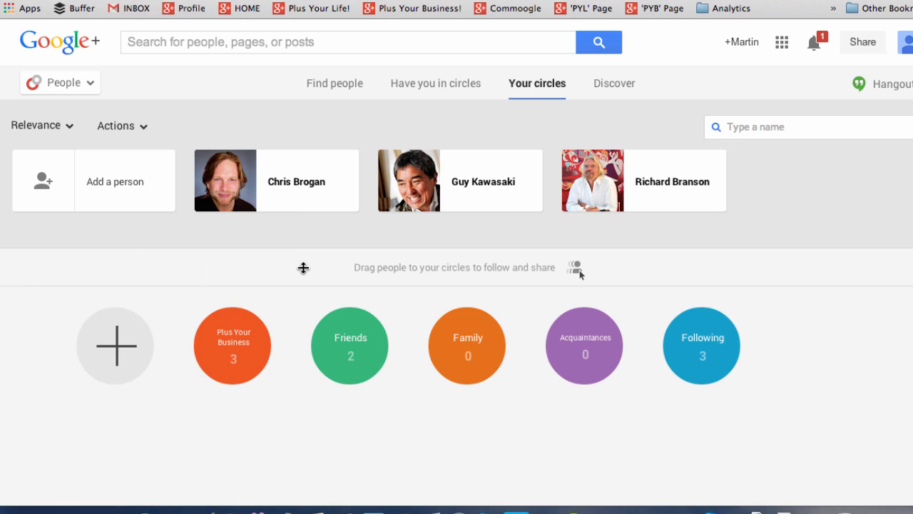
mouse_move(115, 346)
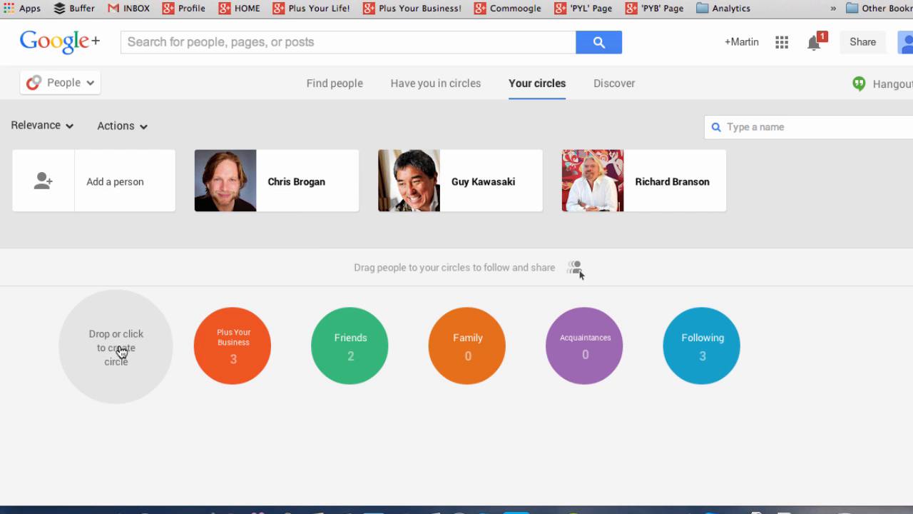
click(115, 346)
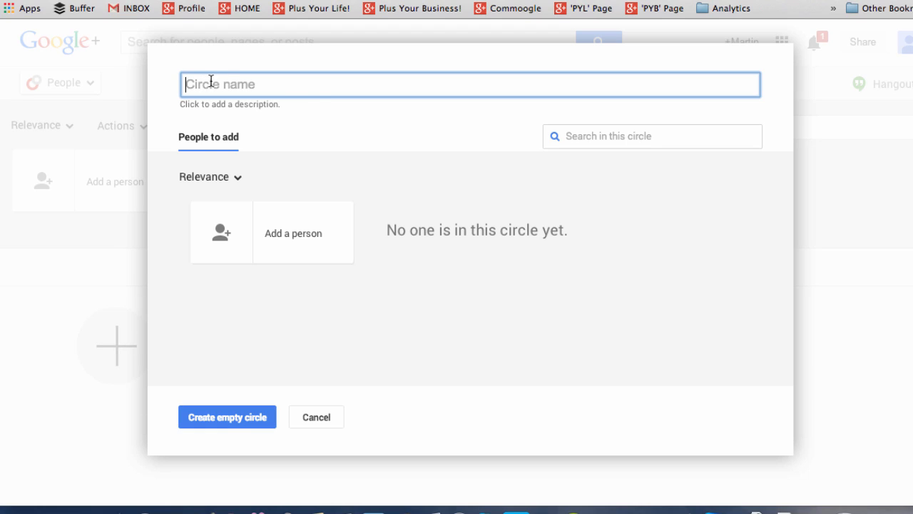
mouse_move(416, 392)
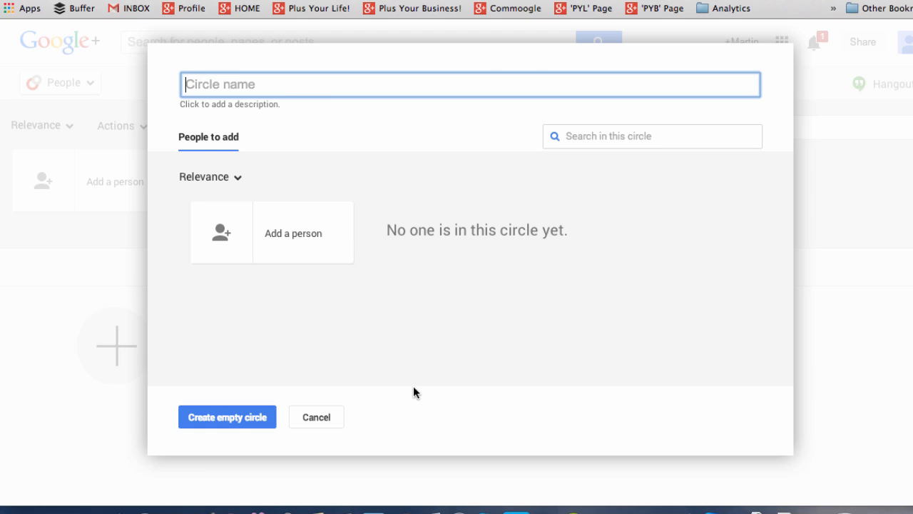
click(316, 417)
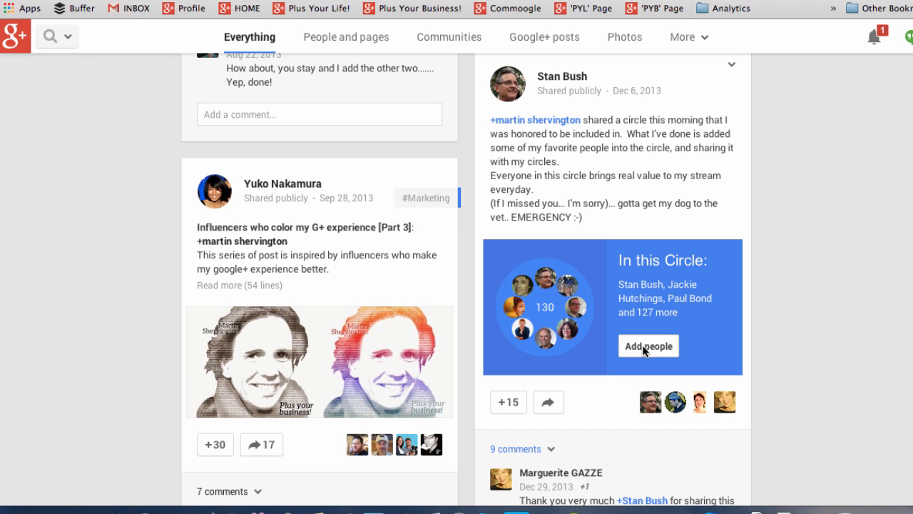
click(648, 345)
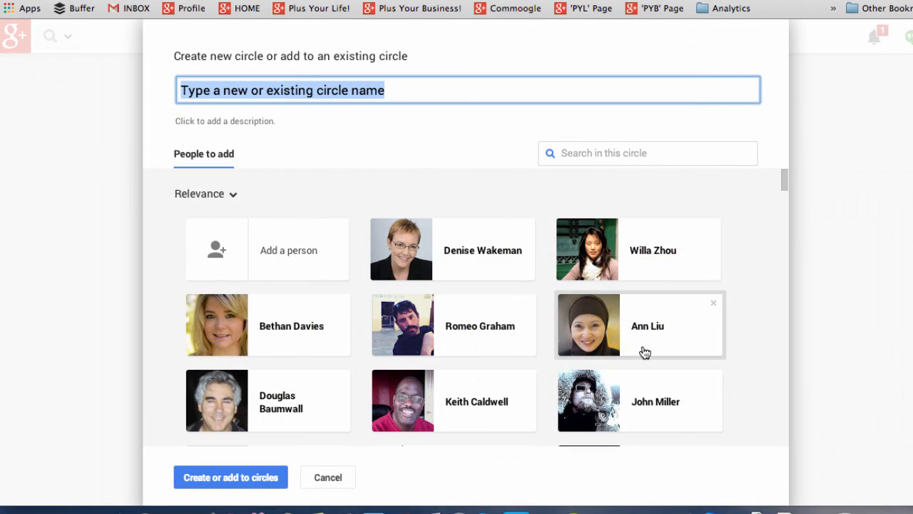
text(Google+ Engagers)
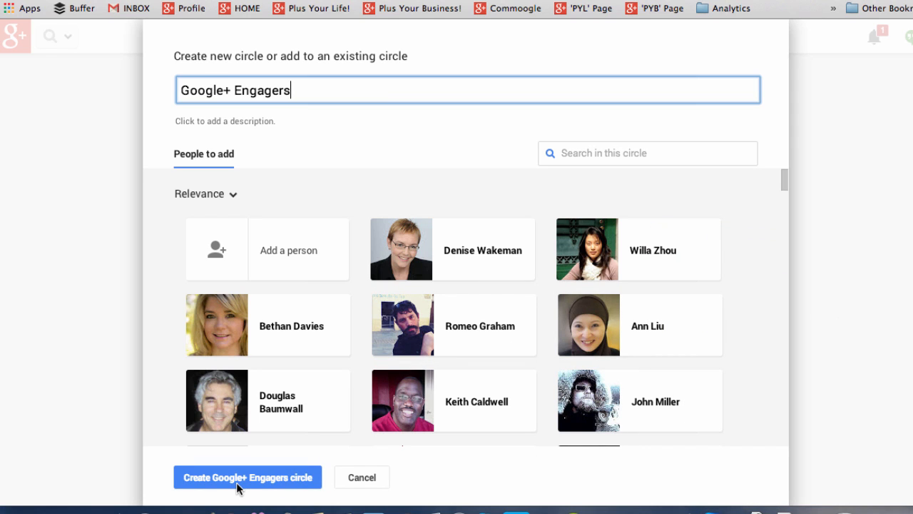
click(248, 477)
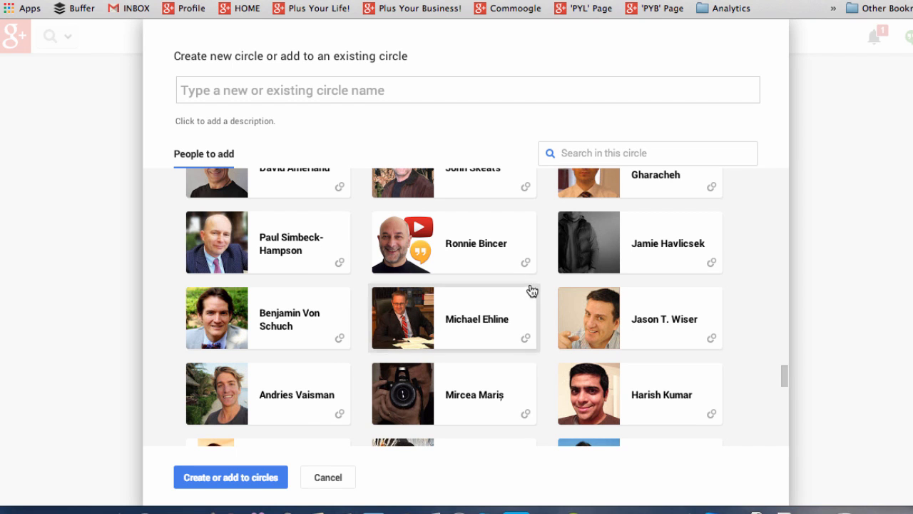
click(453, 242)
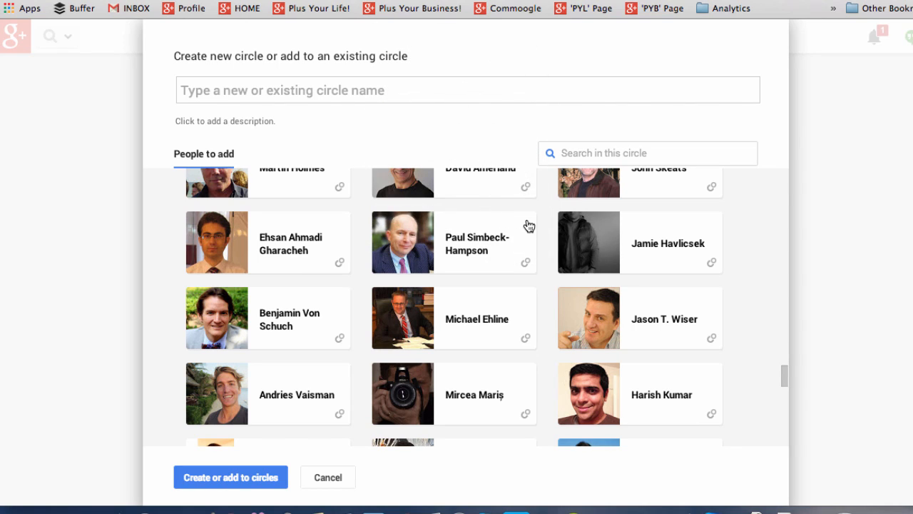
click(328, 476)
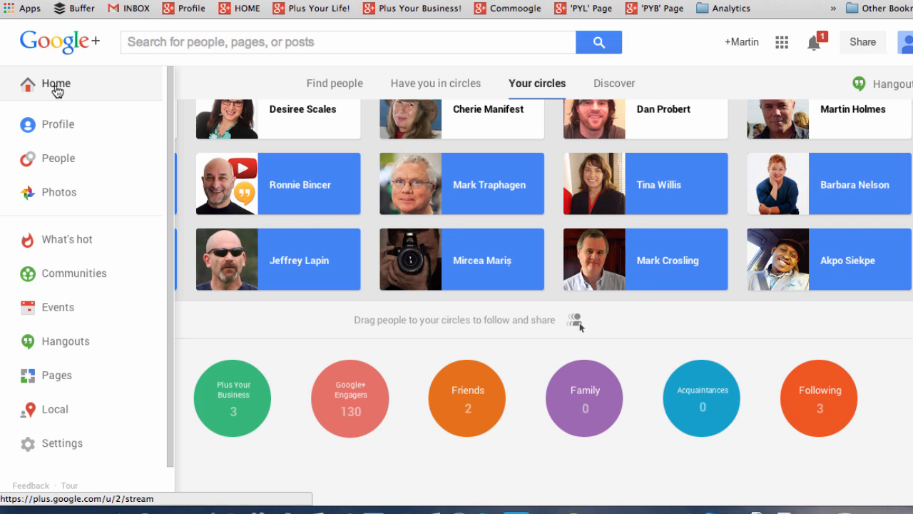
click(55, 84)
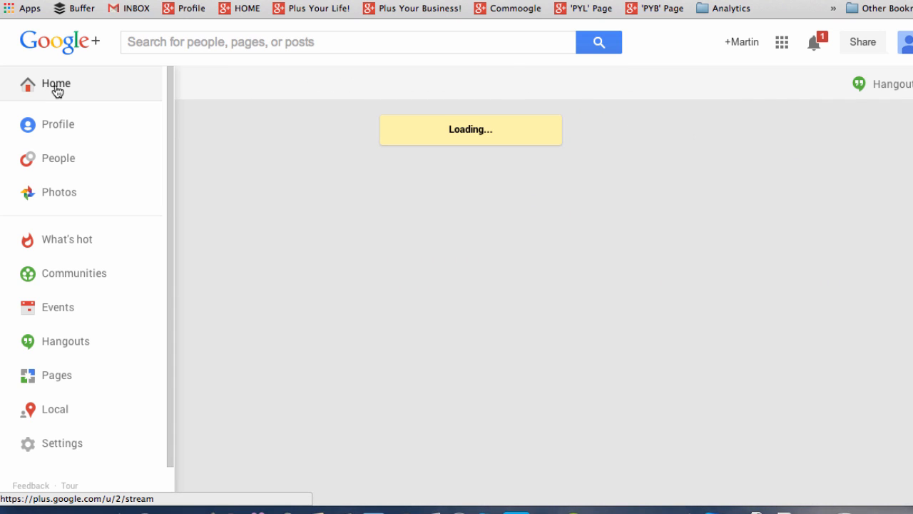
click(56, 83)
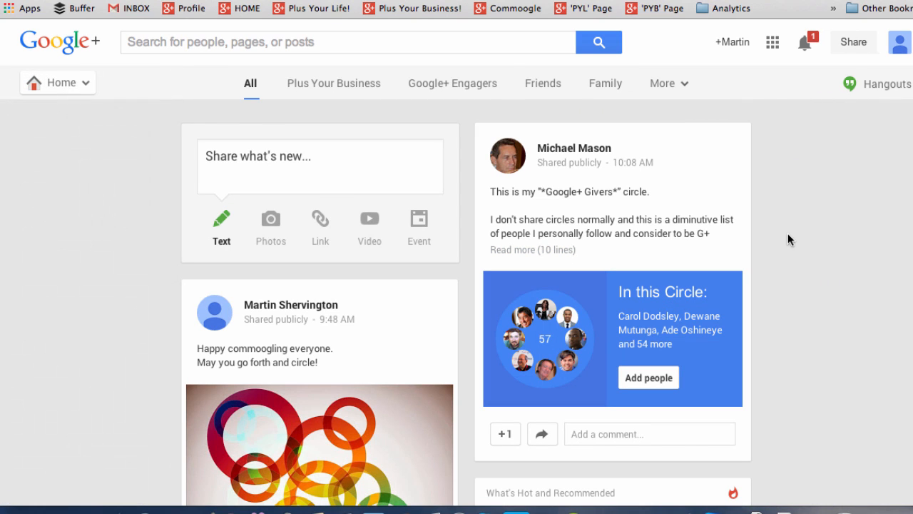
mouse_move(827, 355)
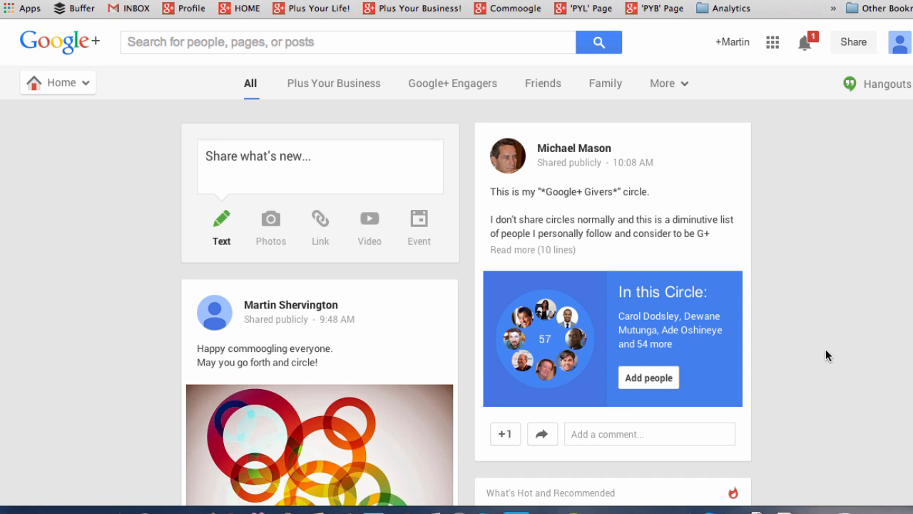
scroll(down, 3)
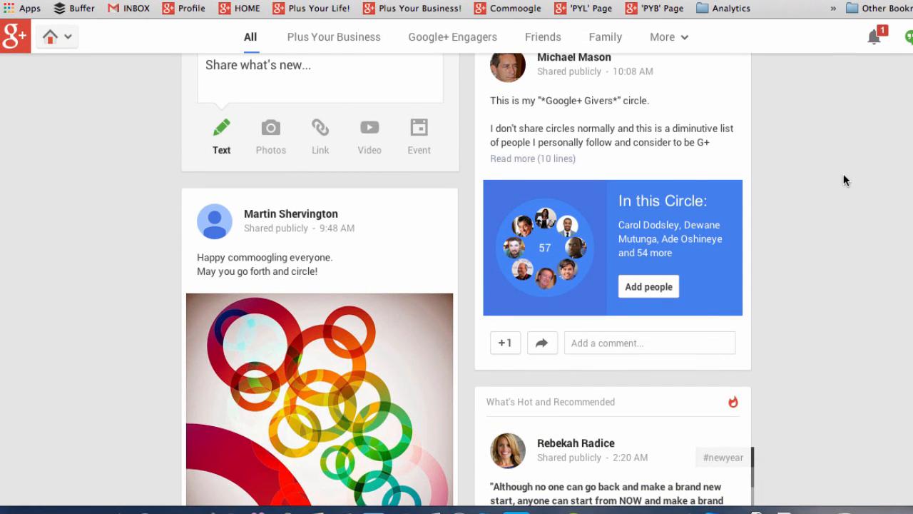
scroll(down, 3)
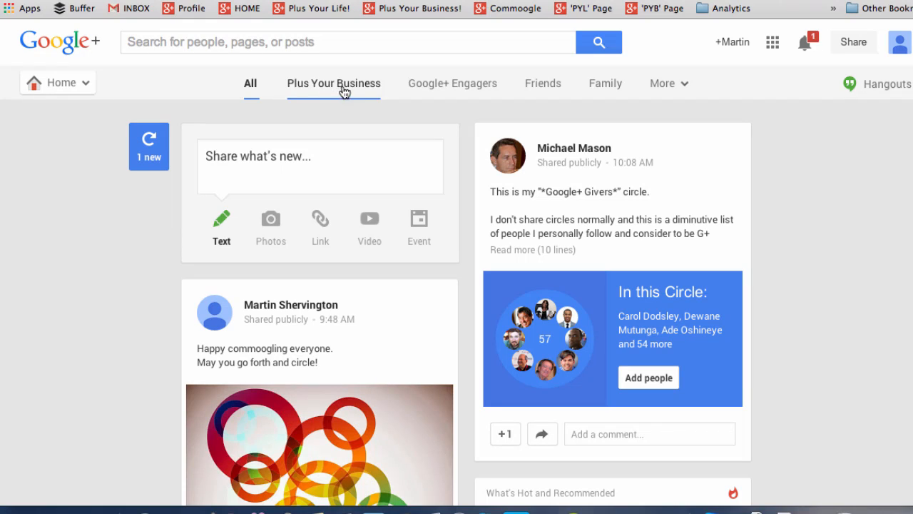
mouse_move(605, 82)
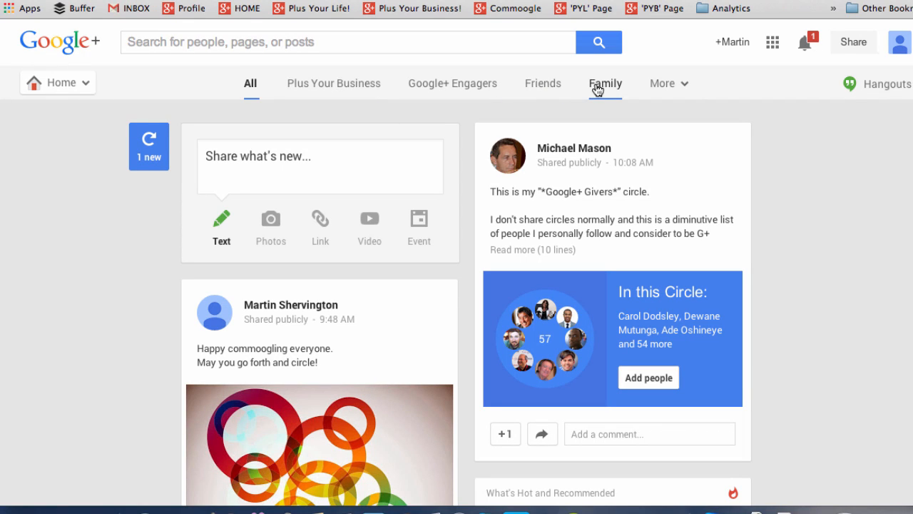
mouse_move(333, 83)
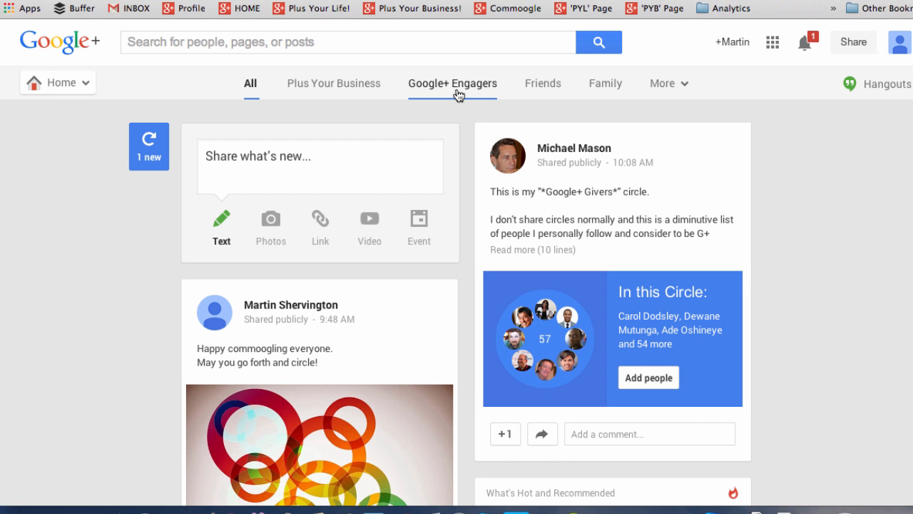
- Filter to Google+ Engagers, check its Amount: Standard setting, then return to All
click(452, 83)
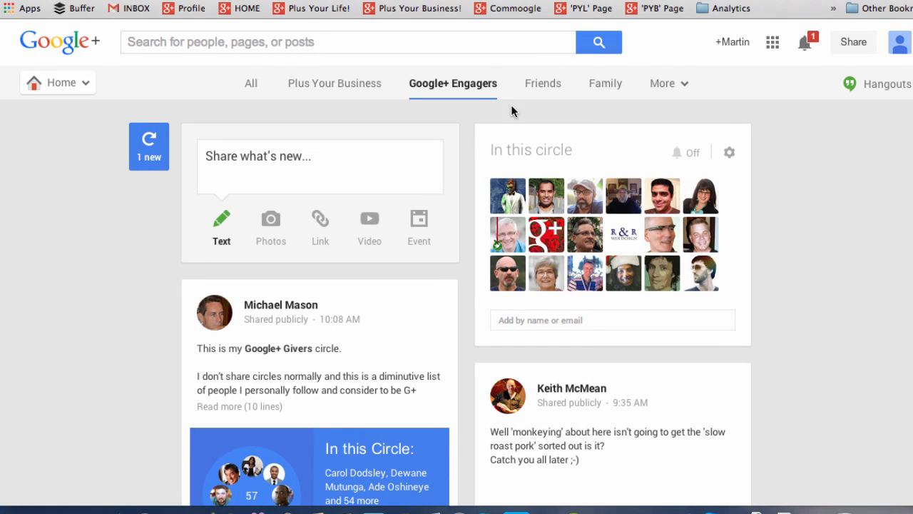
mouse_move(677, 152)
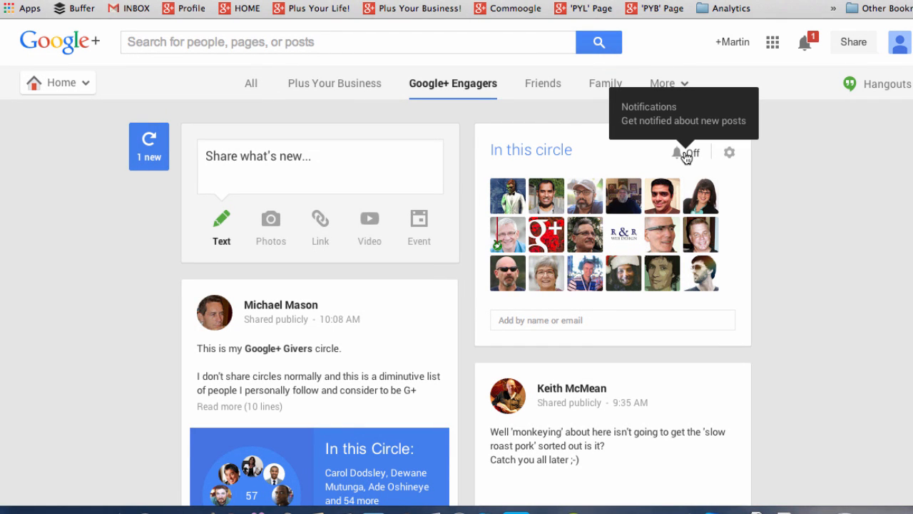
mouse_move(684, 155)
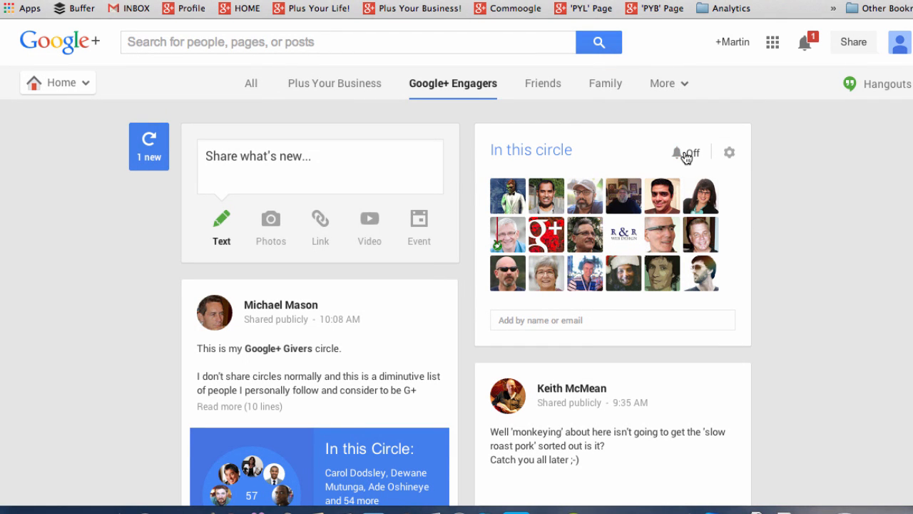
click(728, 152)
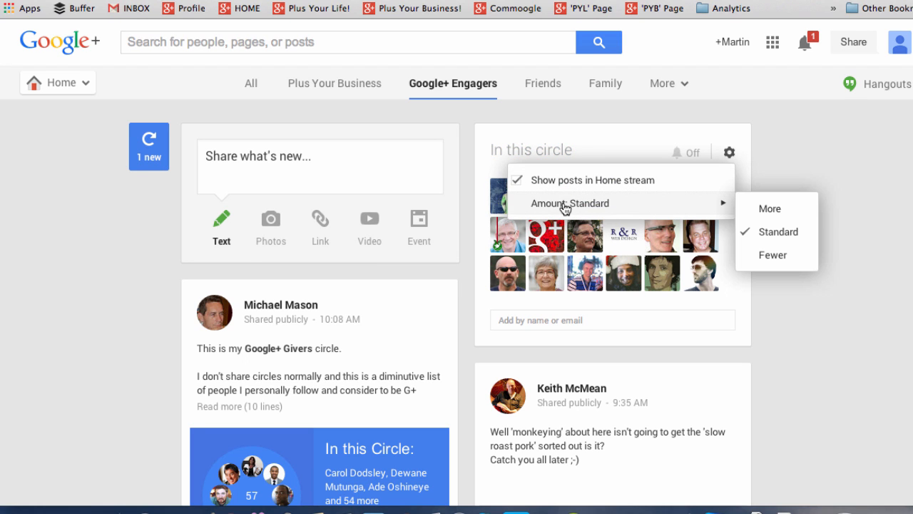
click(250, 82)
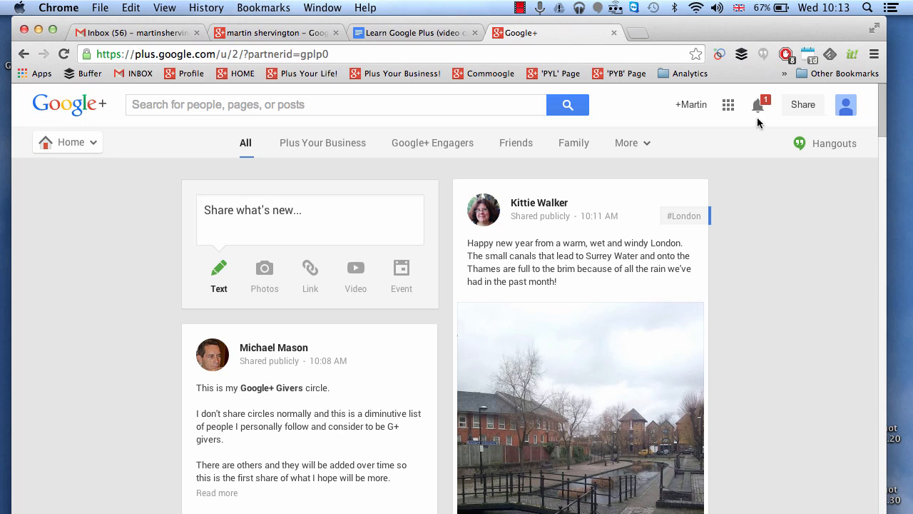
mouse_move(759, 105)
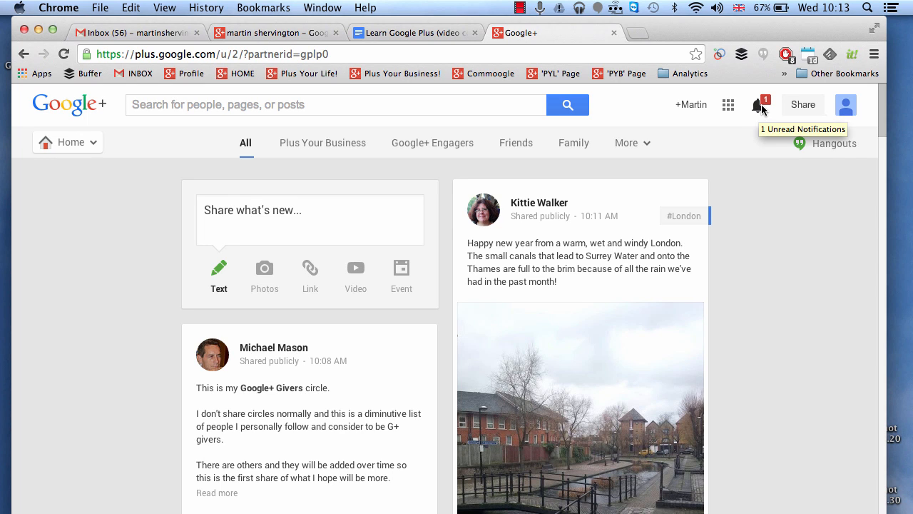
mouse_move(759, 115)
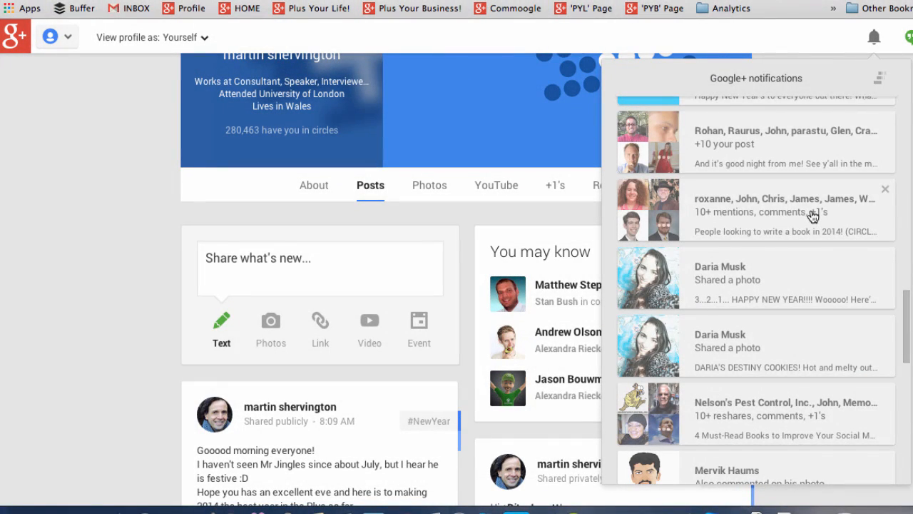
- Scroll the notifications and open Daria Musk's shared New Year photo post
scroll(down, 3)
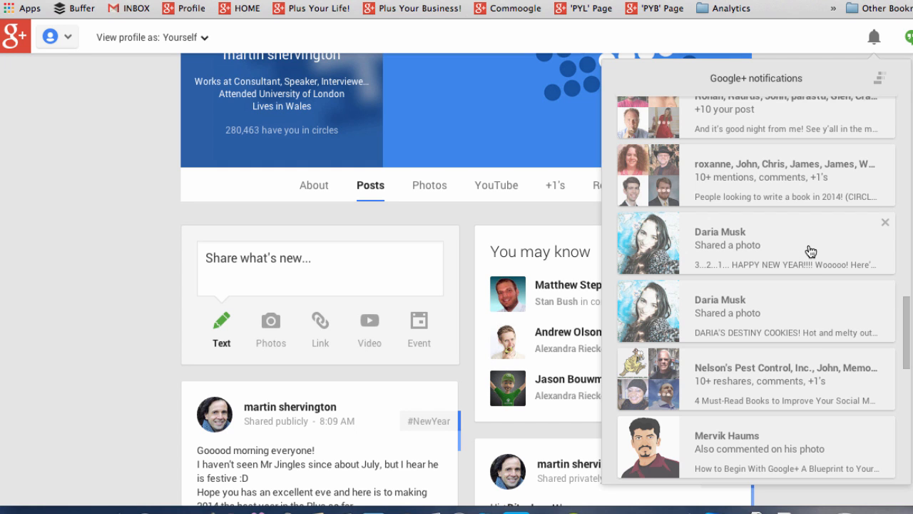
click(728, 244)
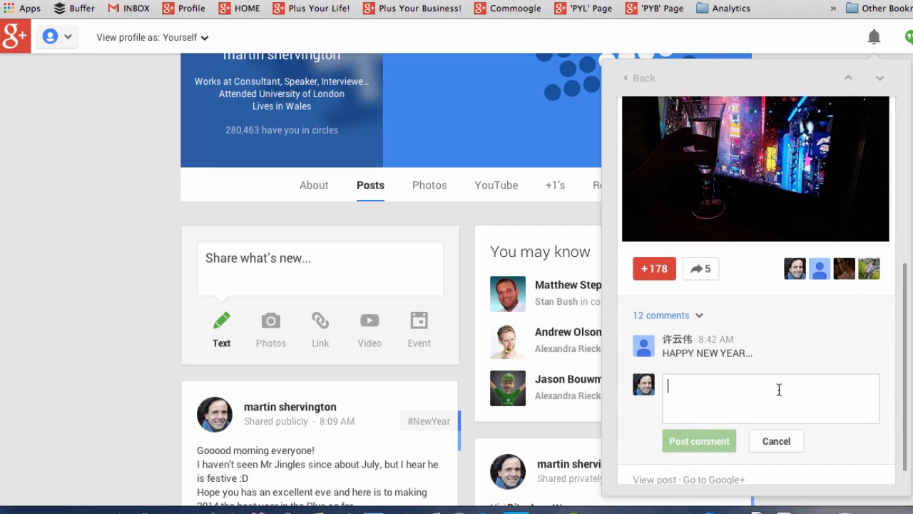
mouse_move(700, 269)
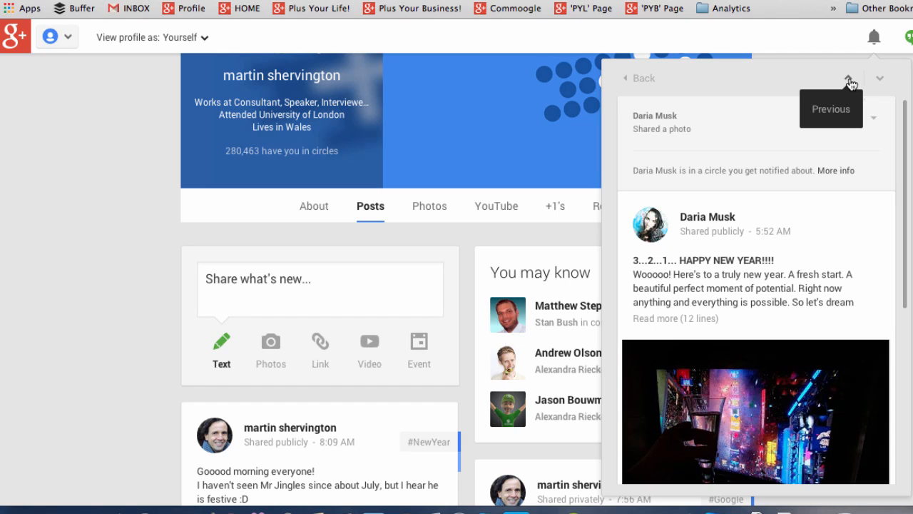
- Step back a notification, return to the list, and view Mashable post's mute options
click(848, 78)
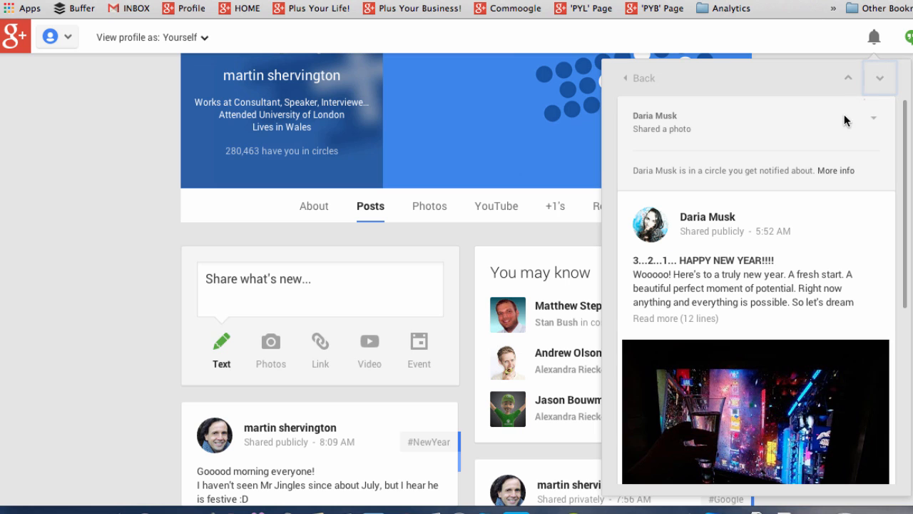
click(639, 78)
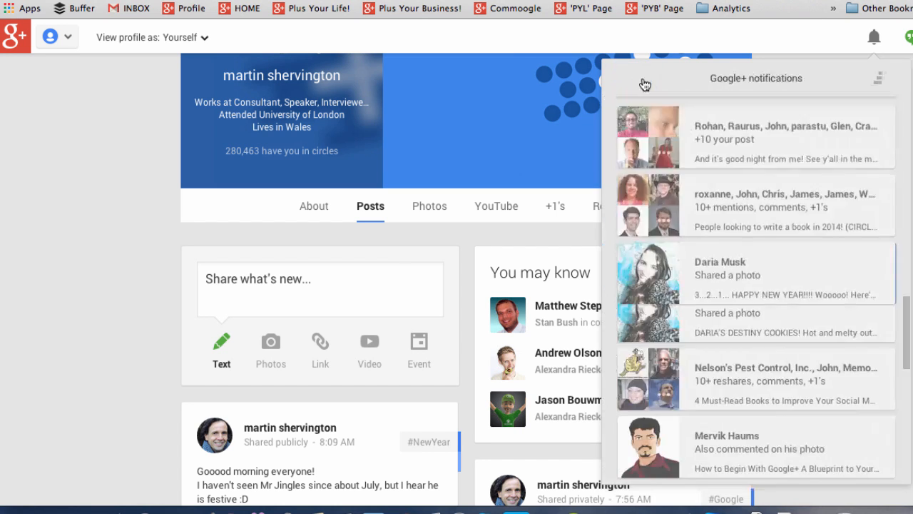
scroll(down, 3)
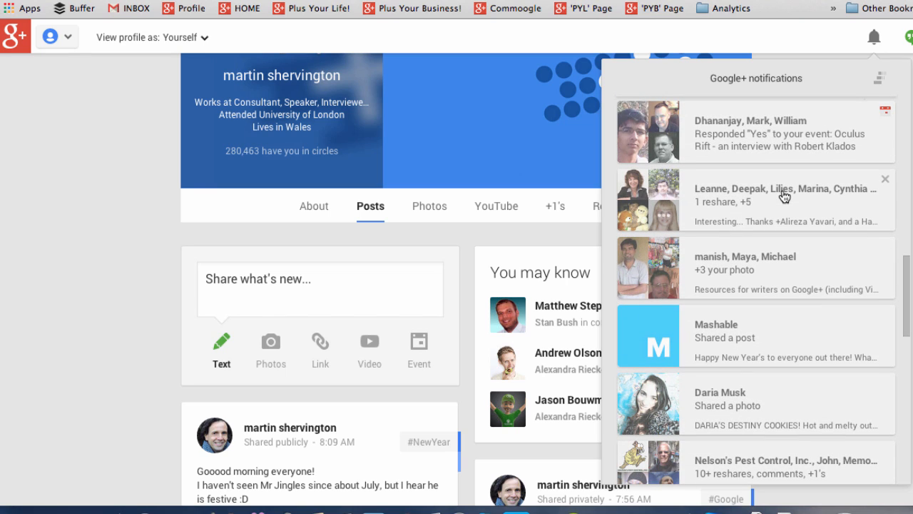
mouse_move(884, 75)
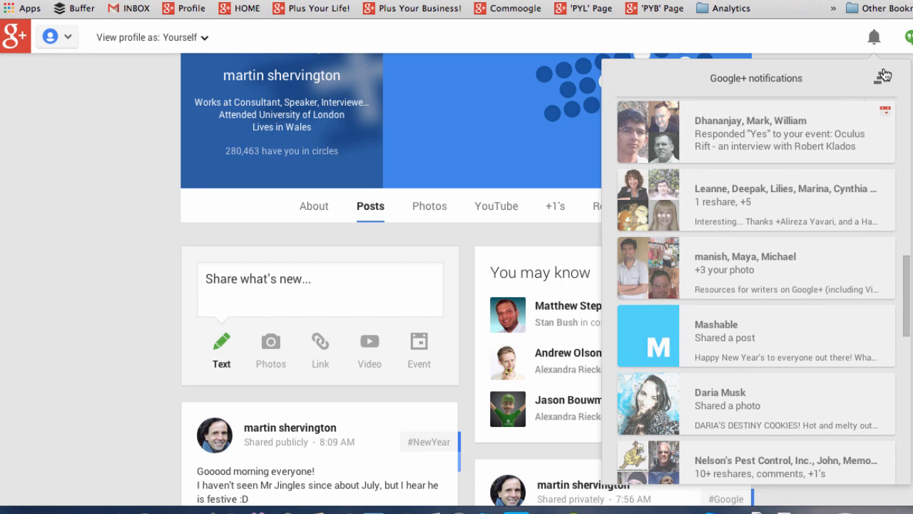
mouse_move(883, 76)
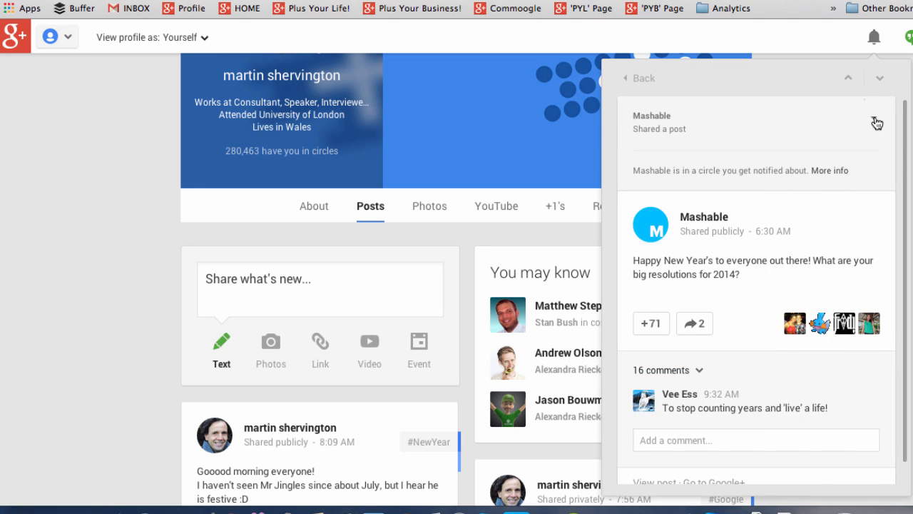
click(877, 122)
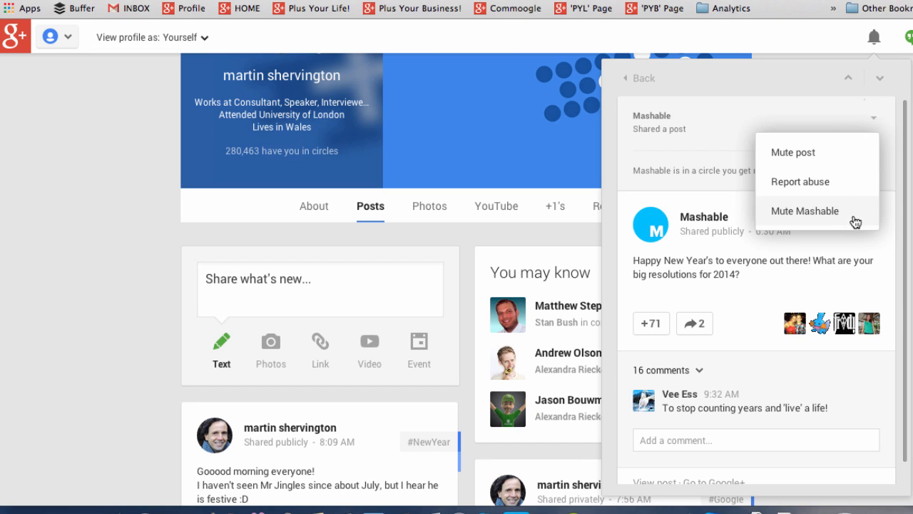
mouse_move(873, 218)
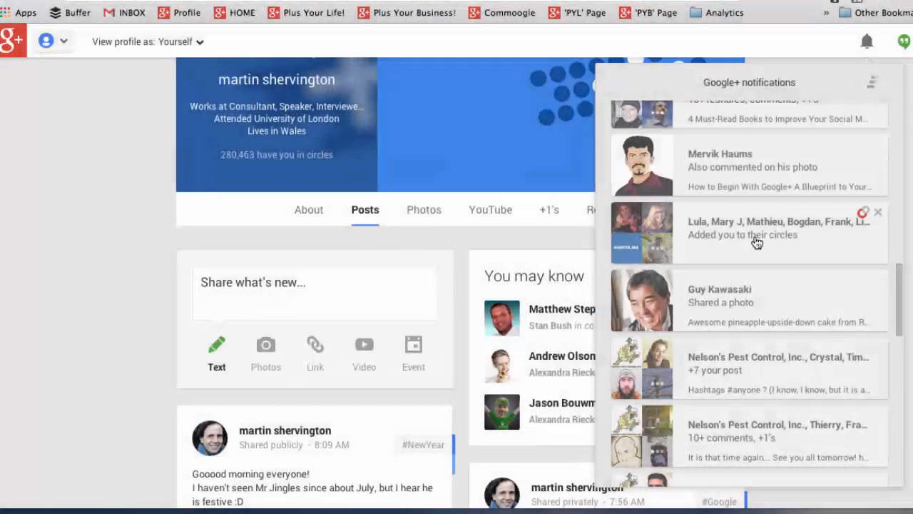
click(742, 234)
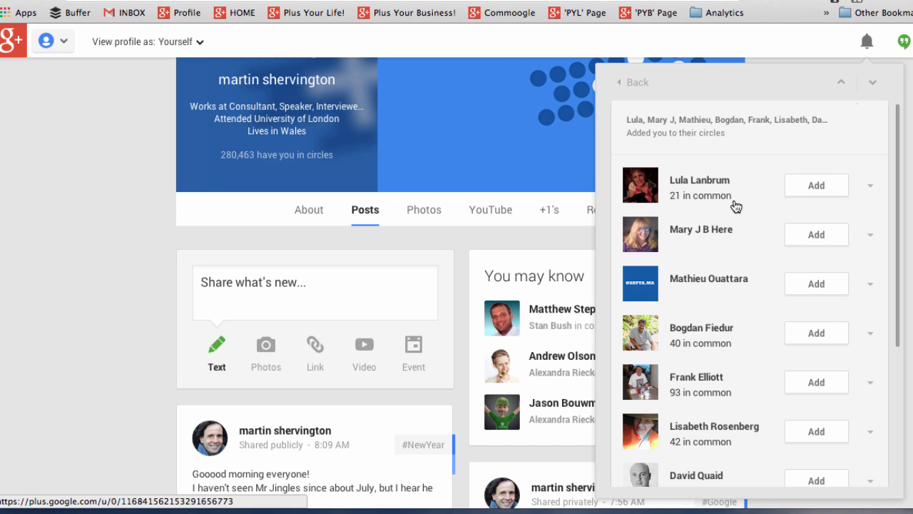
mouse_move(874, 191)
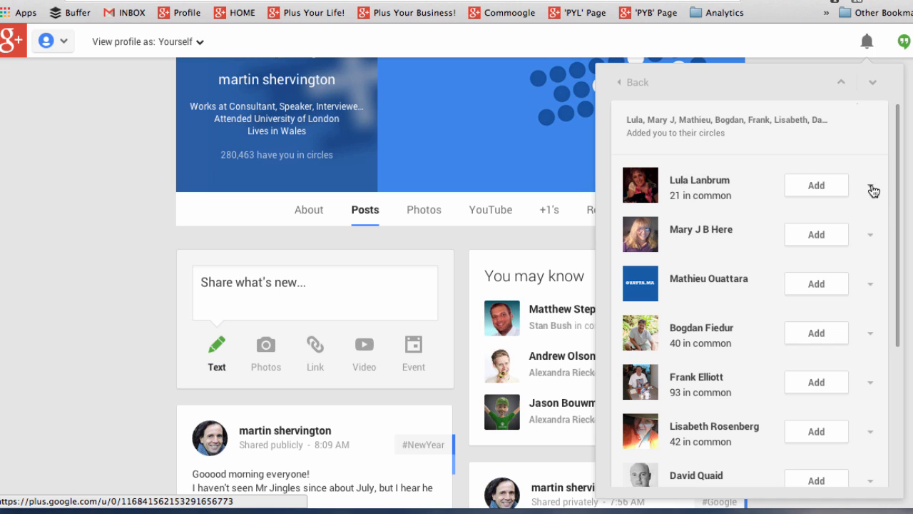
click(869, 185)
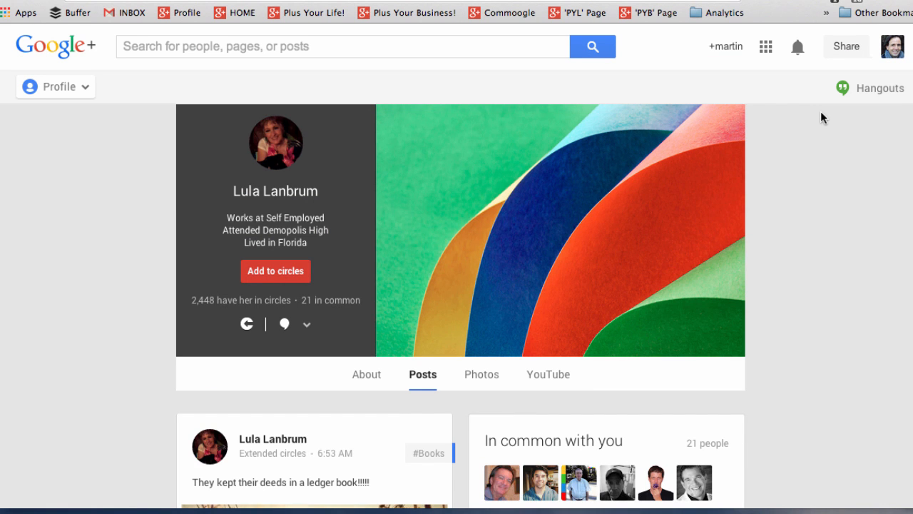
click(797, 47)
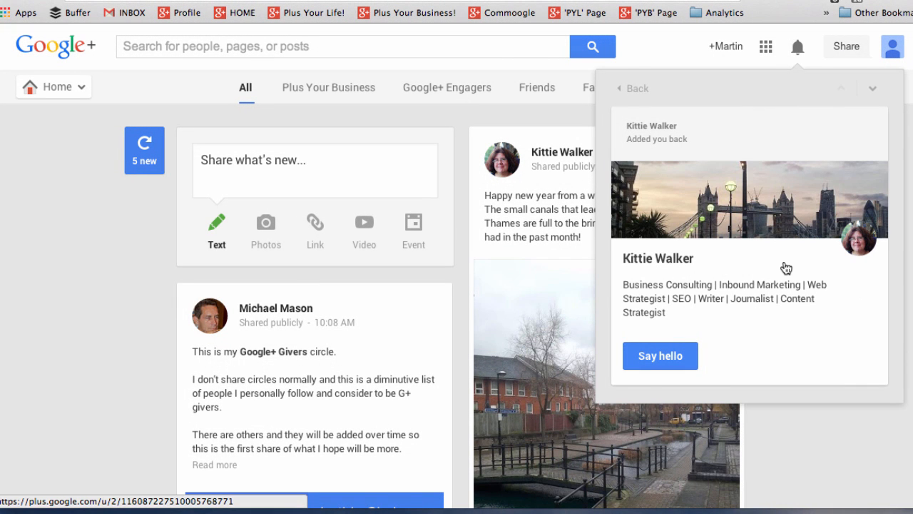
mouse_move(660, 362)
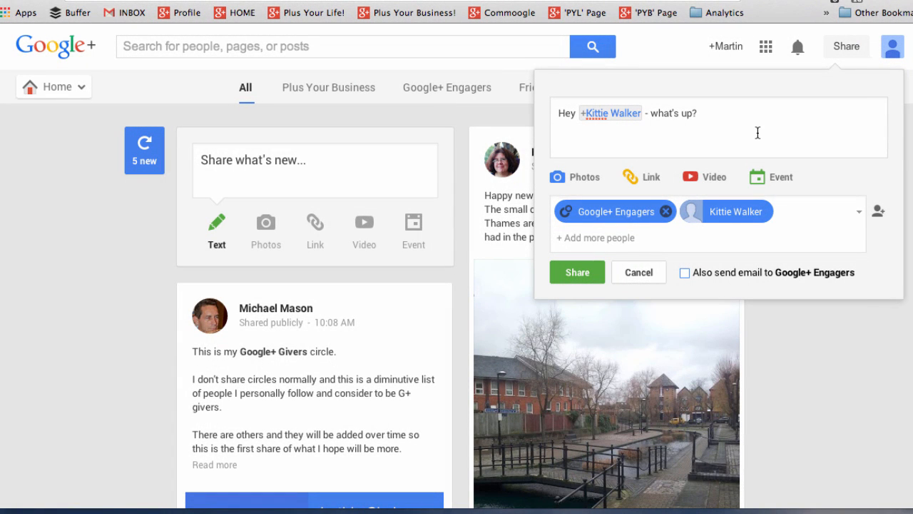
mouse_move(725, 122)
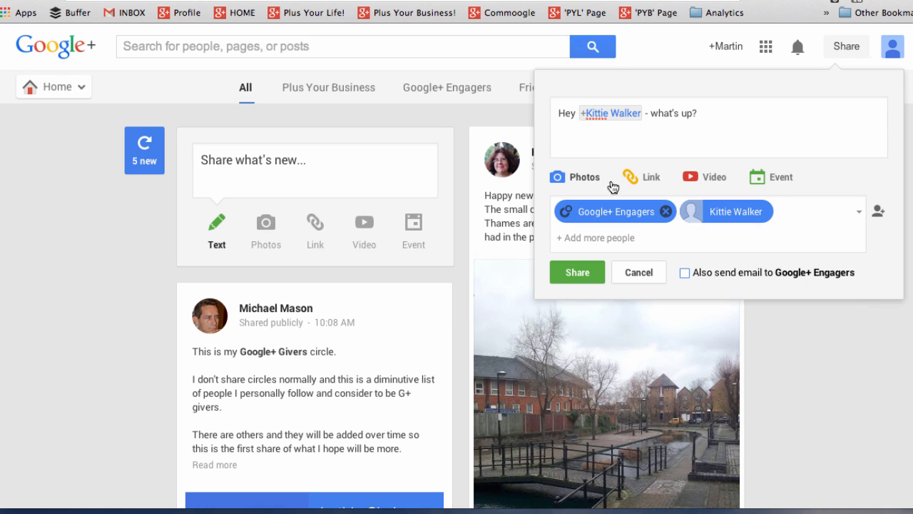
mouse_move(754, 142)
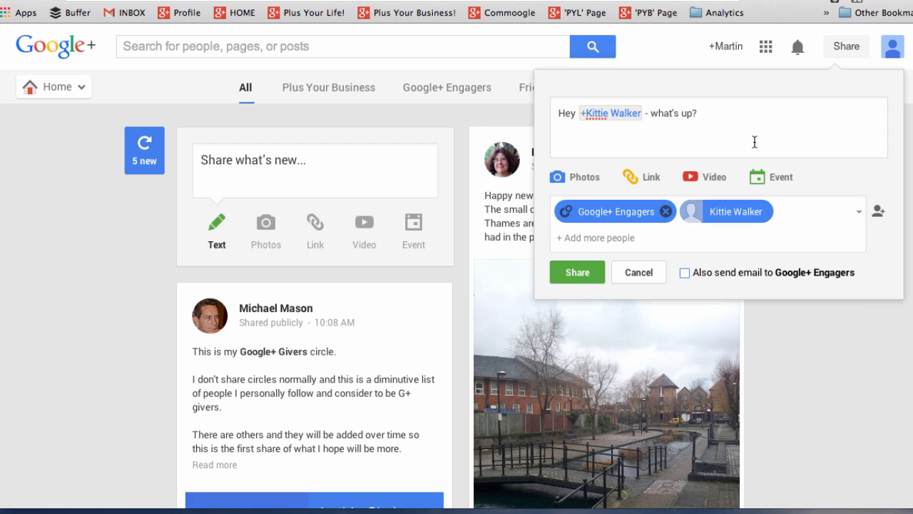
mouse_move(610, 211)
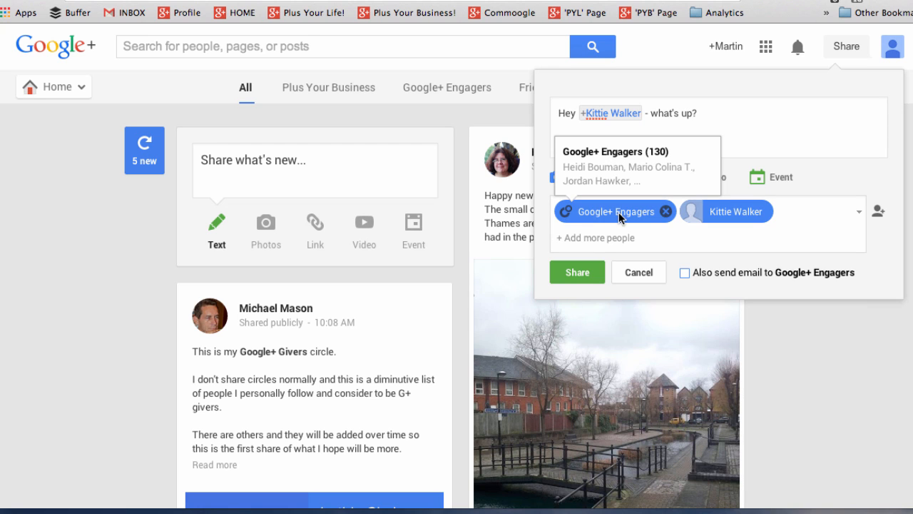
mouse_move(610, 220)
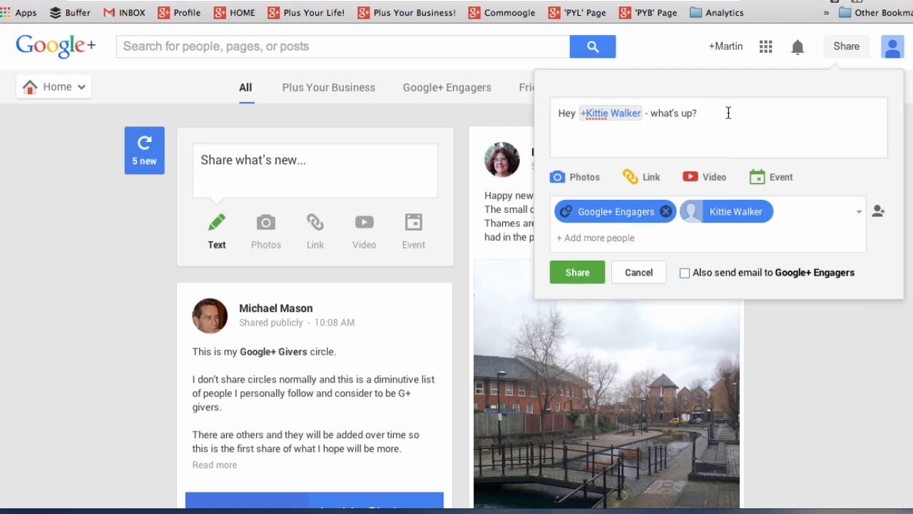
mouse_move(614, 211)
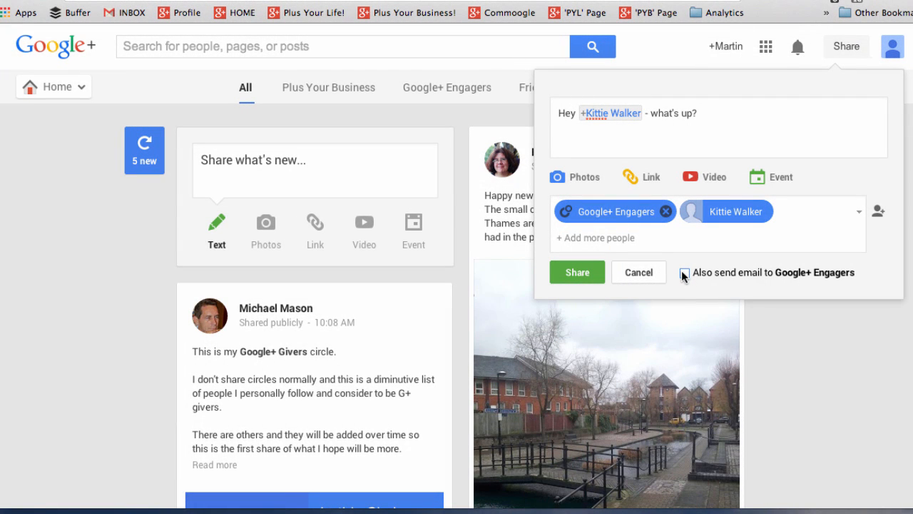
click(684, 274)
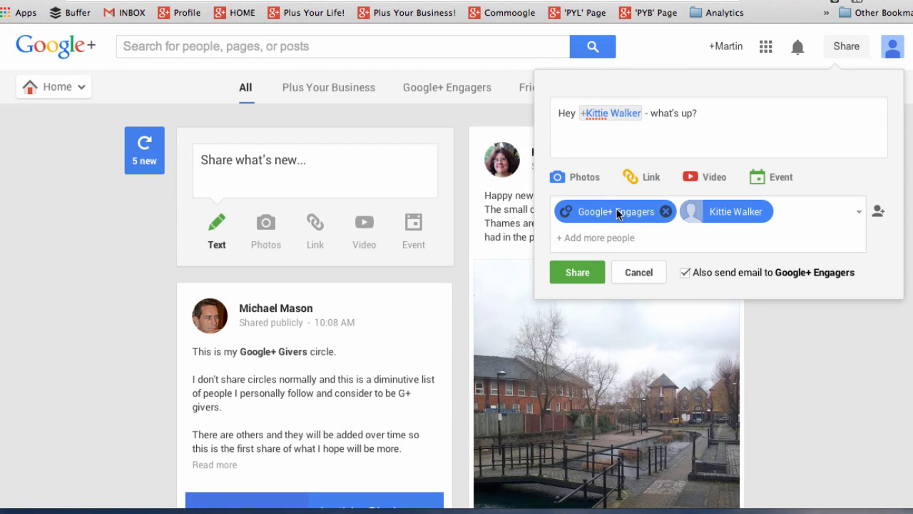
mouse_move(610, 211)
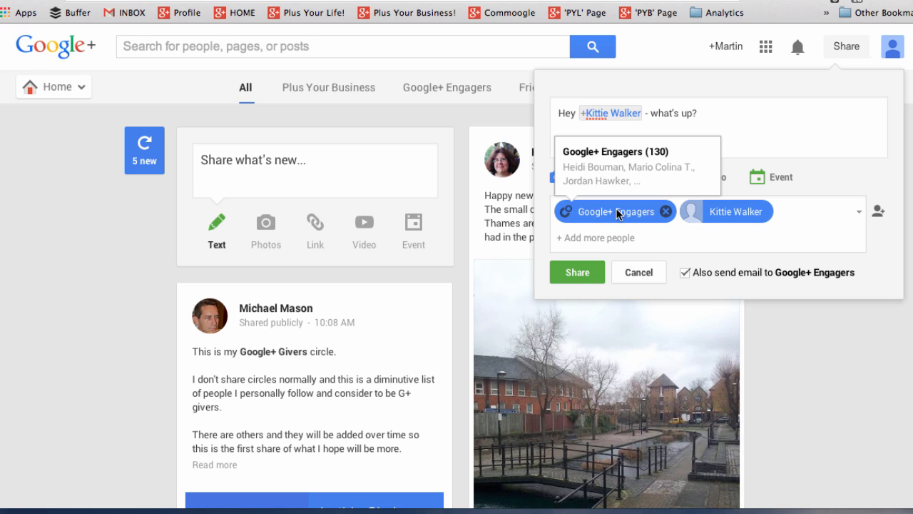
mouse_move(658, 251)
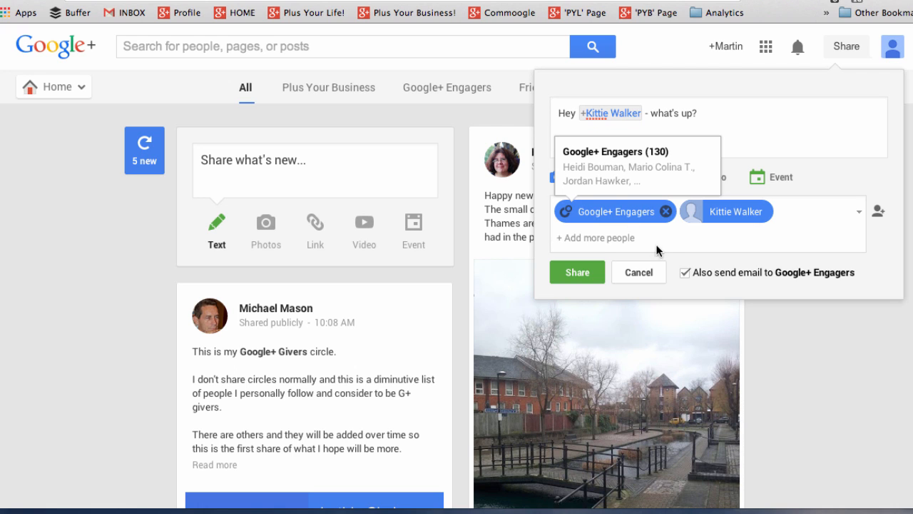
click(685, 272)
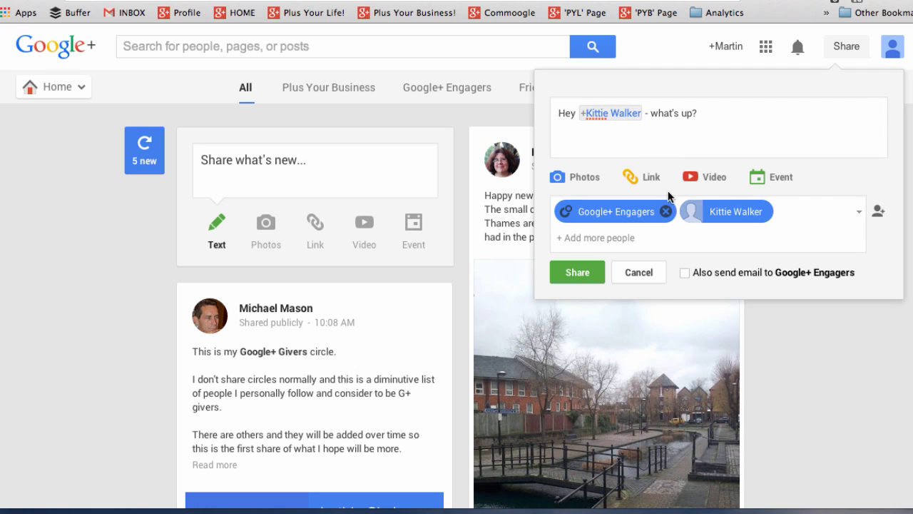
click(667, 211)
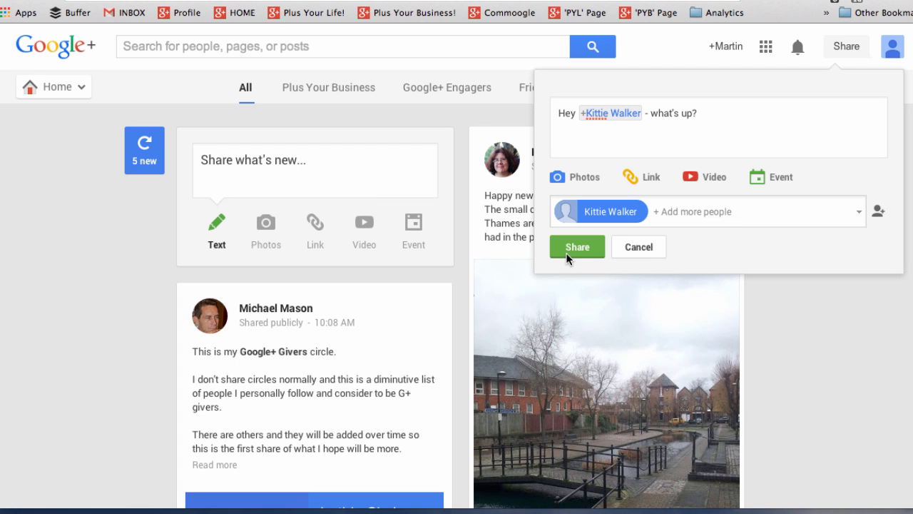
click(798, 47)
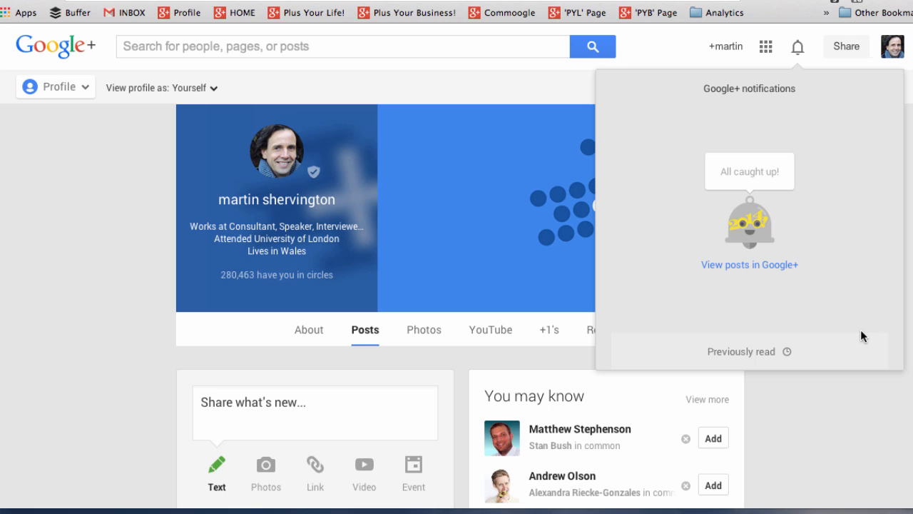
mouse_move(820, 289)
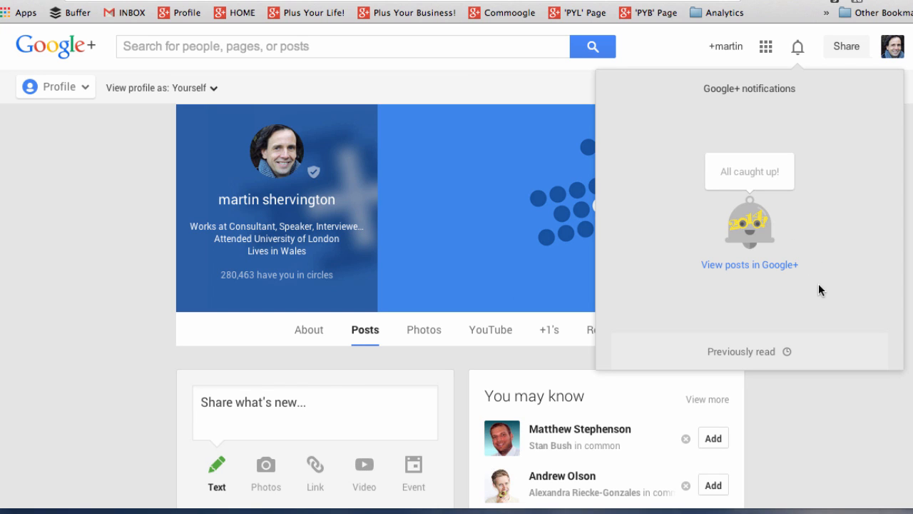
mouse_move(742, 351)
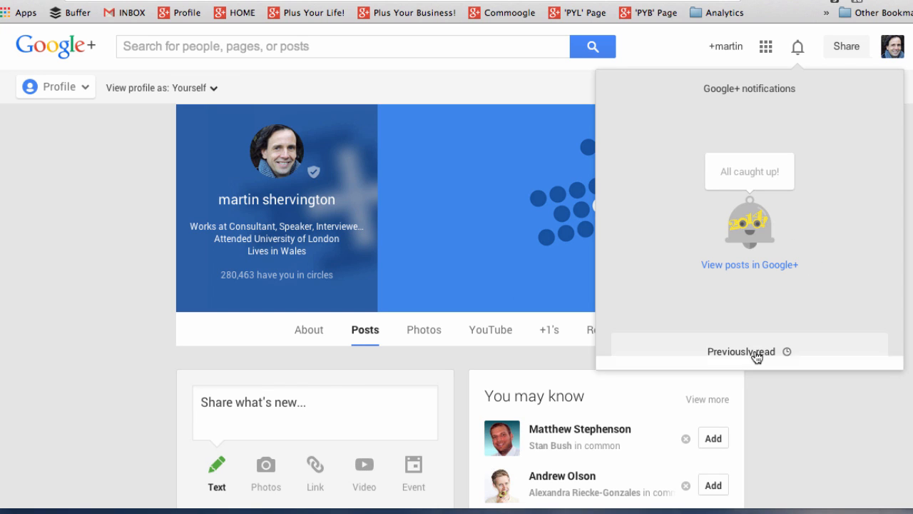
- Browse previously read notifications and scroll through the full notifications page
click(740, 351)
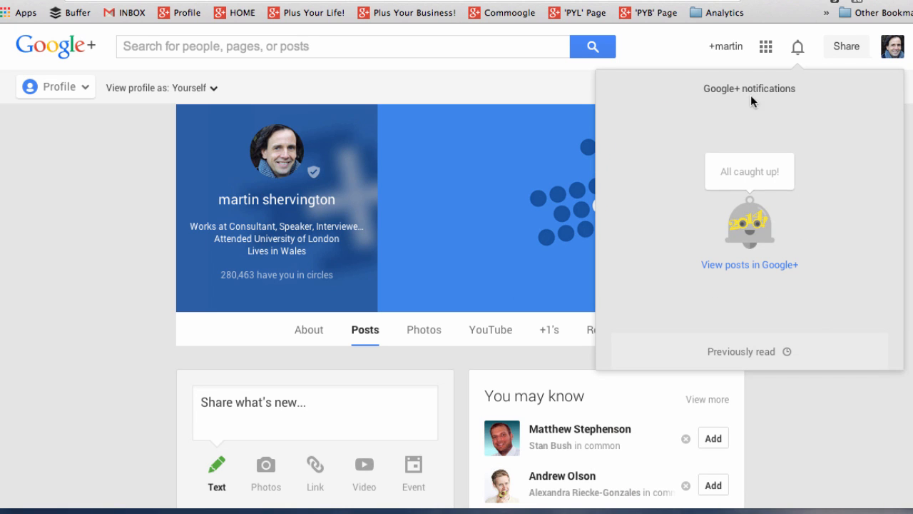
click(797, 47)
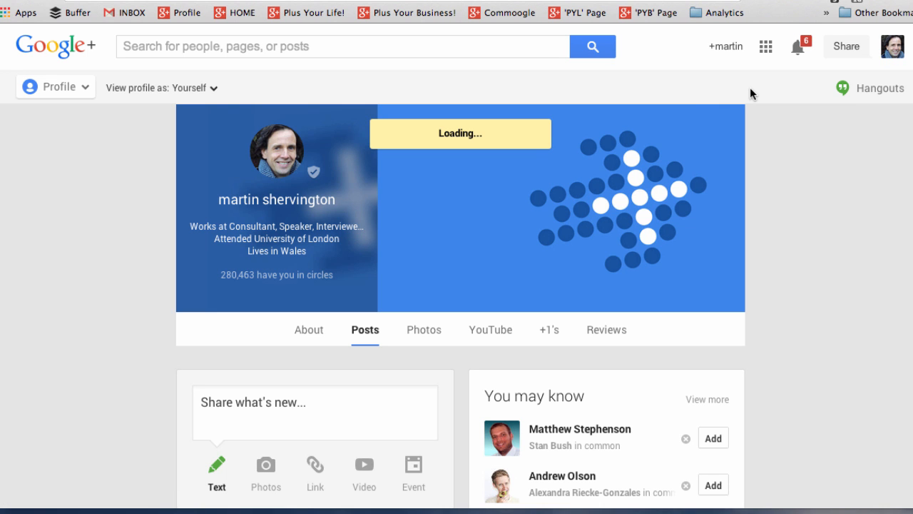
scroll(down, 3)
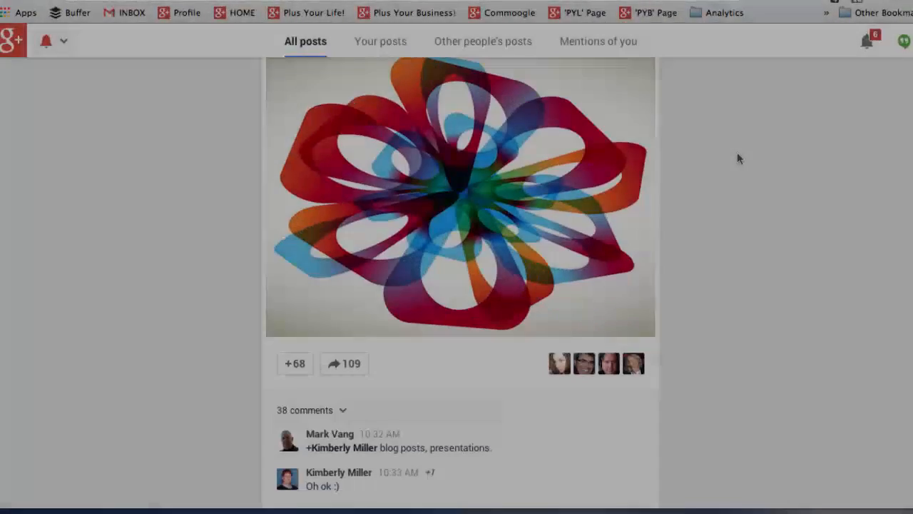
scroll(down, 3)
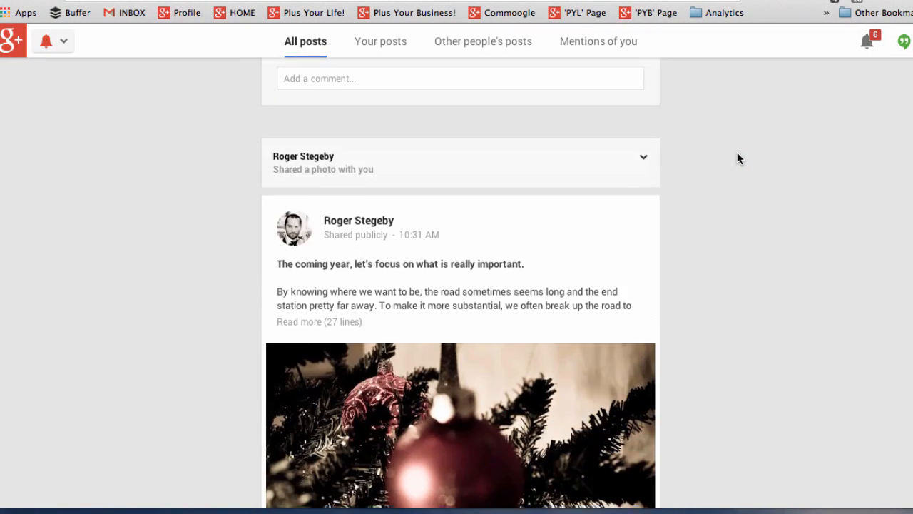
scroll(down, 3)
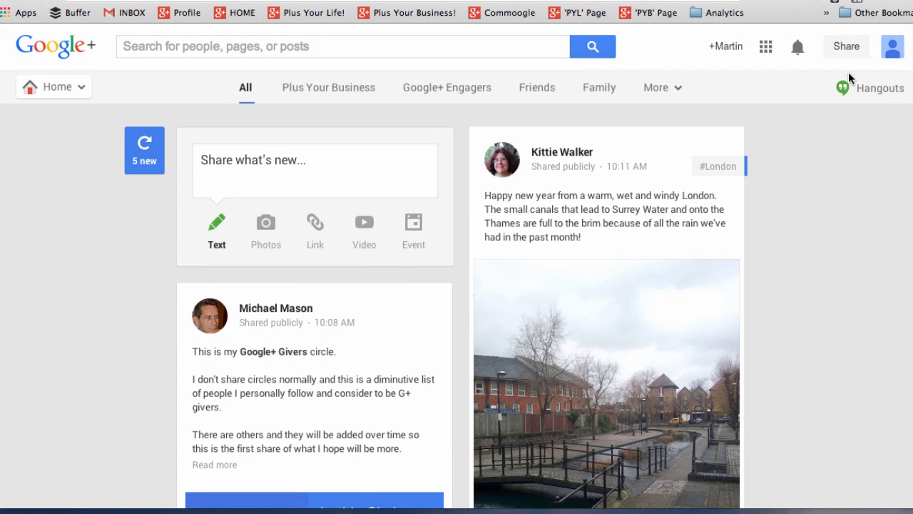
click(846, 46)
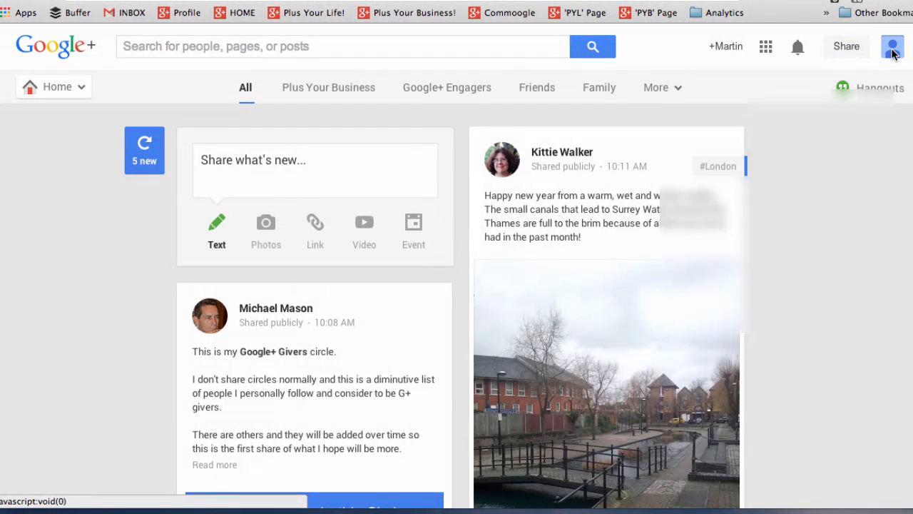
click(892, 46)
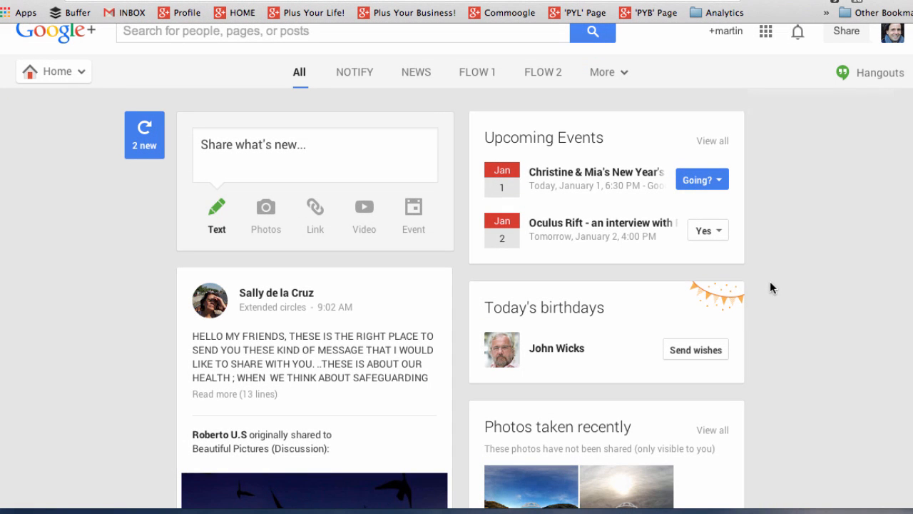
click(702, 178)
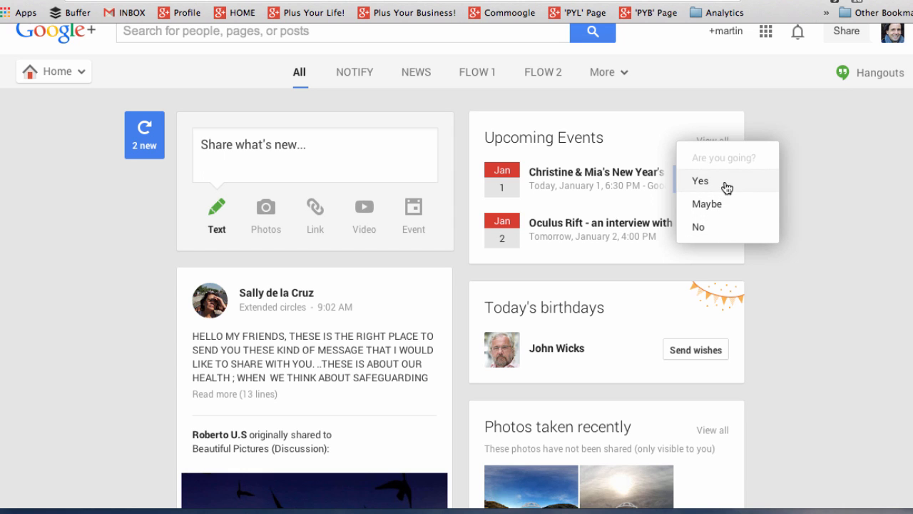
click(699, 181)
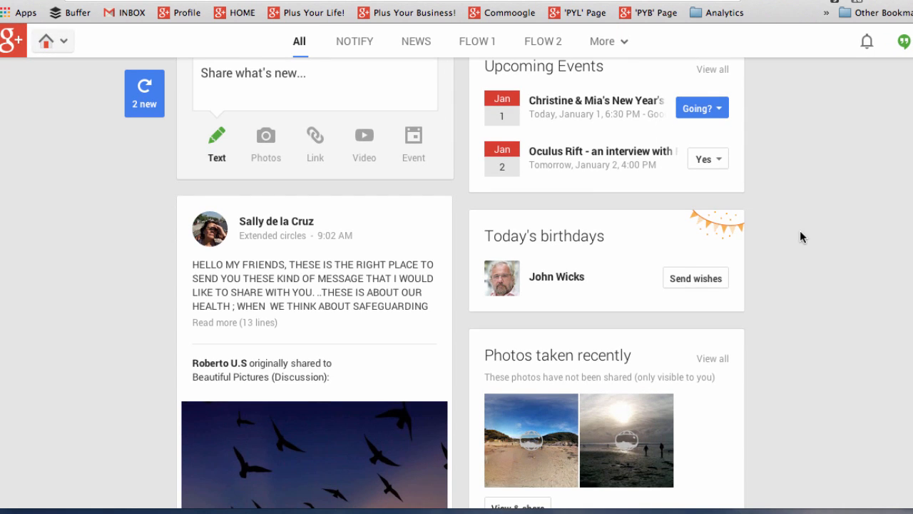
click(695, 278)
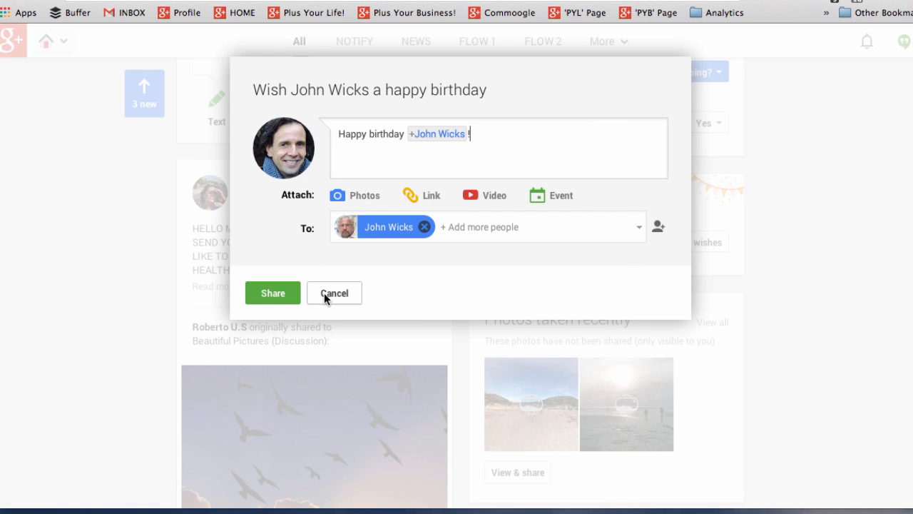
click(334, 293)
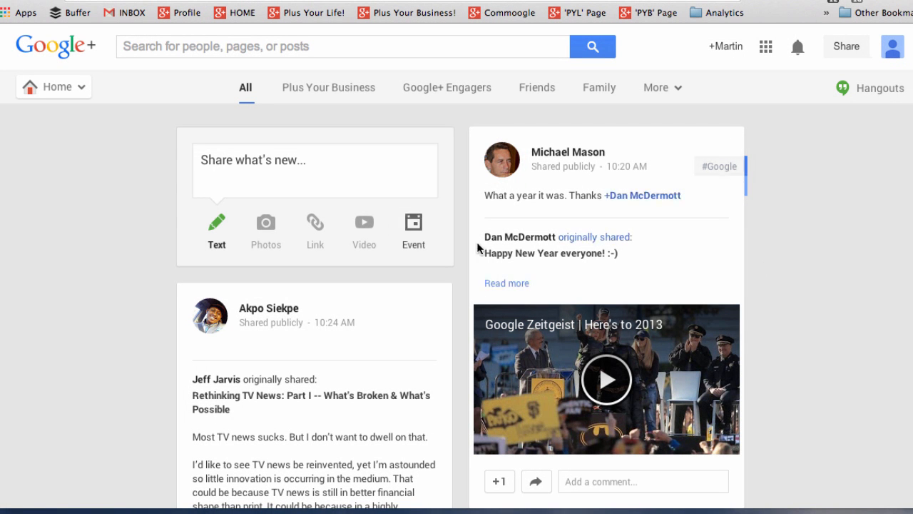
- Go to Communities from the navigation menu and view Plus Your Business!
click(53, 86)
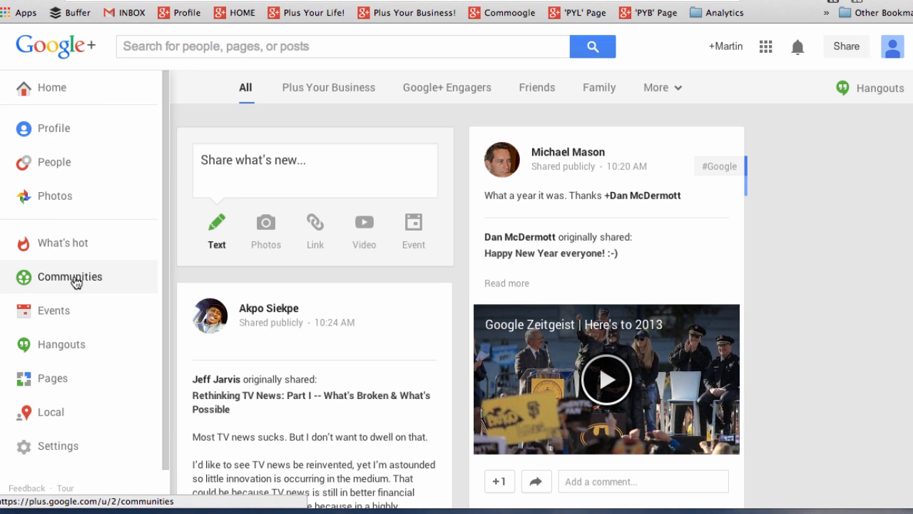
click(70, 277)
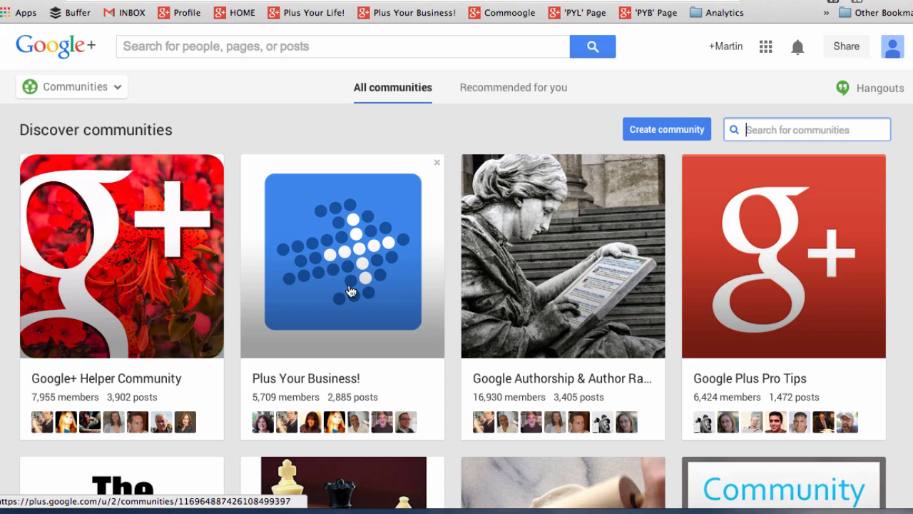
click(343, 256)
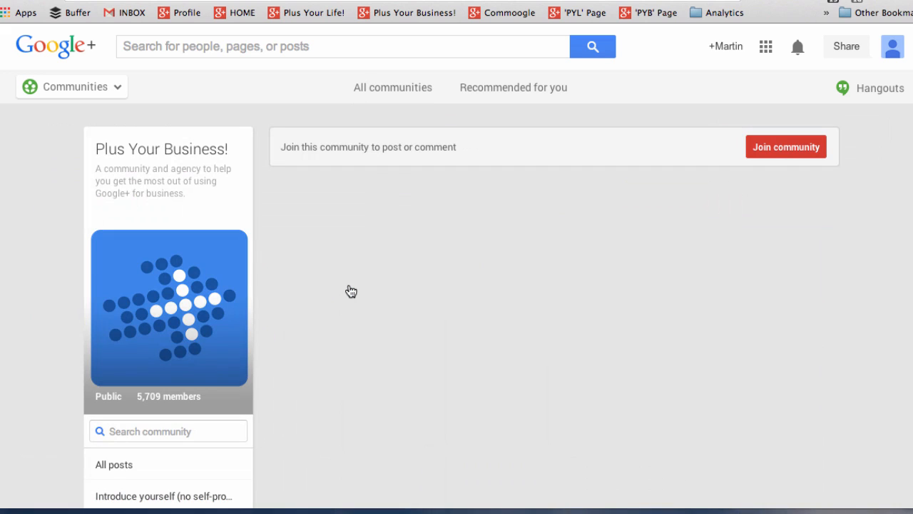
- Return to all communities and start creating a new community
click(114, 464)
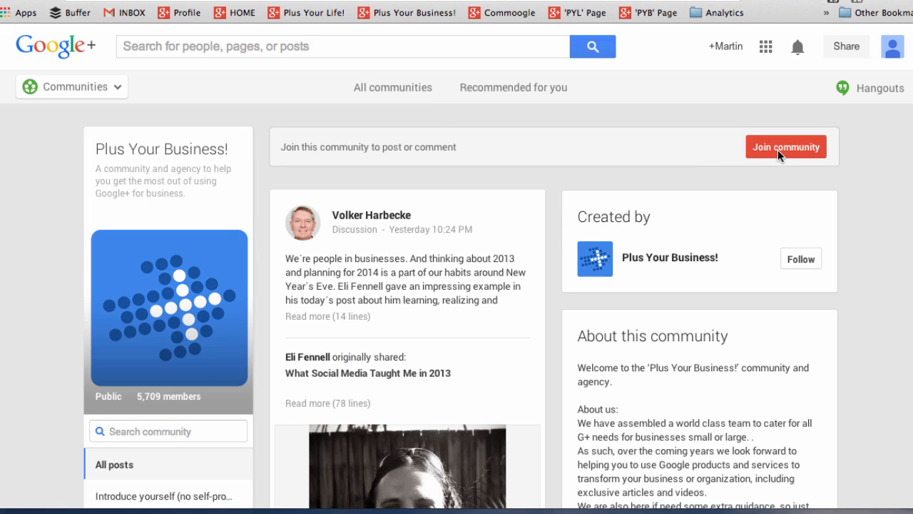
click(785, 146)
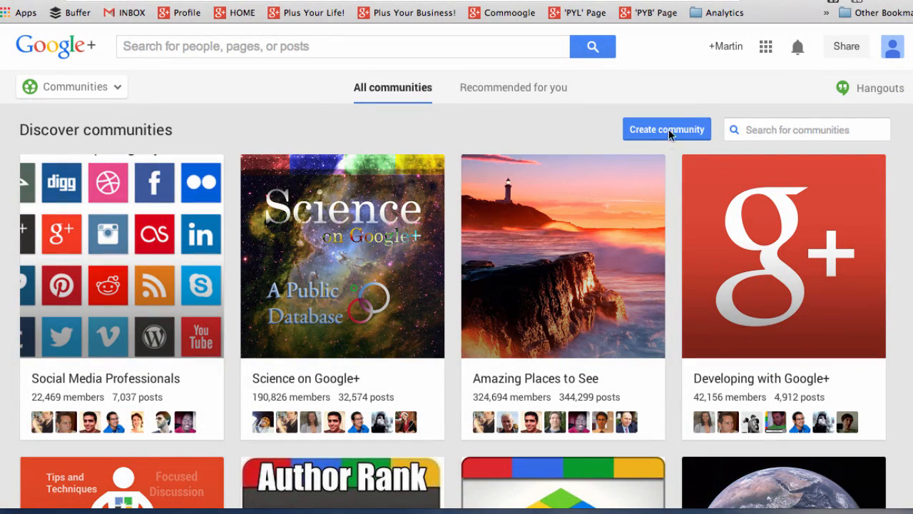
click(666, 129)
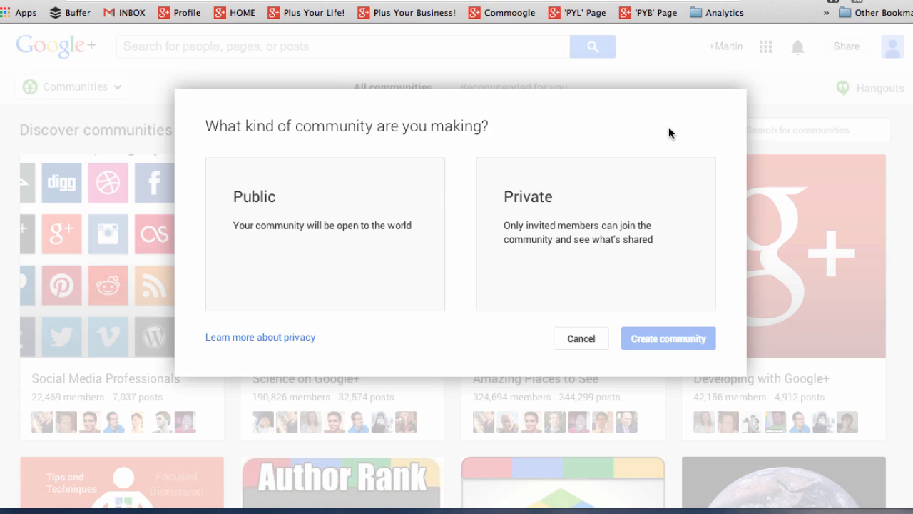
mouse_move(557, 245)
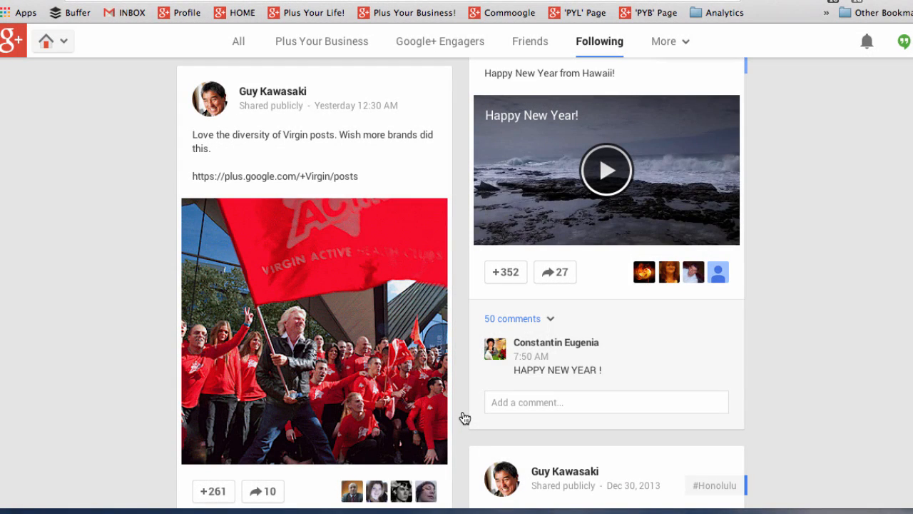
- +1 the Virgin flag post and comment 'This is great!' on it
scroll(down, 3)
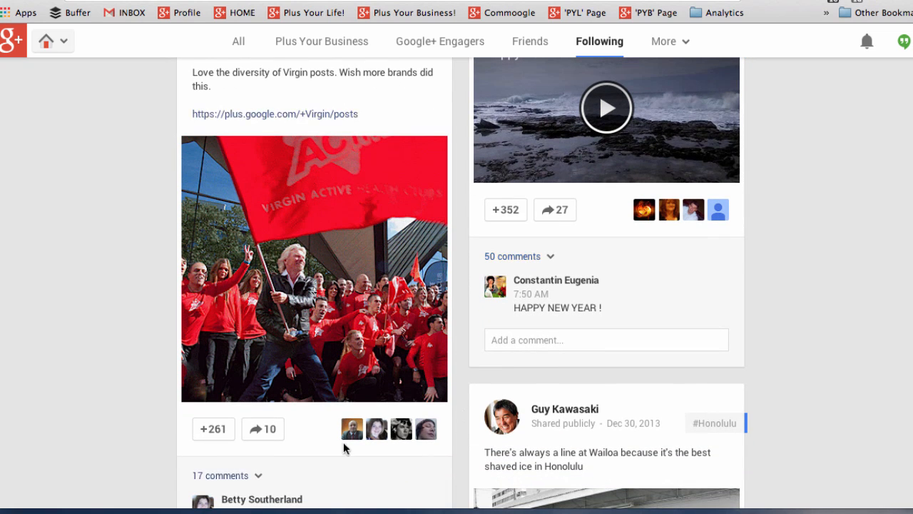
click(213, 429)
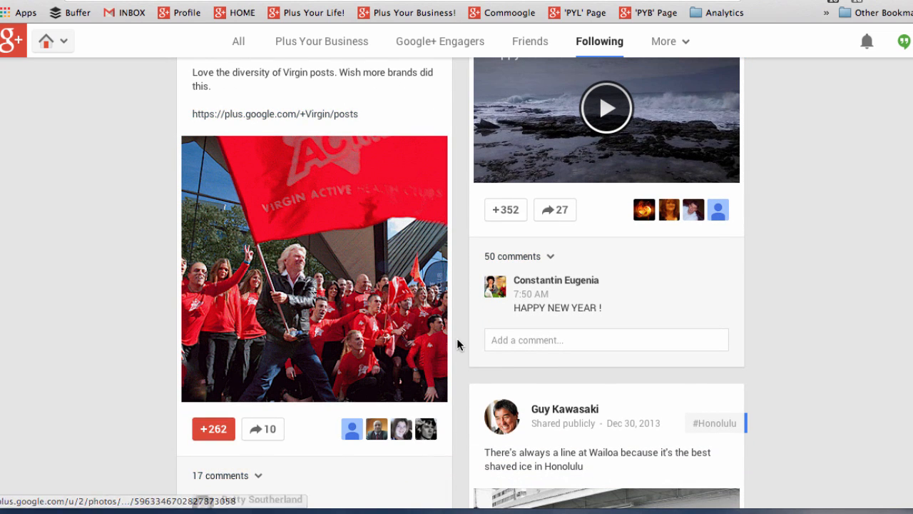
scroll(down, 3)
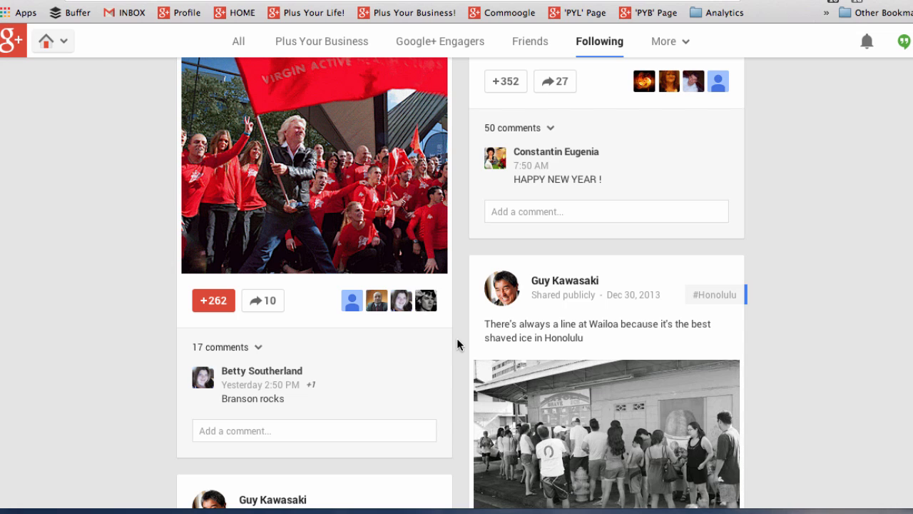
click(314, 430)
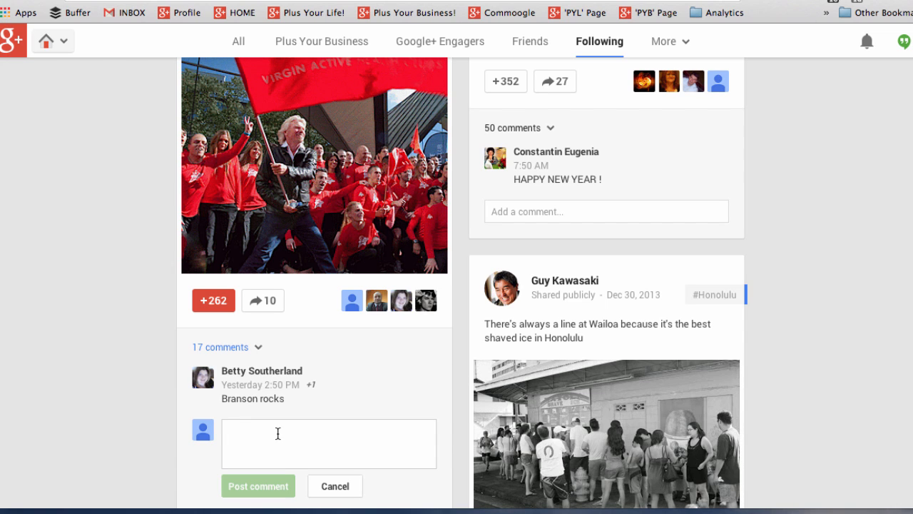
text(This is gre)
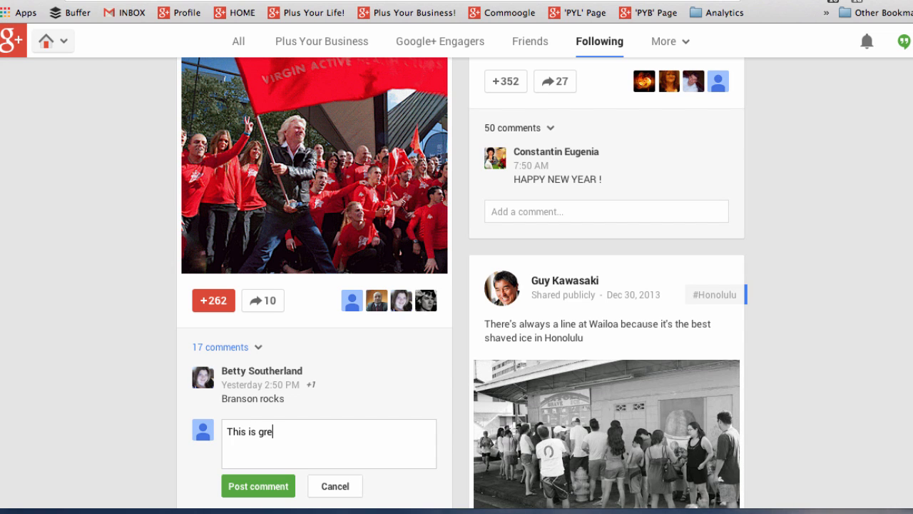
text(at!)
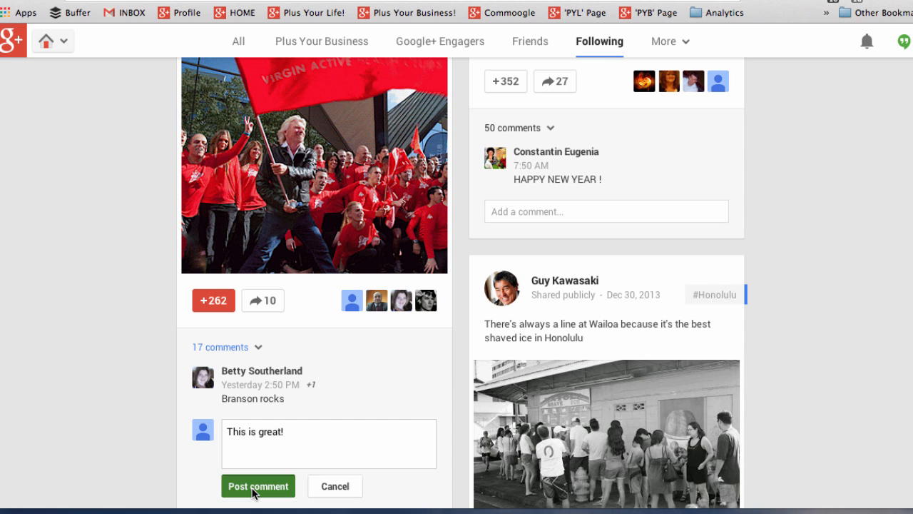
click(257, 486)
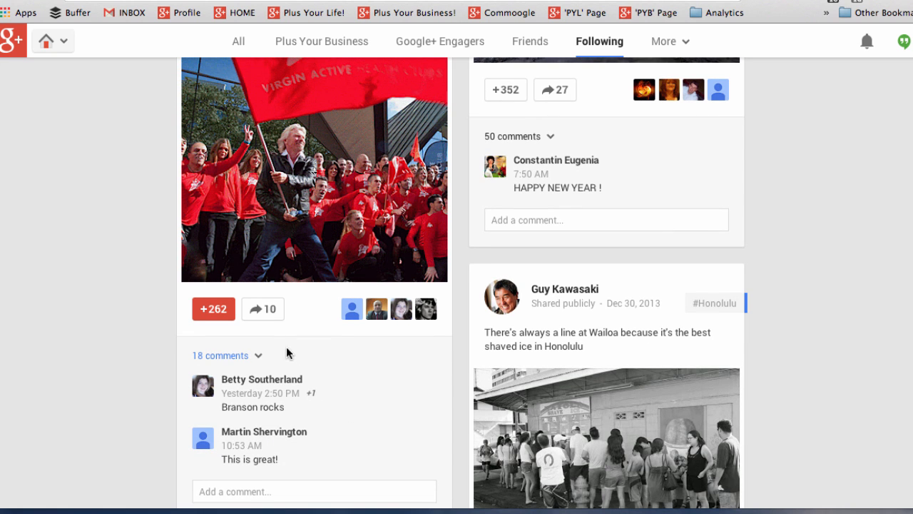
mouse_move(263, 308)
text(This is a great post!)
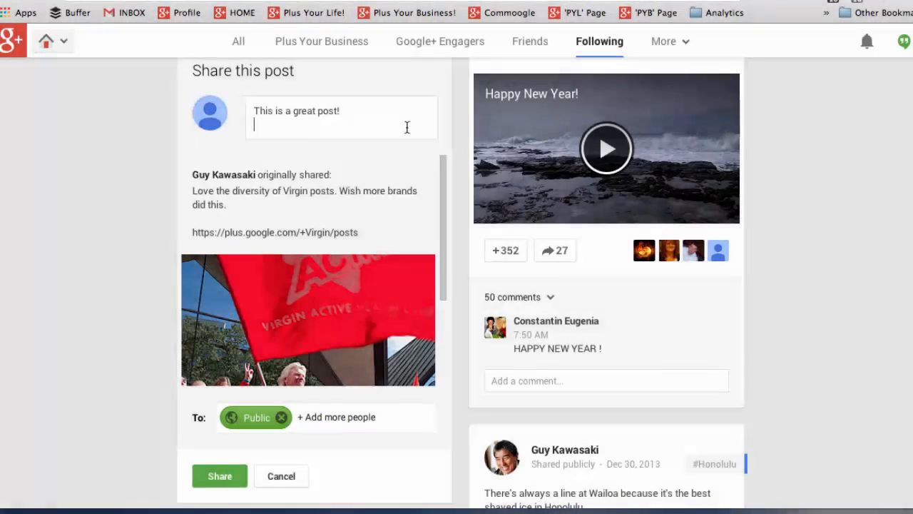
mouse_move(372, 117)
text(+)
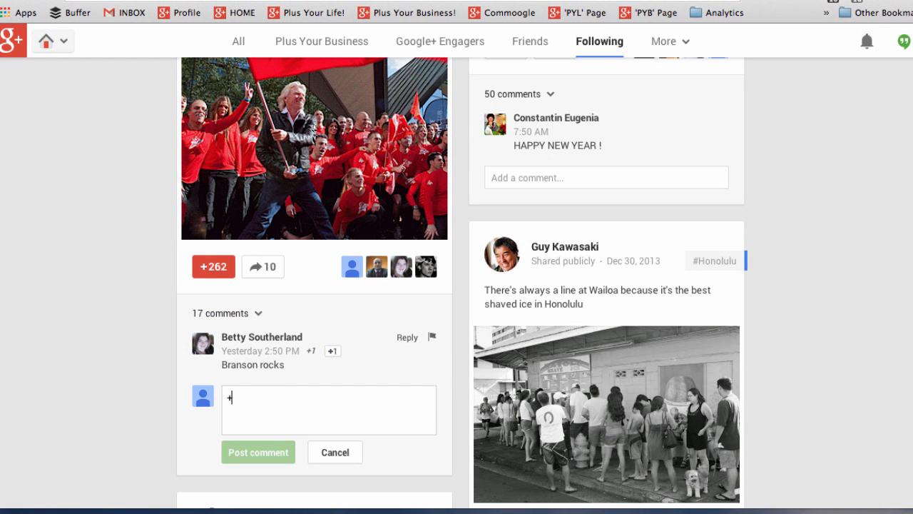
- Post the comment 'love it' tagging Guy Kawasaki on the Virgin post
text(guy)
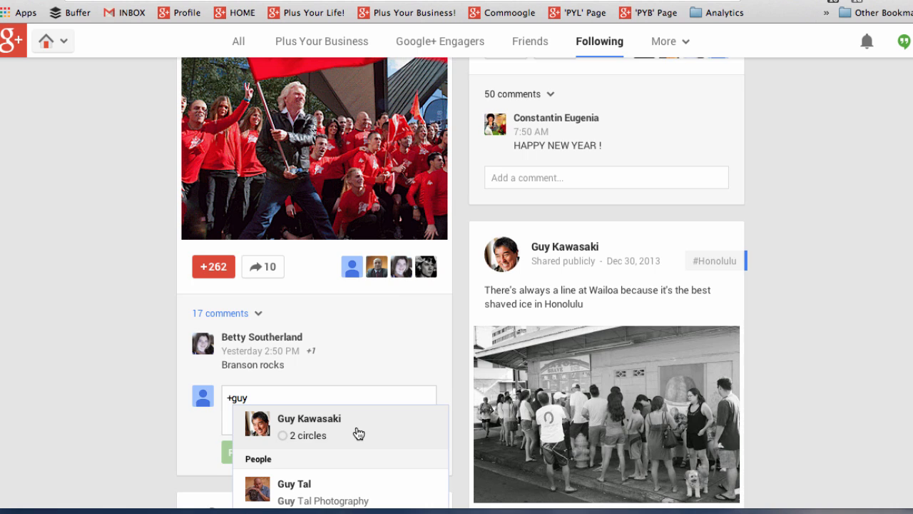
scroll(down, 3)
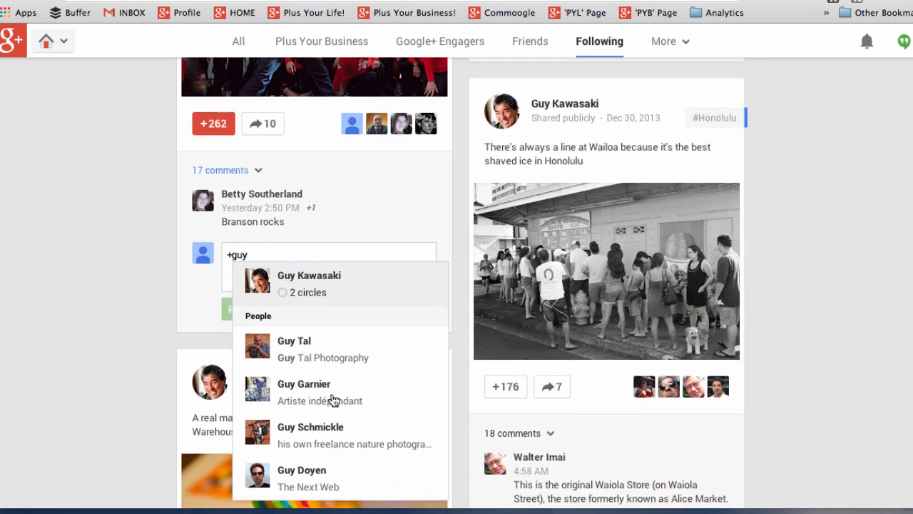
mouse_move(335, 280)
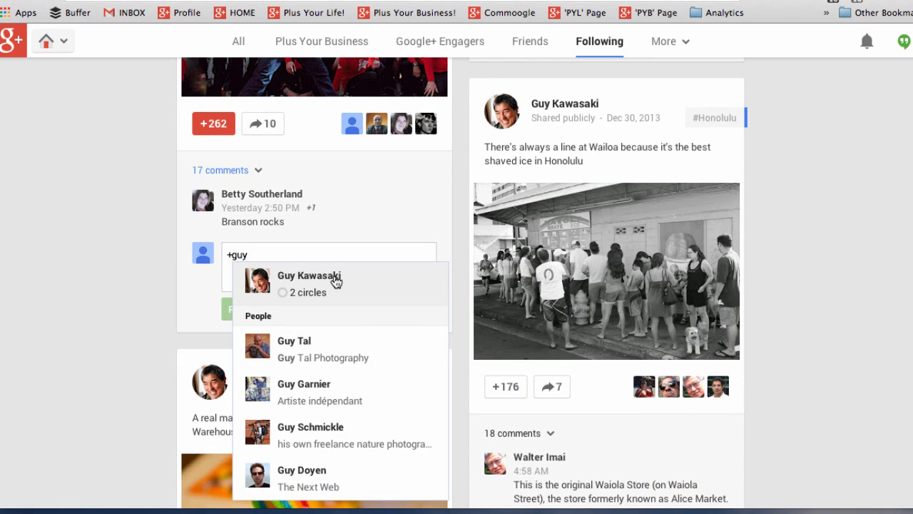
click(310, 284)
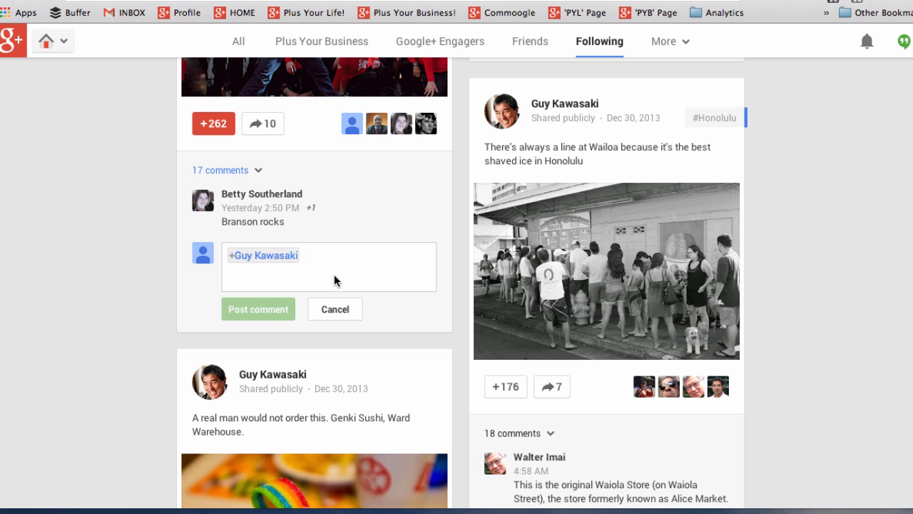
text(love it!)
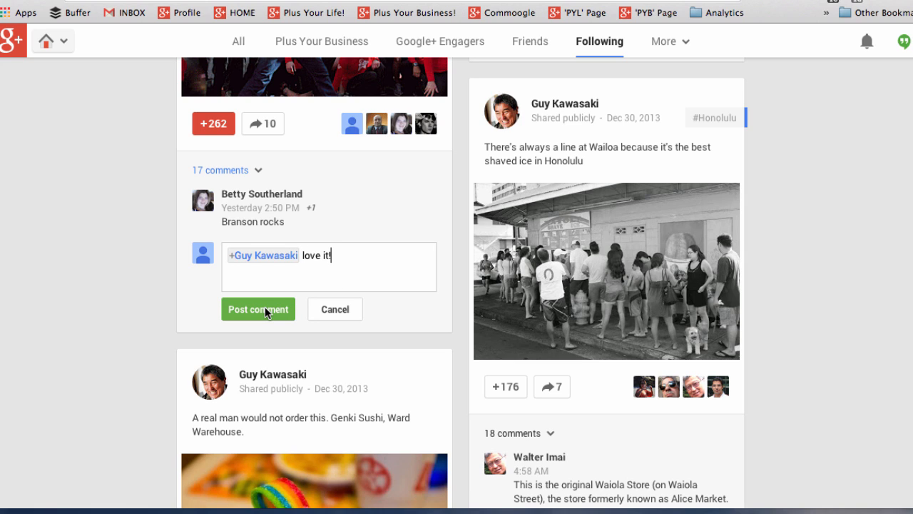
click(258, 309)
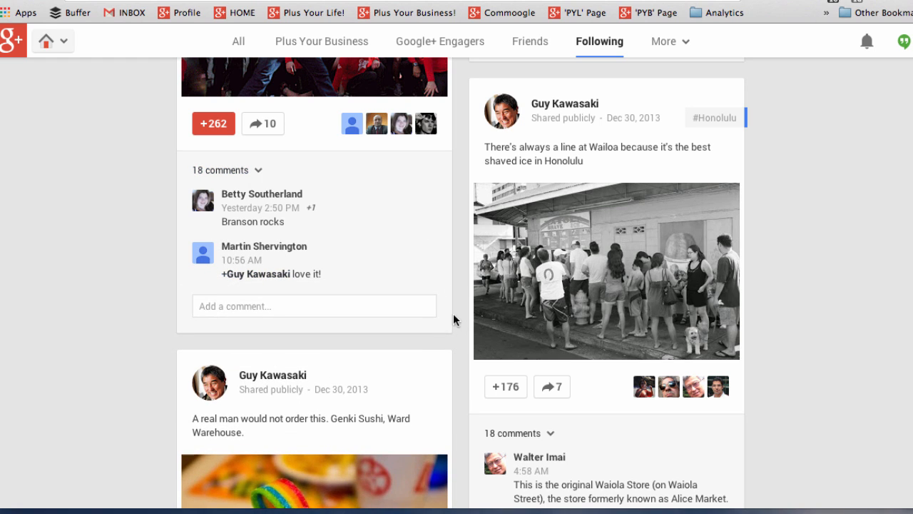
- Edit and save the Guy Kawasaki comment, then permanently delete it
click(271, 274)
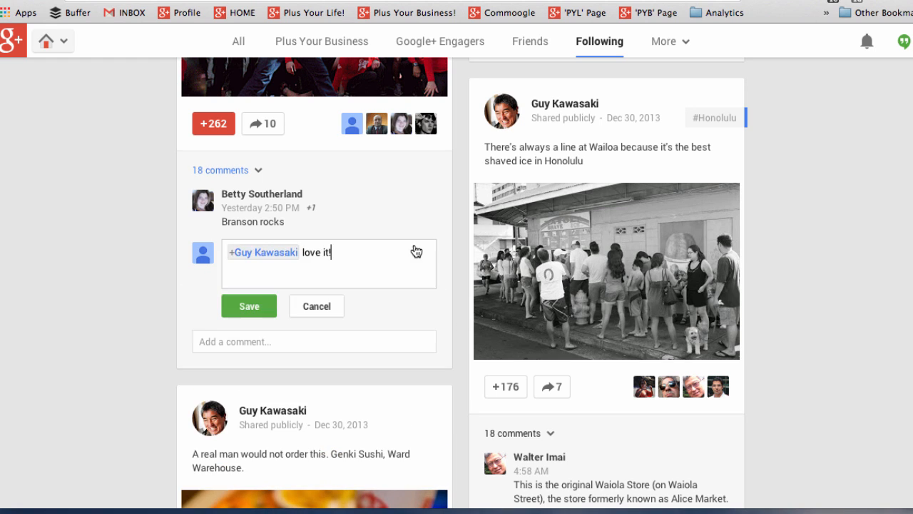
mouse_move(357, 265)
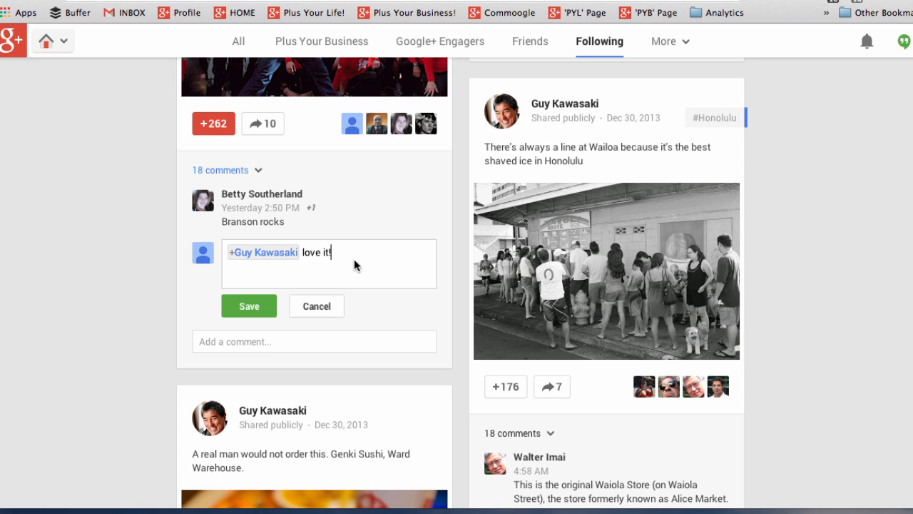
click(248, 305)
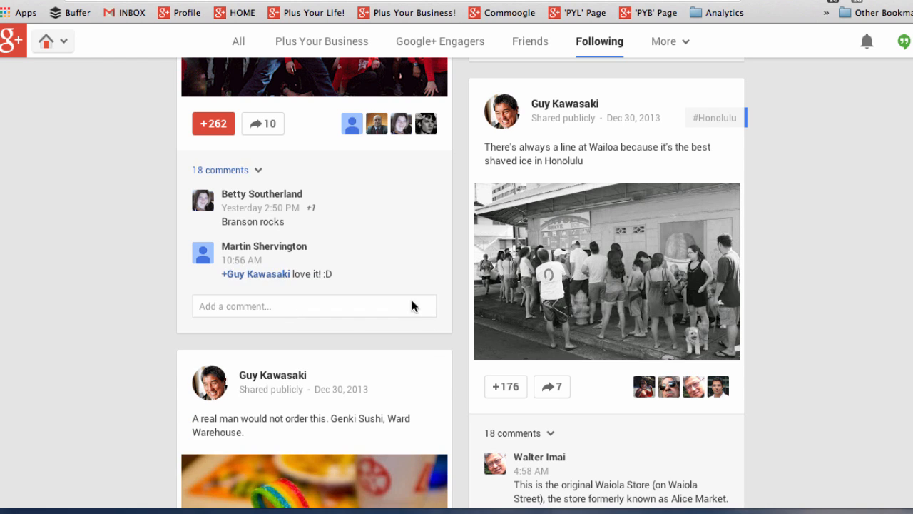
click(433, 248)
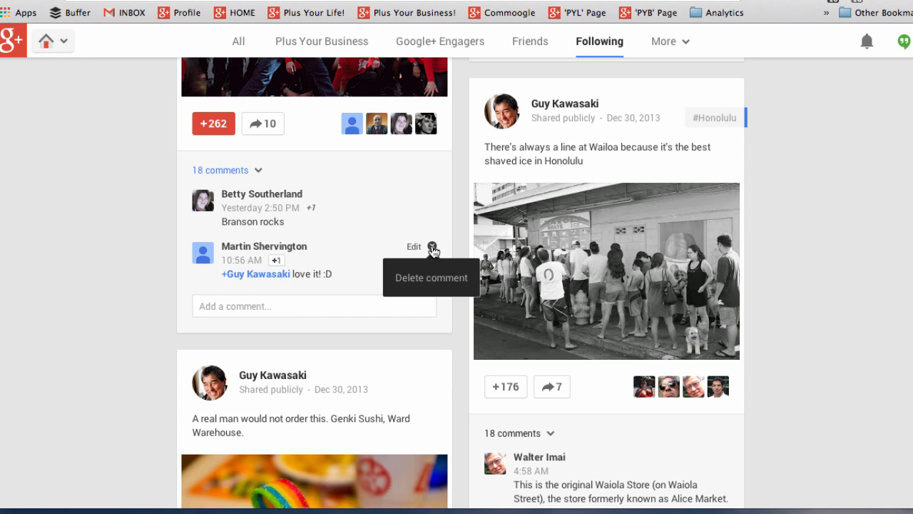
click(431, 277)
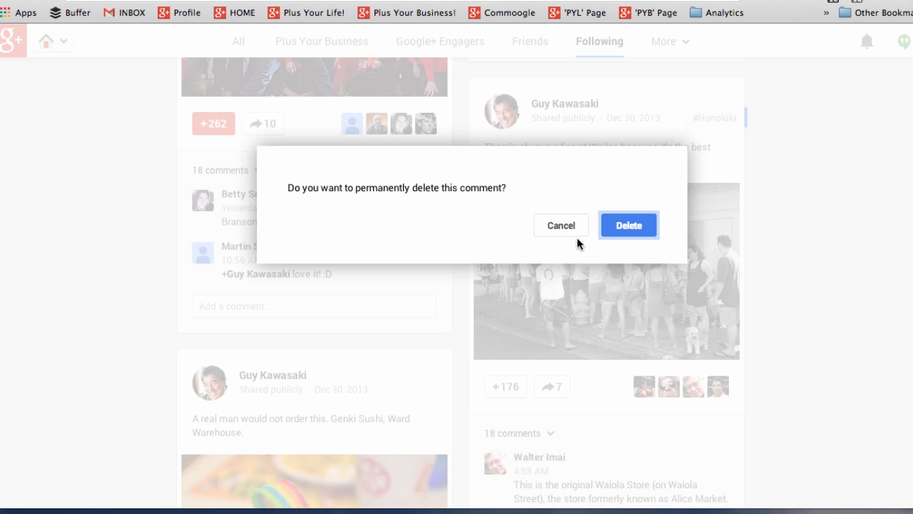
click(628, 225)
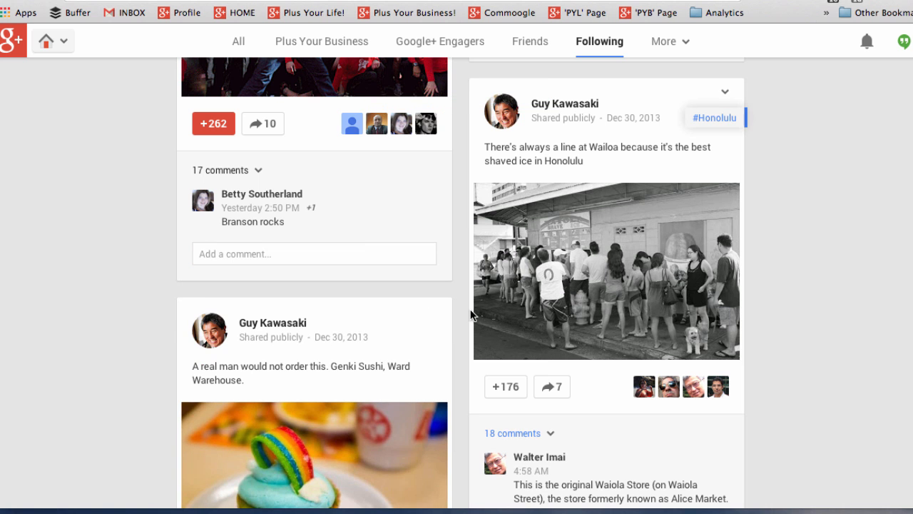
- Scroll through the Virgin post's +1s, reshares and comments, then open the navigation list
scroll(down, 3)
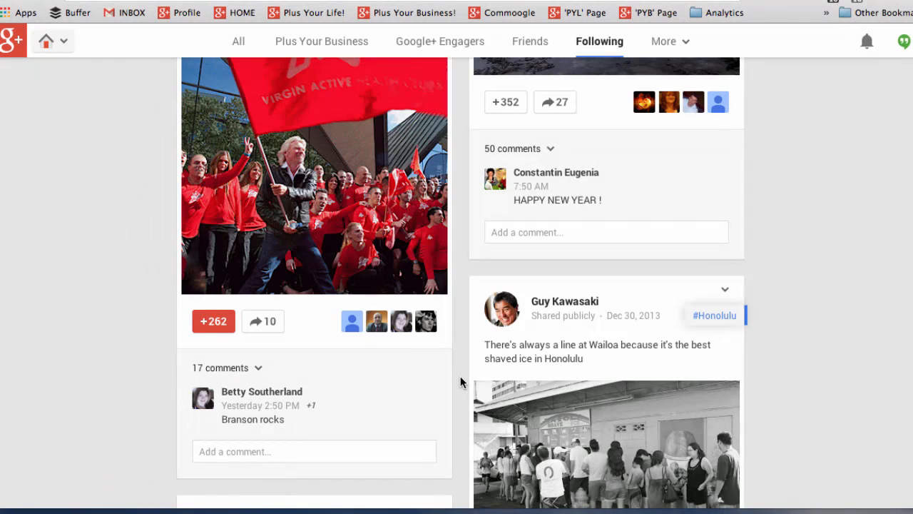
mouse_move(392, 321)
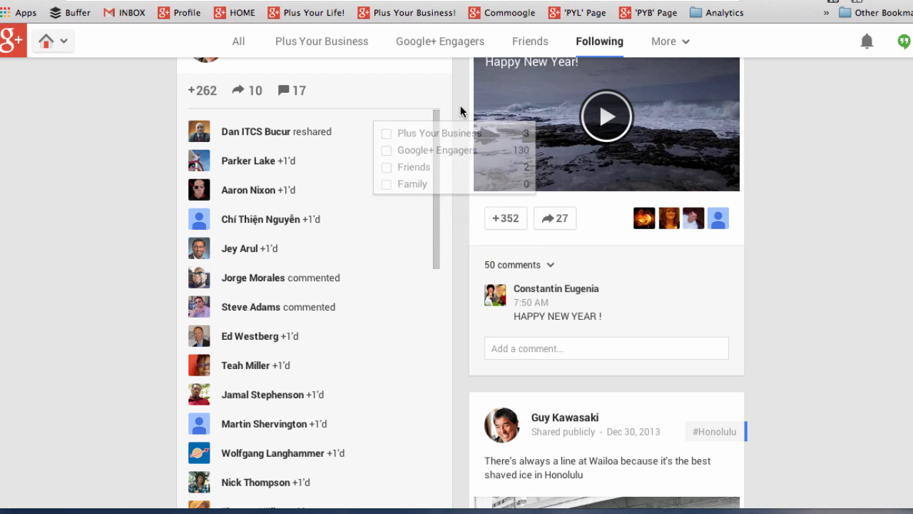
scroll(down, 3)
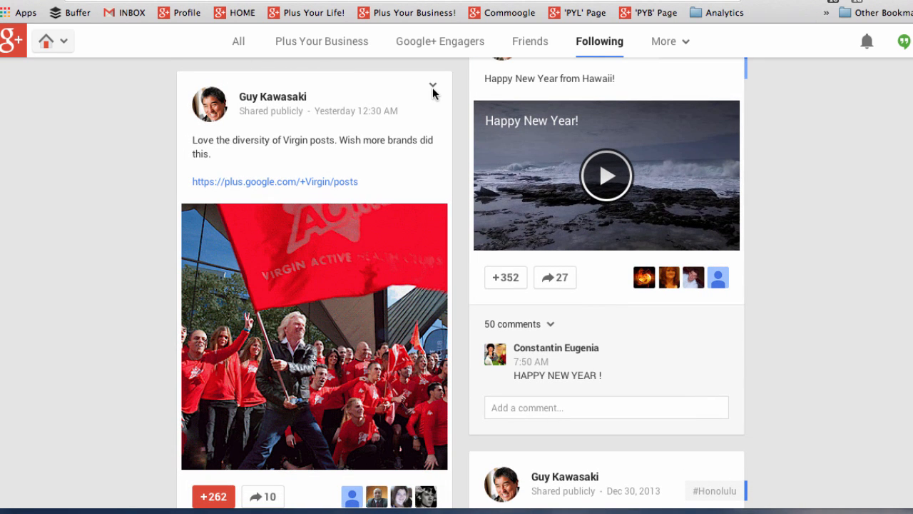
scroll(down, 3)
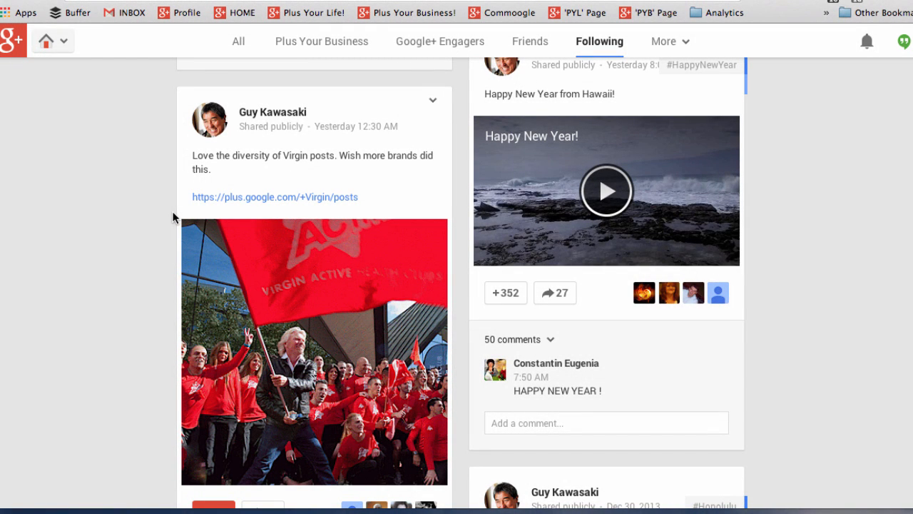
click(52, 40)
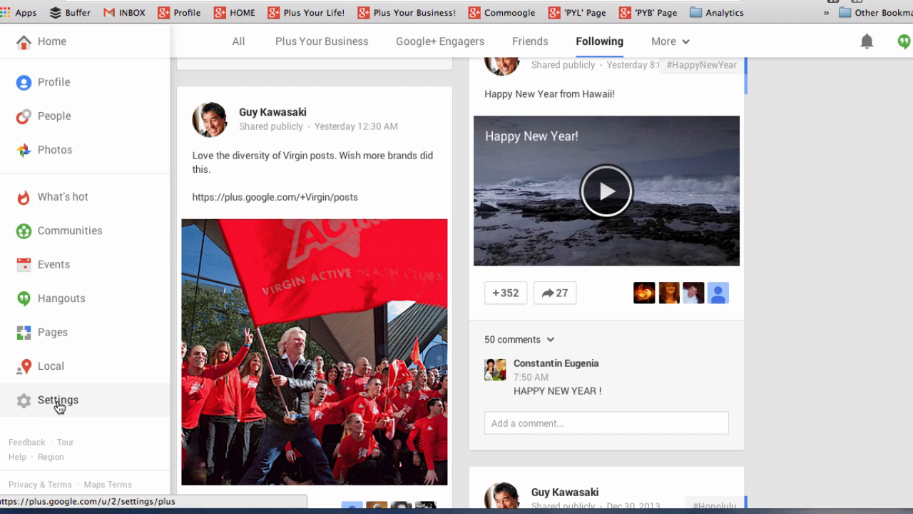
- Open Settings and view the 'Who can send you notifications?' choices, left at Extended circles
click(58, 400)
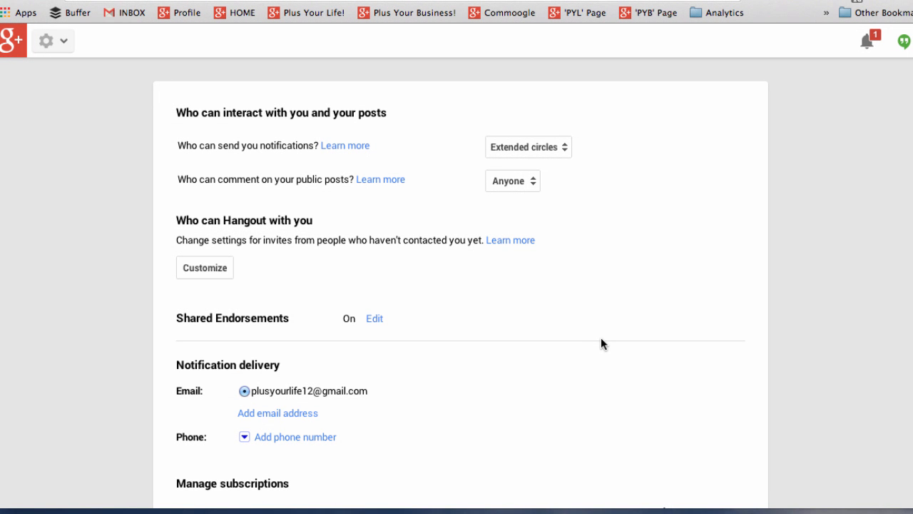
click(528, 147)
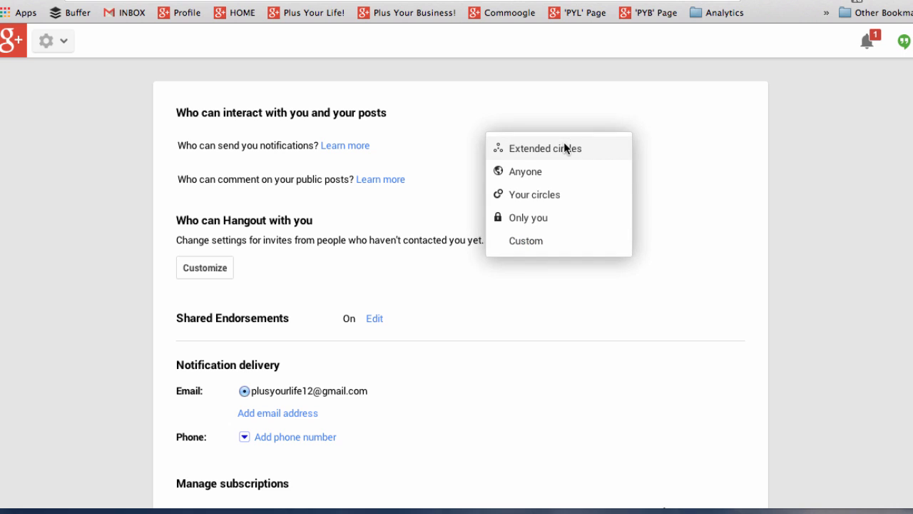
mouse_move(560, 171)
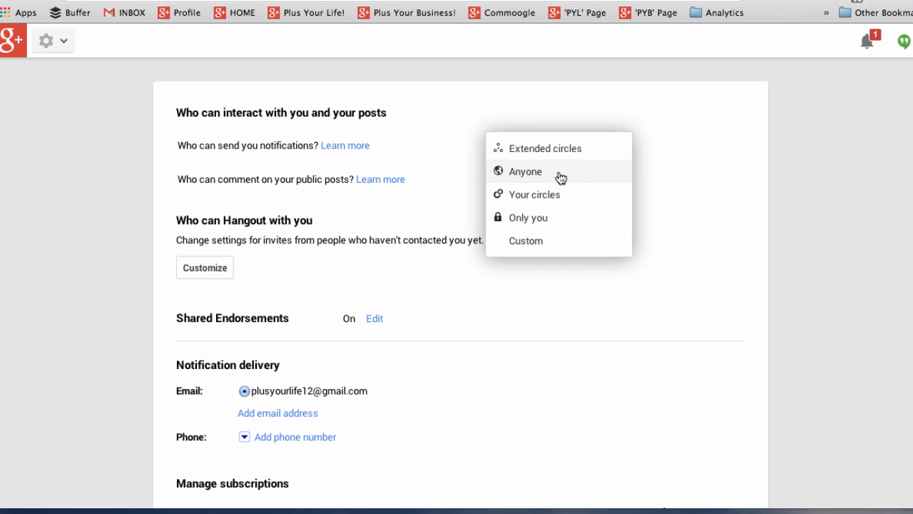
mouse_move(635, 189)
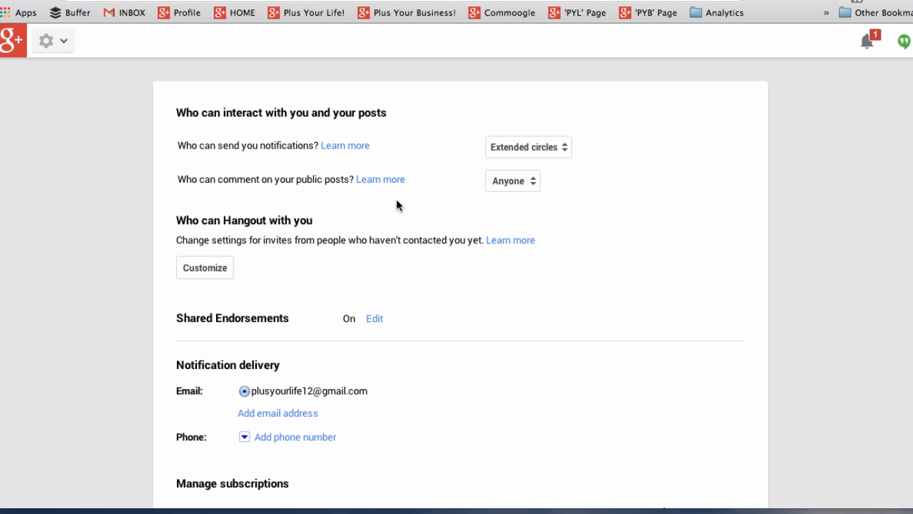
click(528, 147)
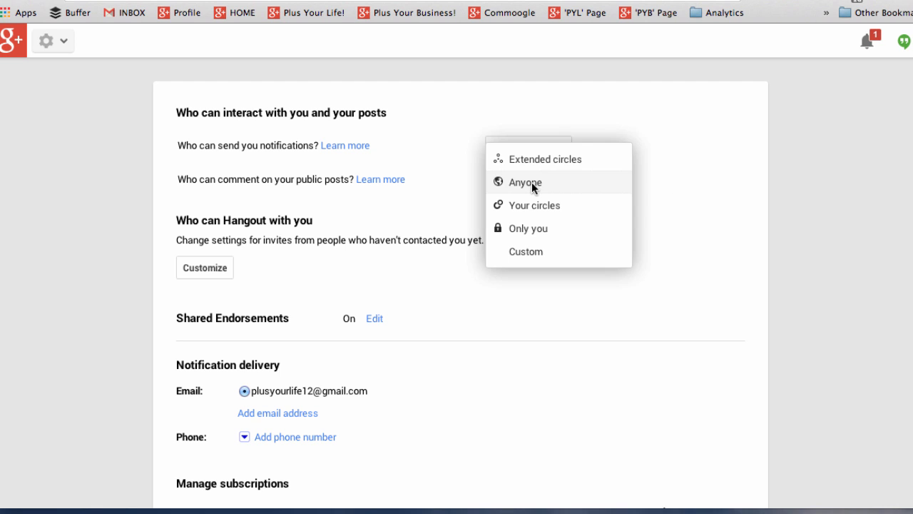
mouse_move(532, 228)
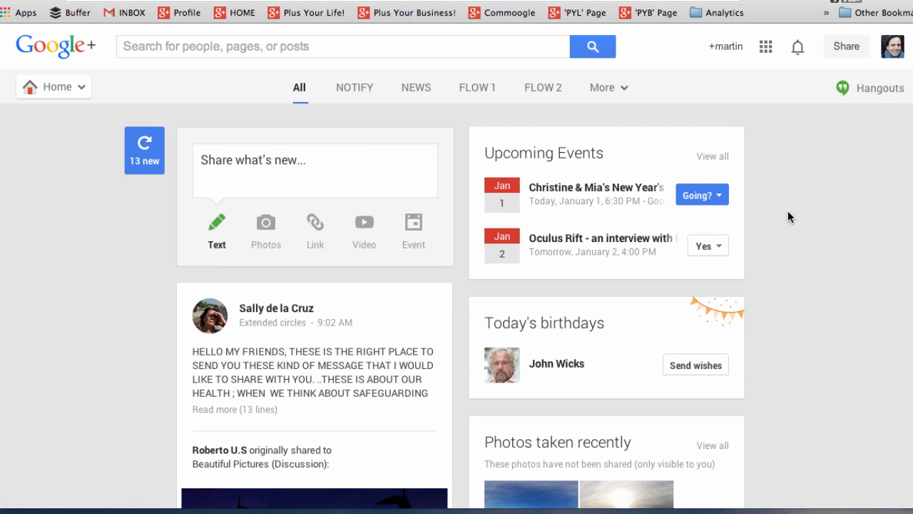
mouse_move(839, 98)
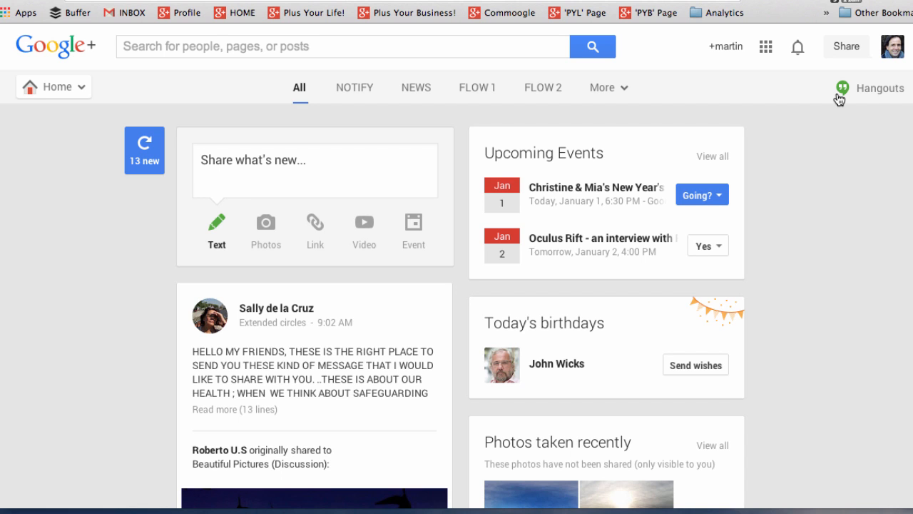
mouse_move(824, 89)
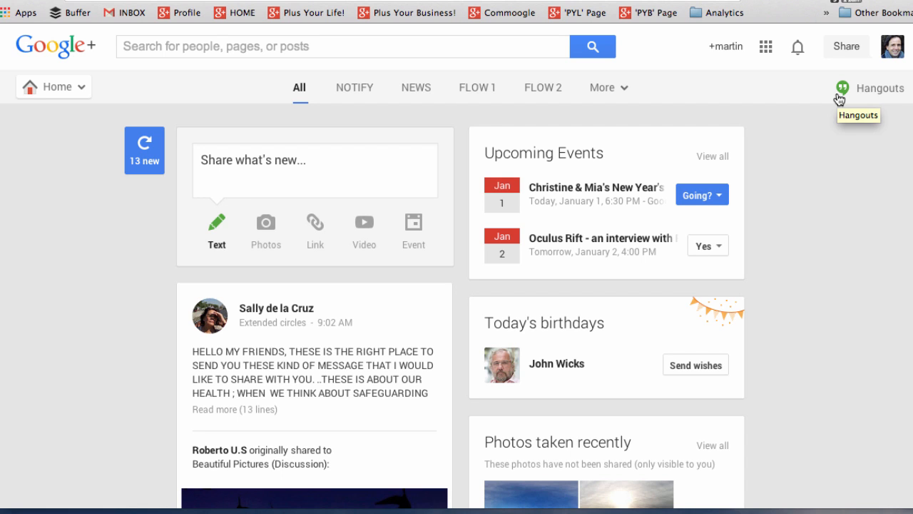
click(869, 87)
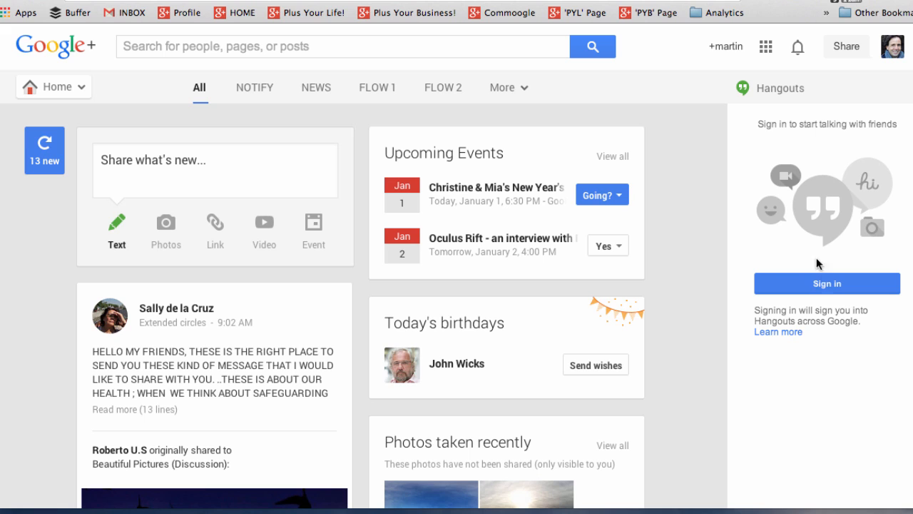
click(827, 284)
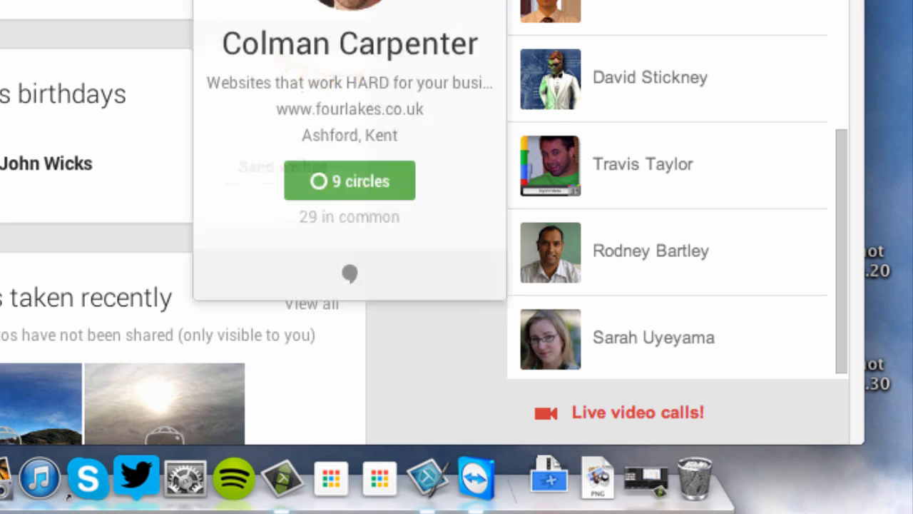
click(350, 274)
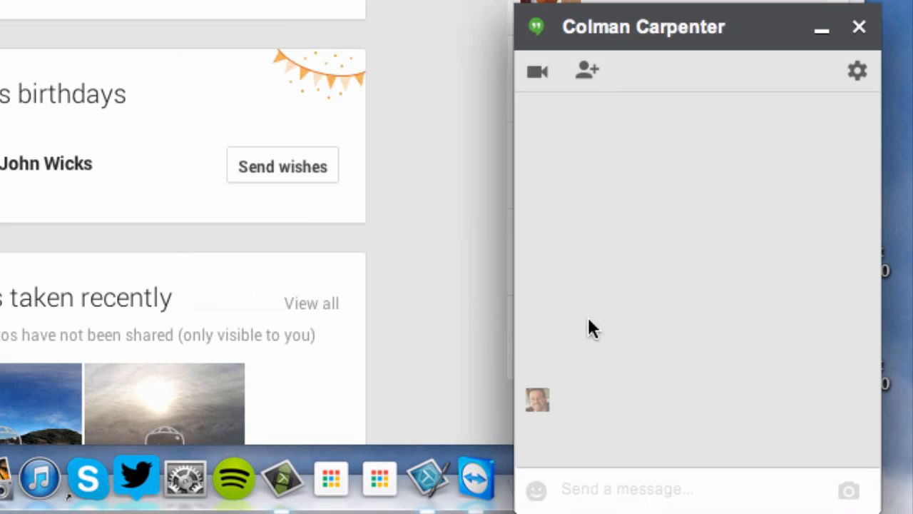
text(Hi)
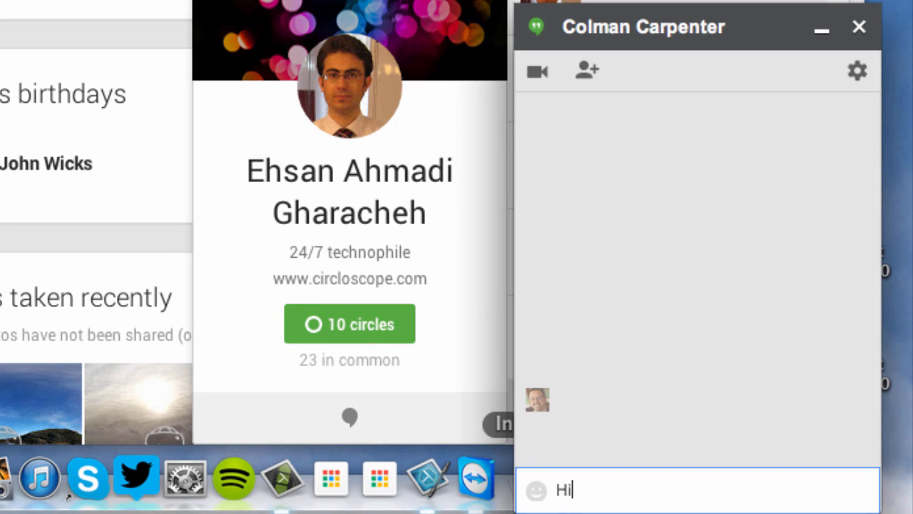
text(there!)
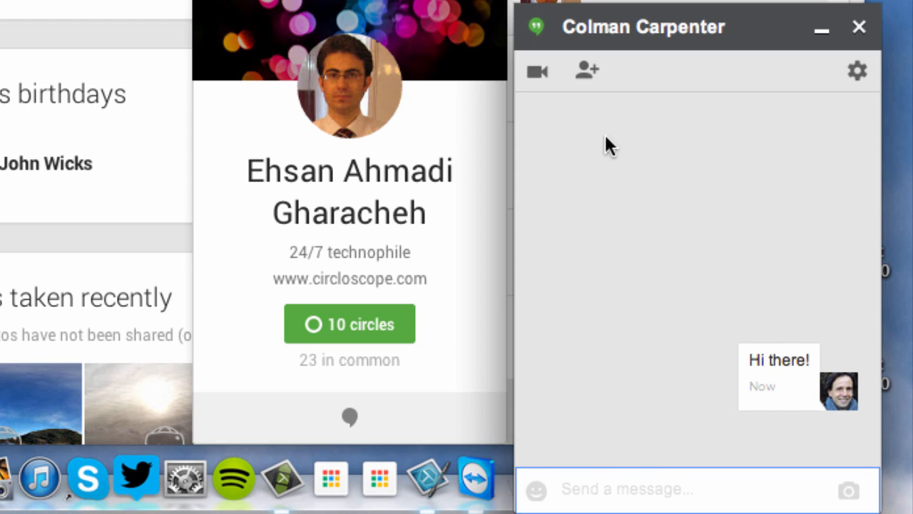
mouse_move(588, 70)
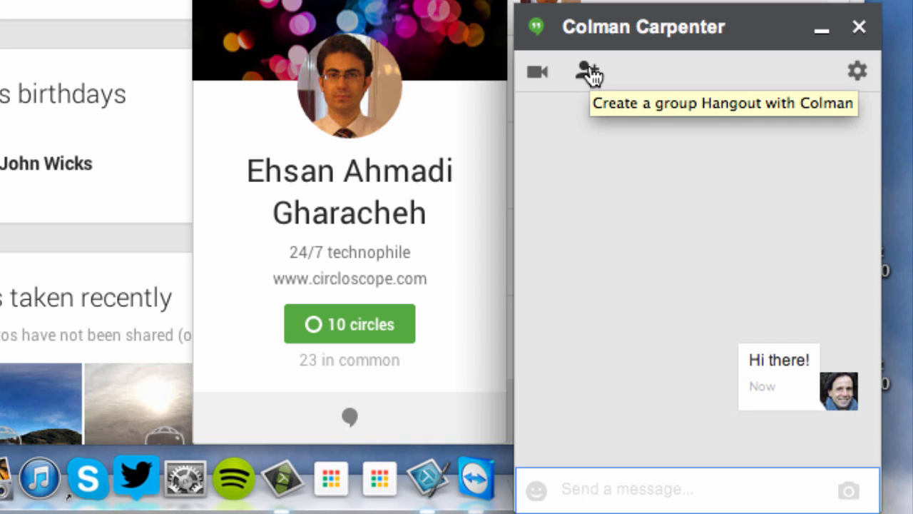
click(588, 72)
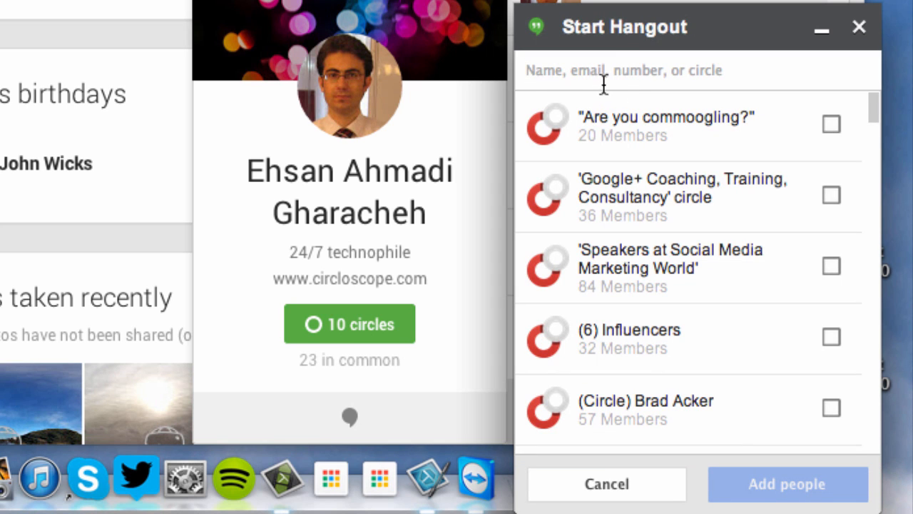
mouse_move(699, 75)
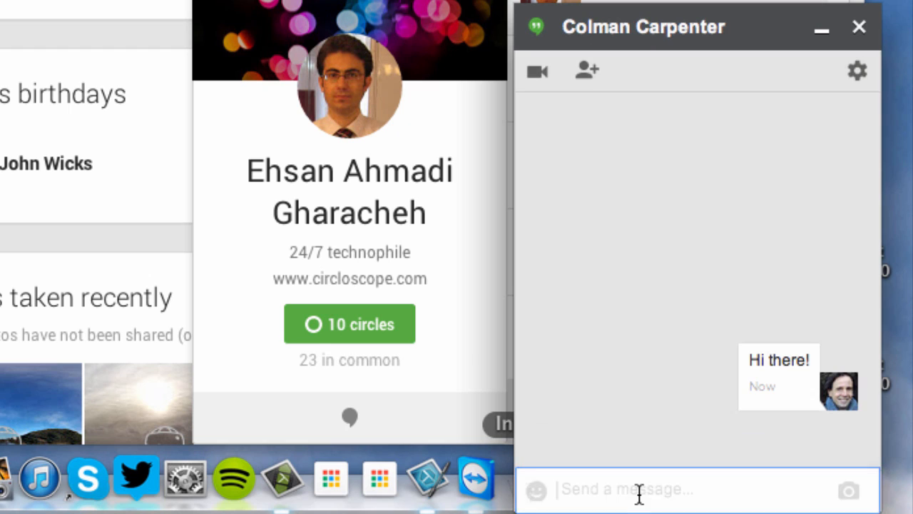
mouse_move(536, 70)
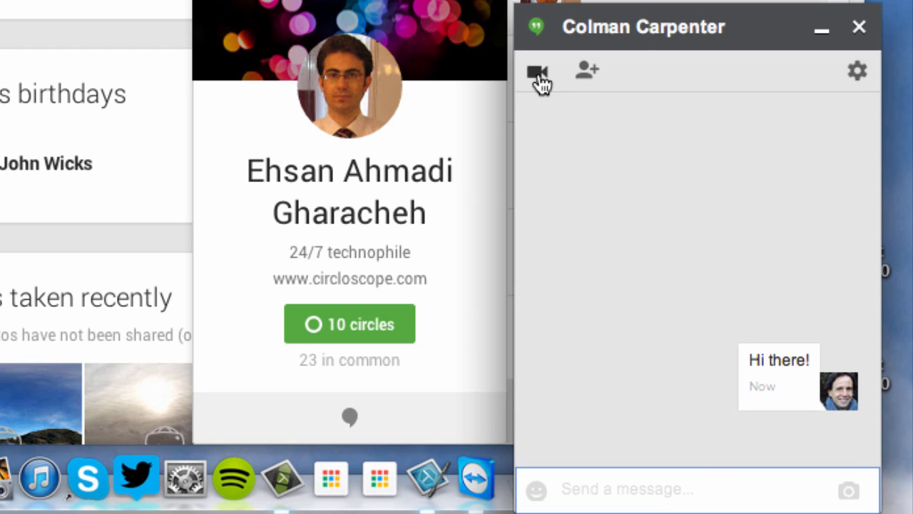
mouse_move(536, 71)
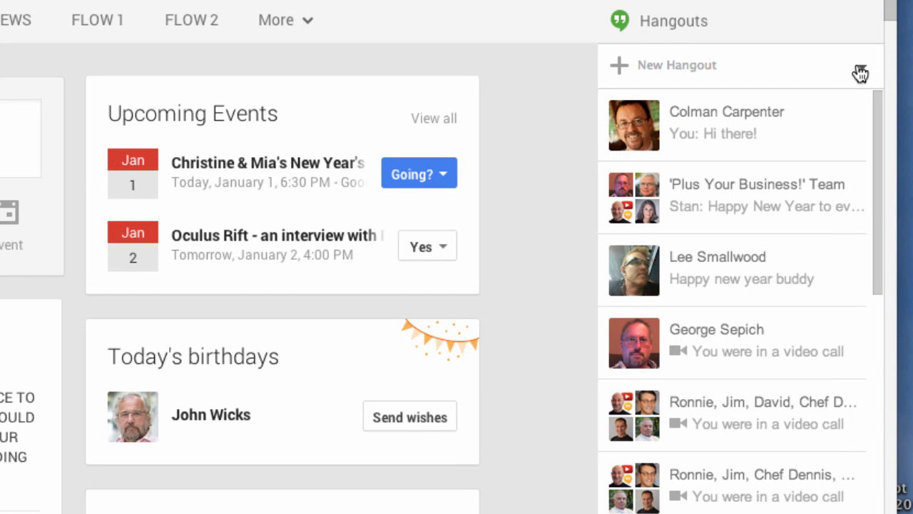
- Review Customize new invites circle settings, keeping December Dozen and Quick thanks on Send request
click(863, 65)
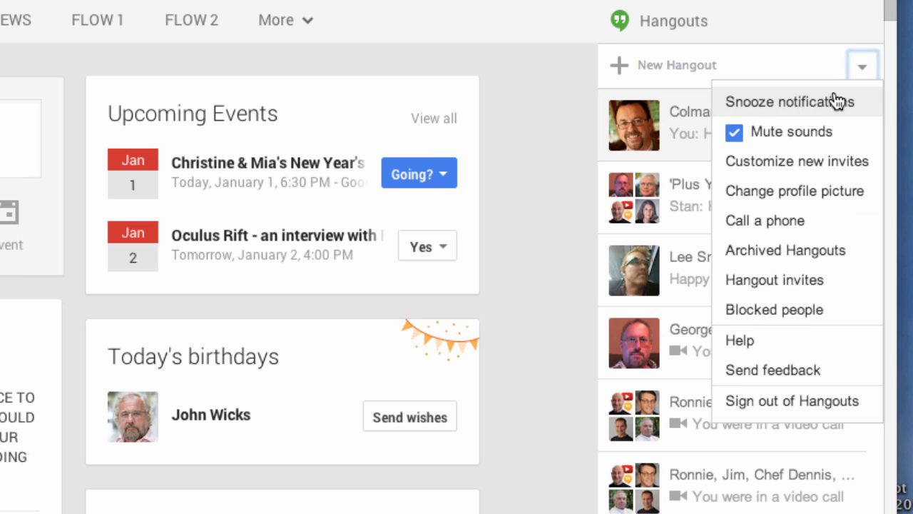
mouse_move(797, 160)
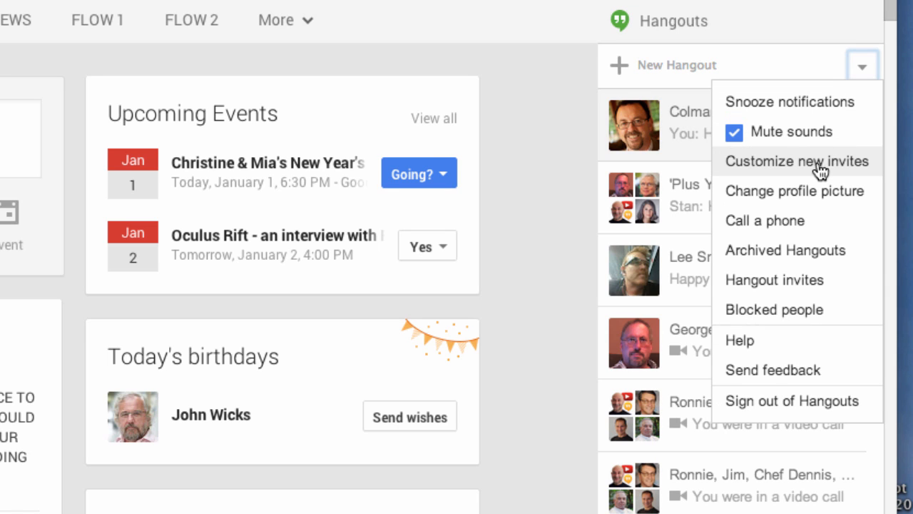
mouse_move(510, 98)
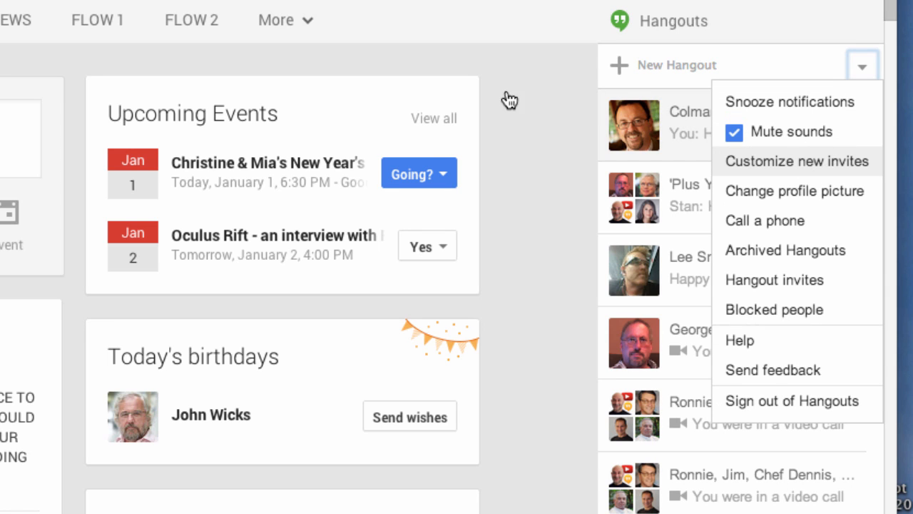
click(796, 160)
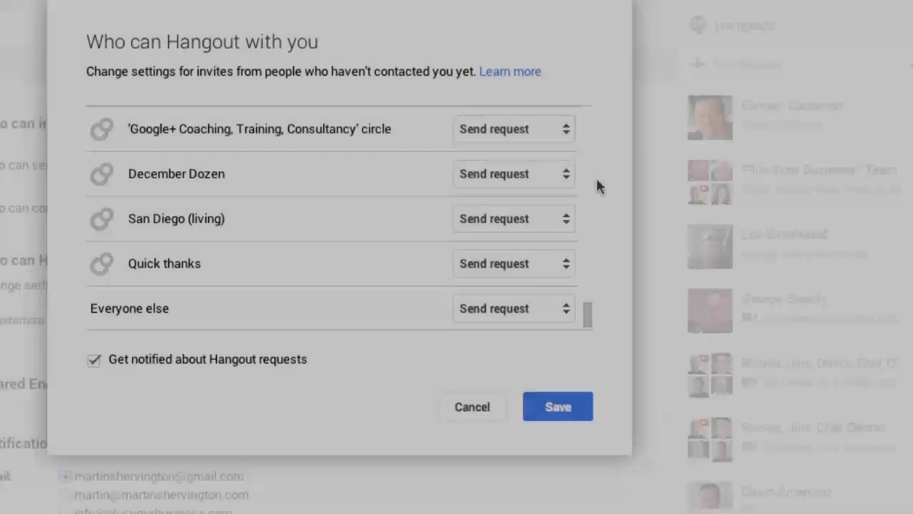
click(512, 173)
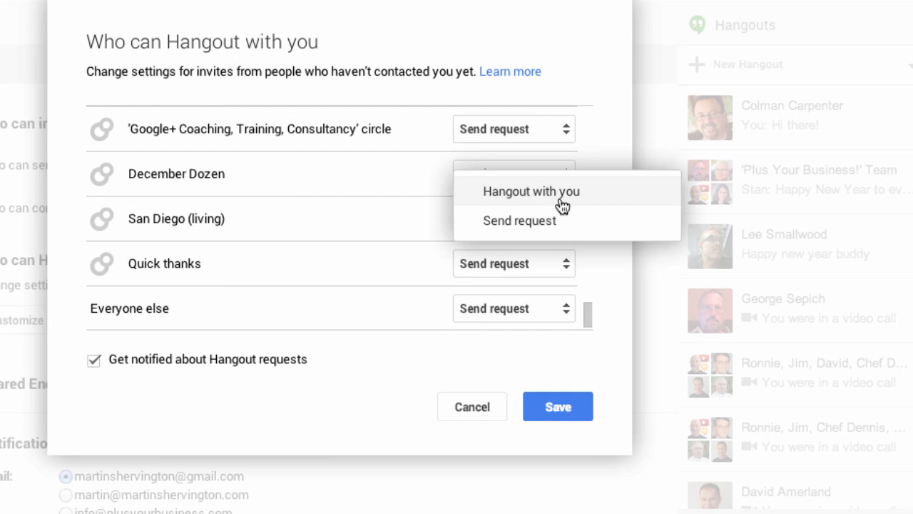
mouse_move(556, 222)
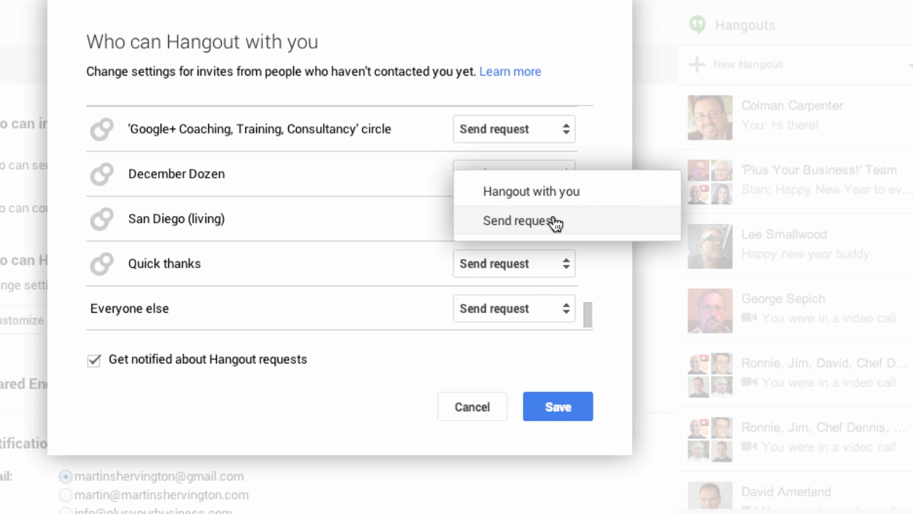
mouse_move(514, 308)
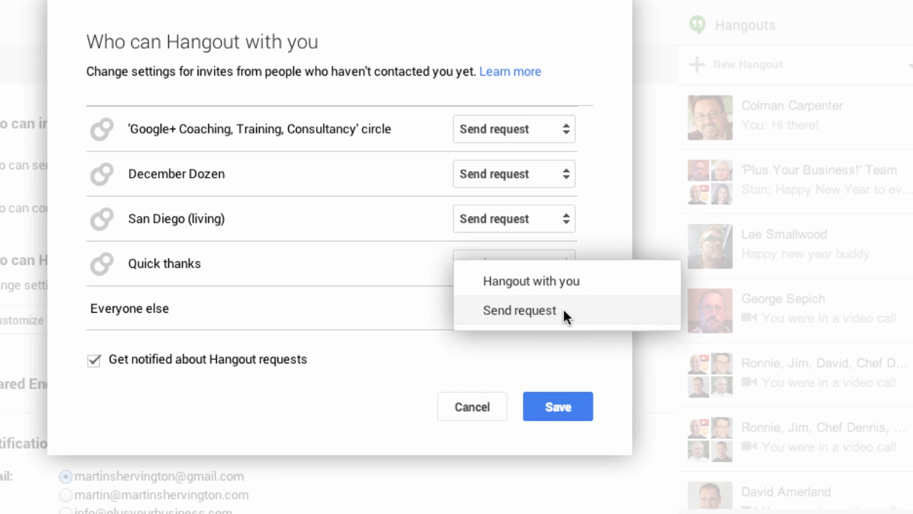
click(557, 406)
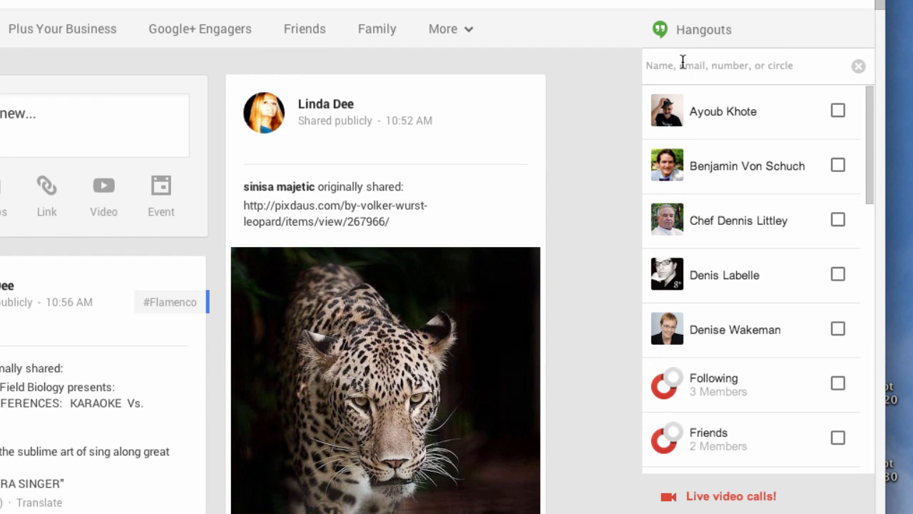
- Find martin shervington by typing 'marti' and start a video Hangout with him
text(martin)
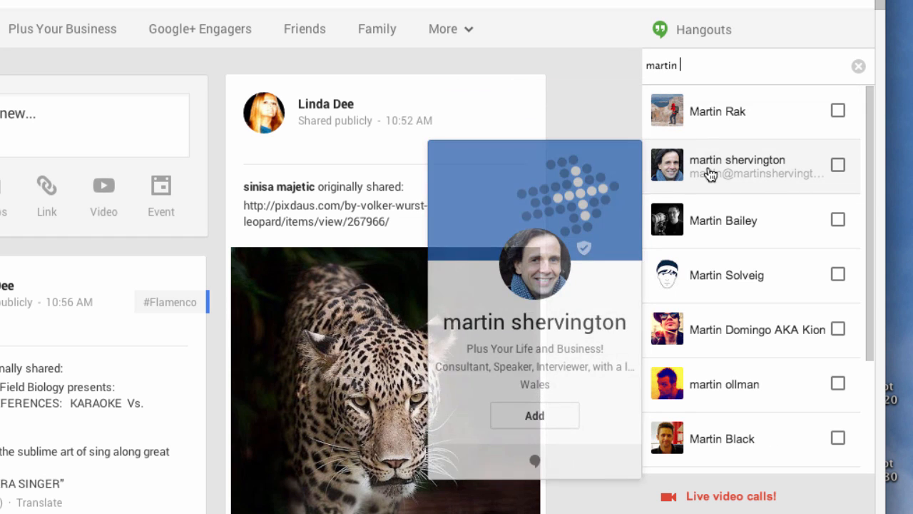
click(858, 66)
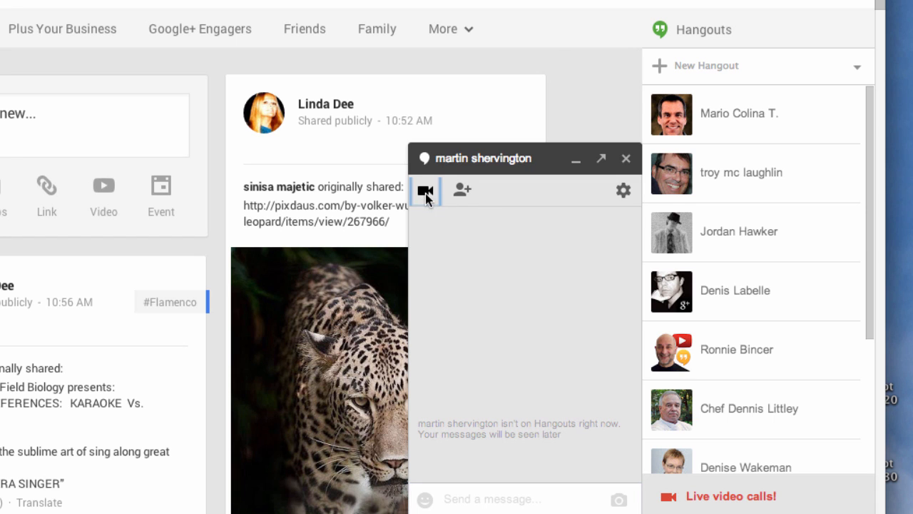
click(425, 190)
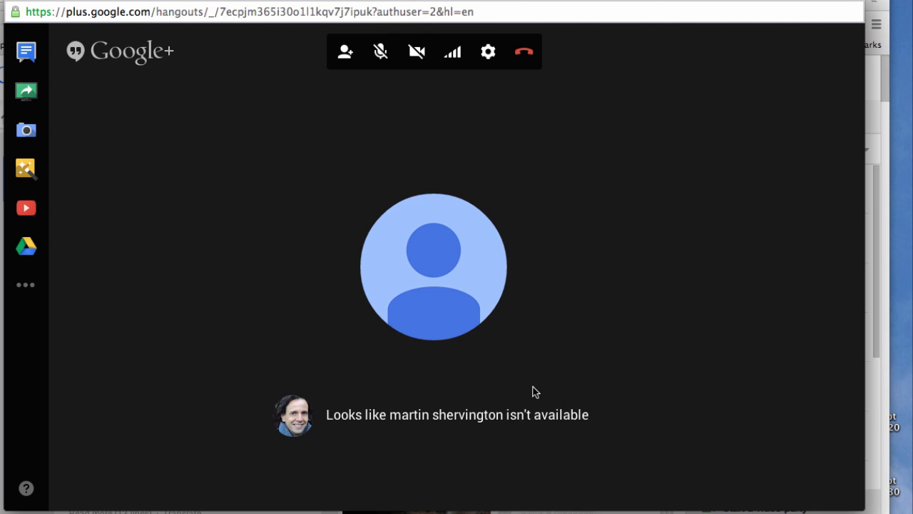
mouse_move(520, 419)
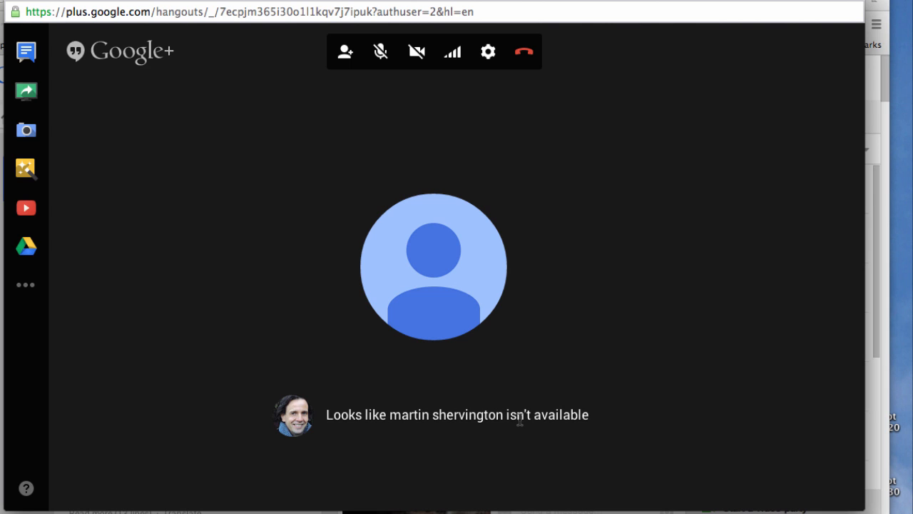
mouse_move(345, 52)
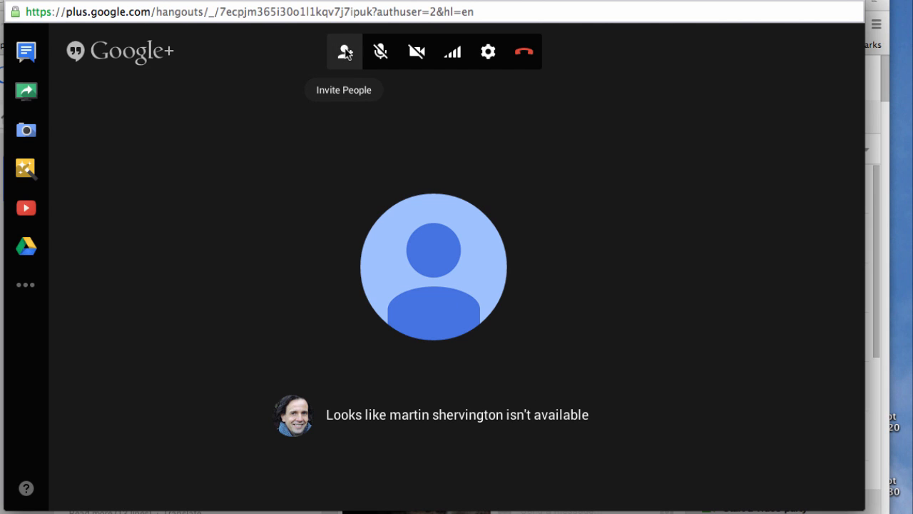
click(343, 52)
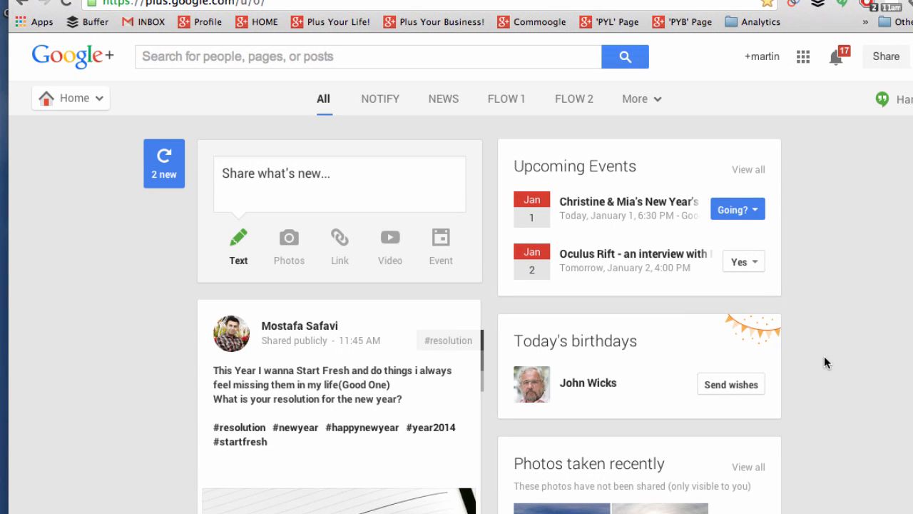
click(70, 98)
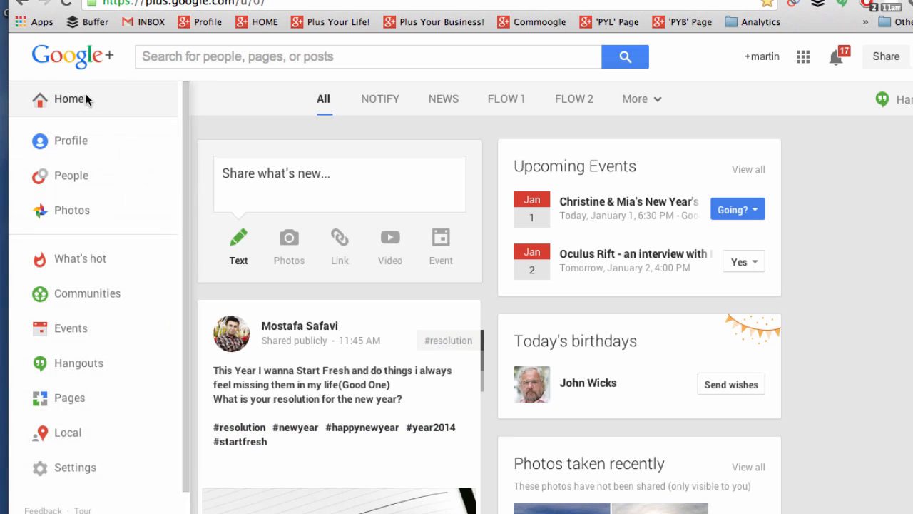
mouse_move(87, 363)
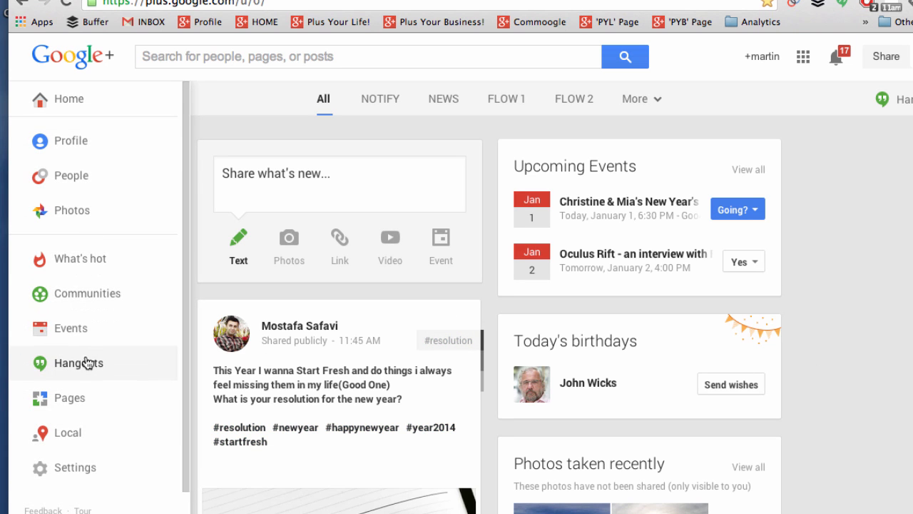
click(78, 362)
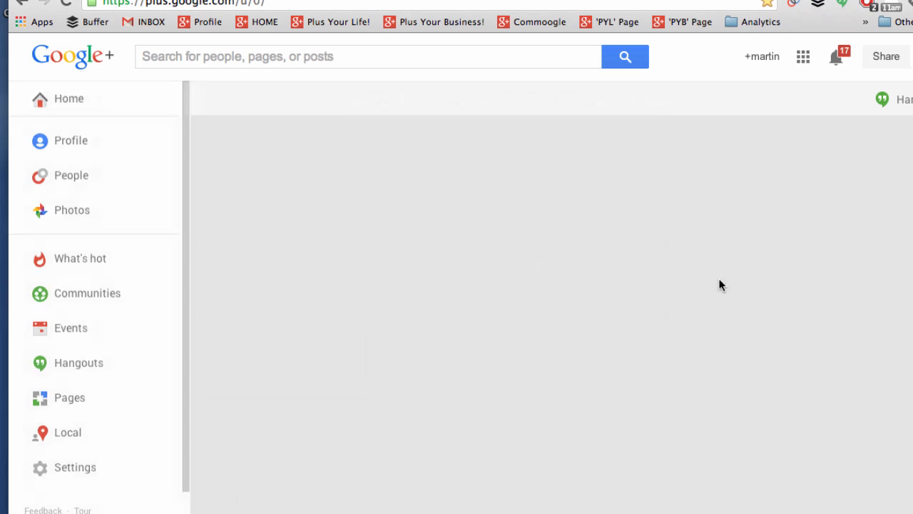
click(69, 98)
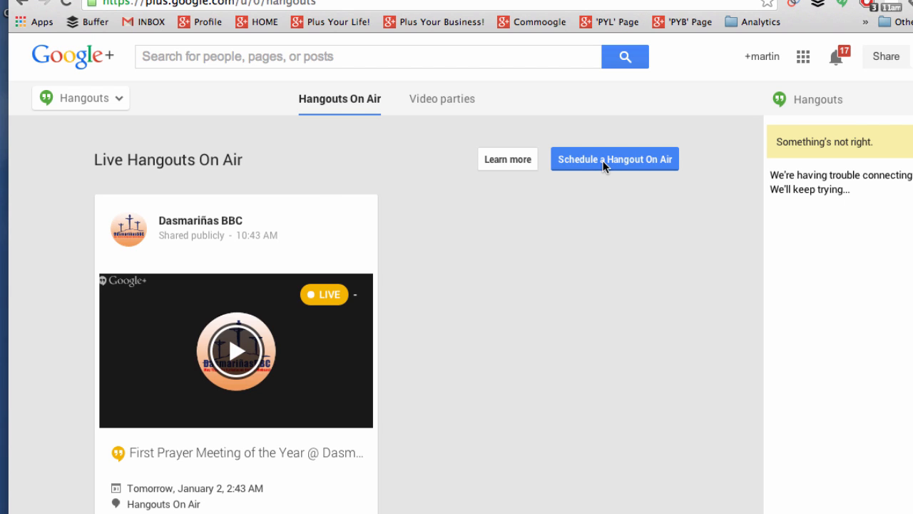
click(614, 158)
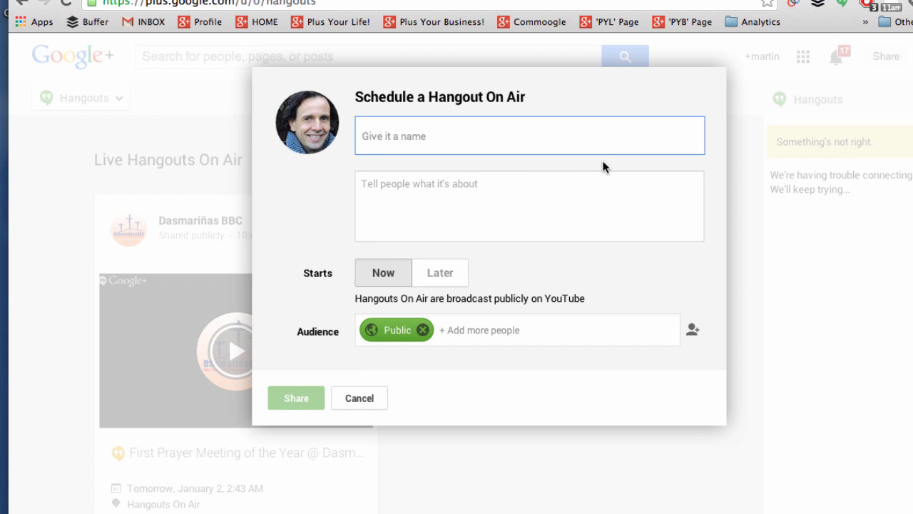
click(358, 397)
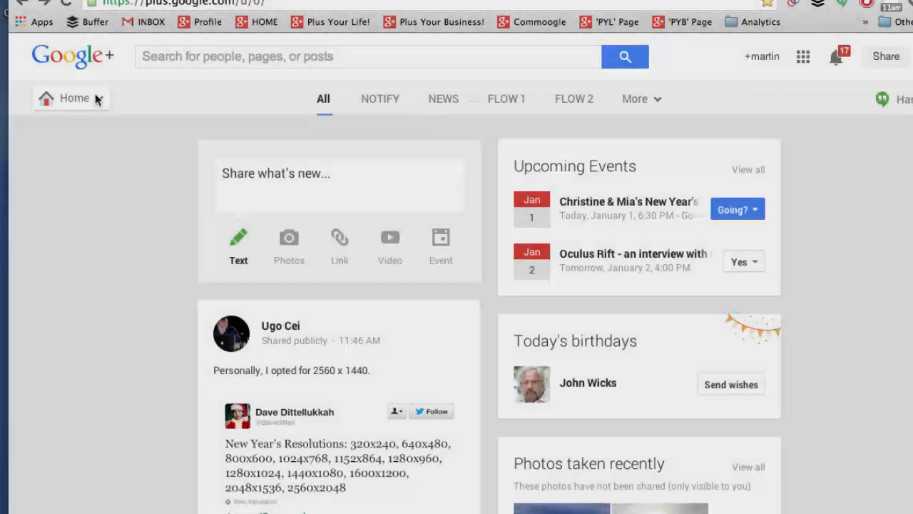
click(71, 98)
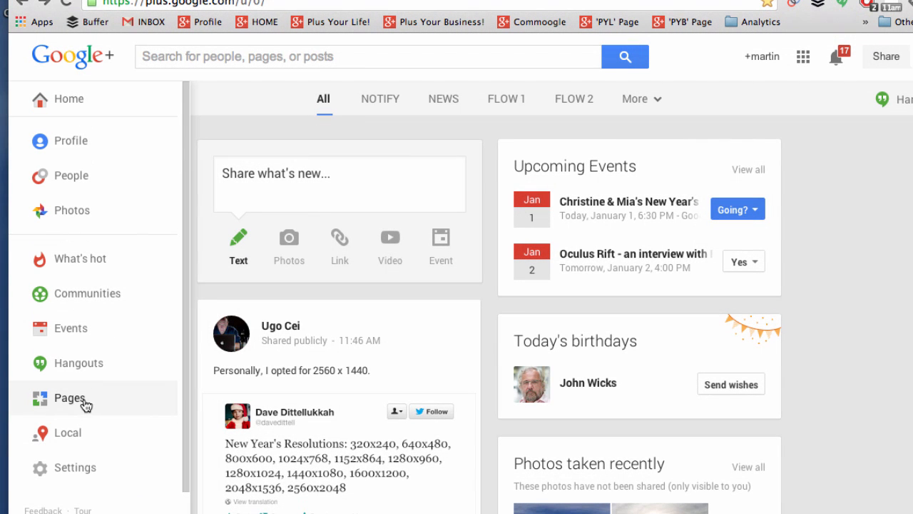
click(70, 397)
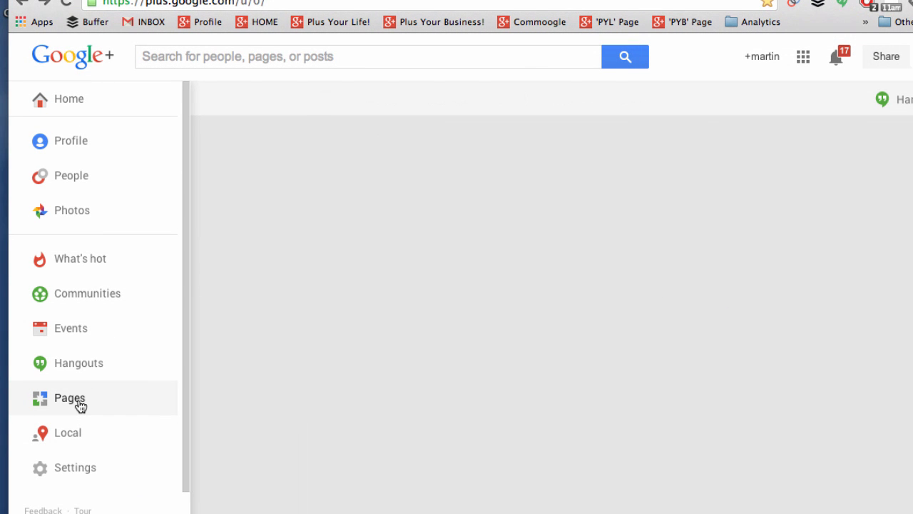
click(70, 397)
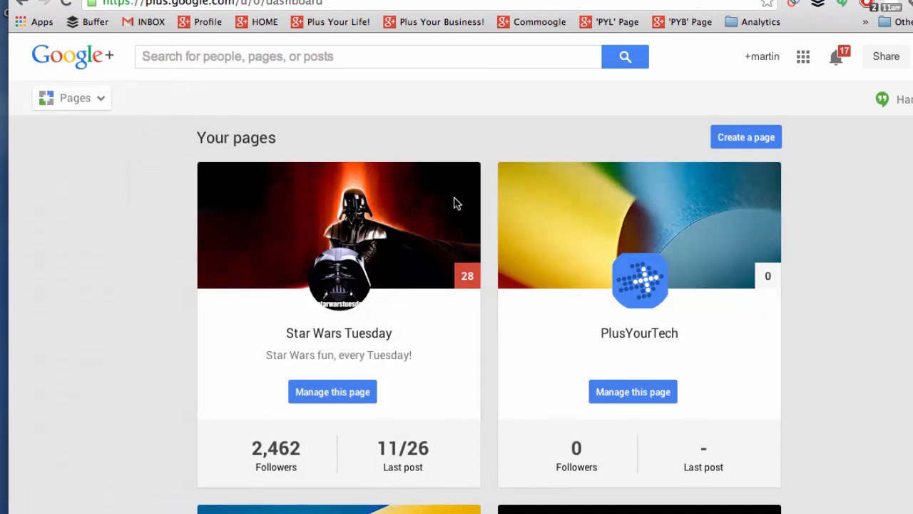
mouse_move(725, 137)
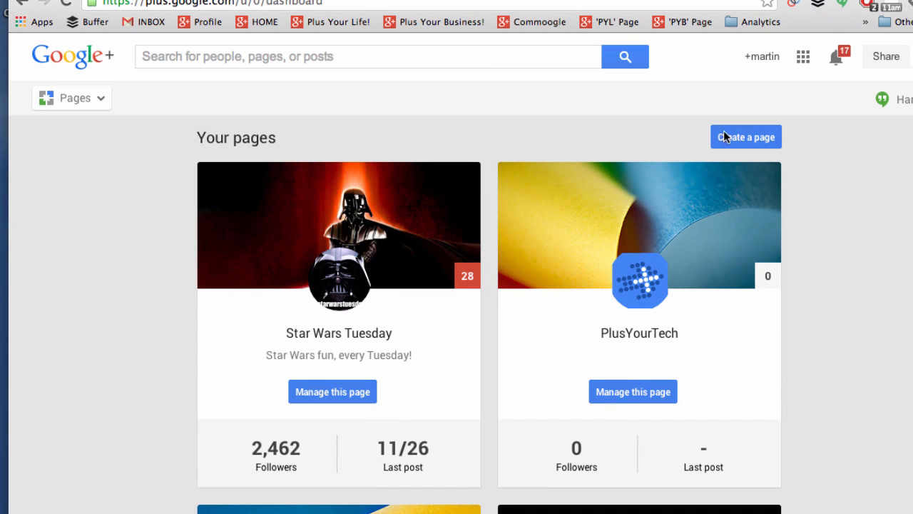
mouse_move(743, 141)
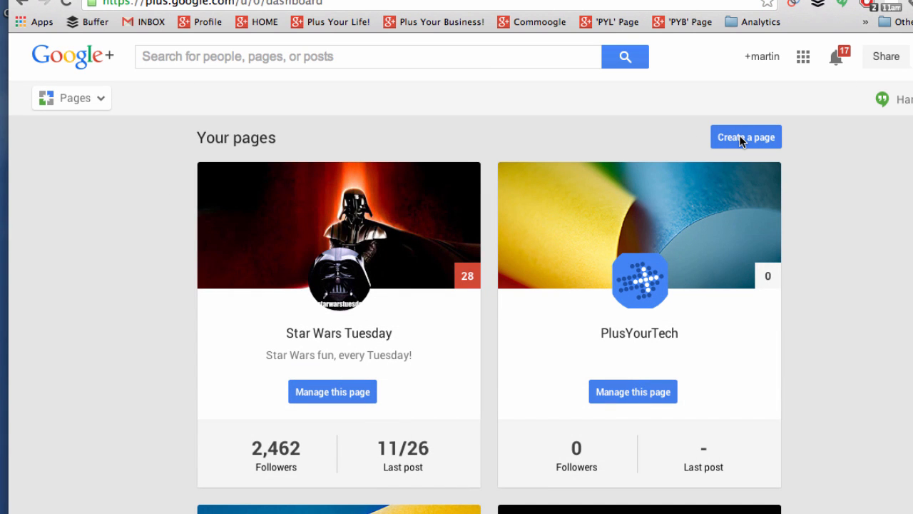
click(745, 137)
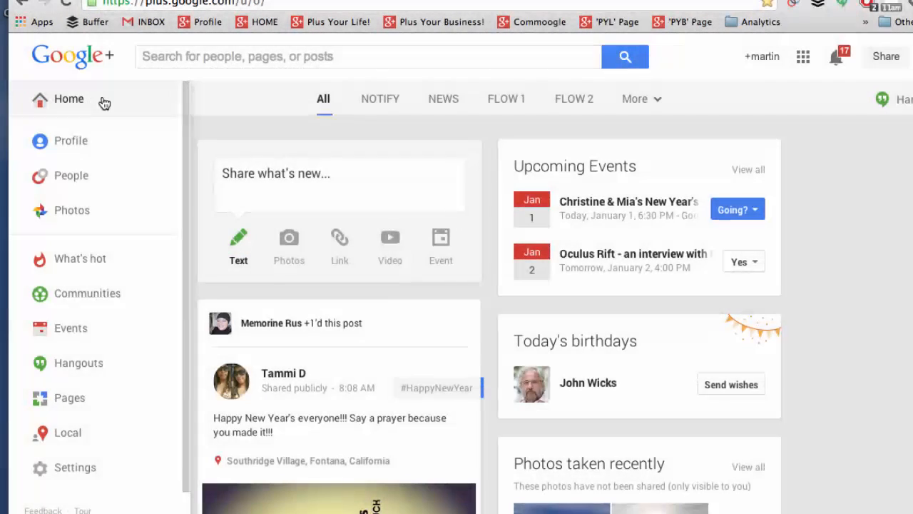
- Browse the Local recommended places near the United Kingdom
click(67, 433)
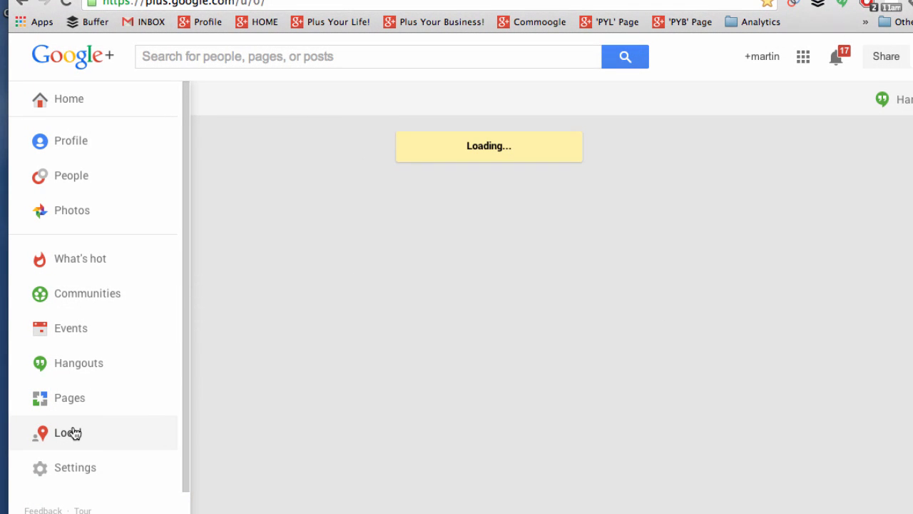
click(68, 432)
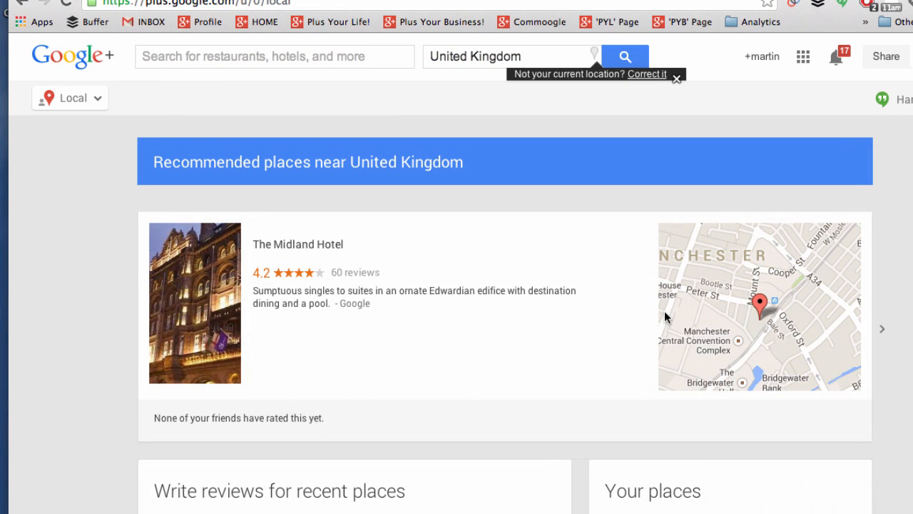
scroll(down, 3)
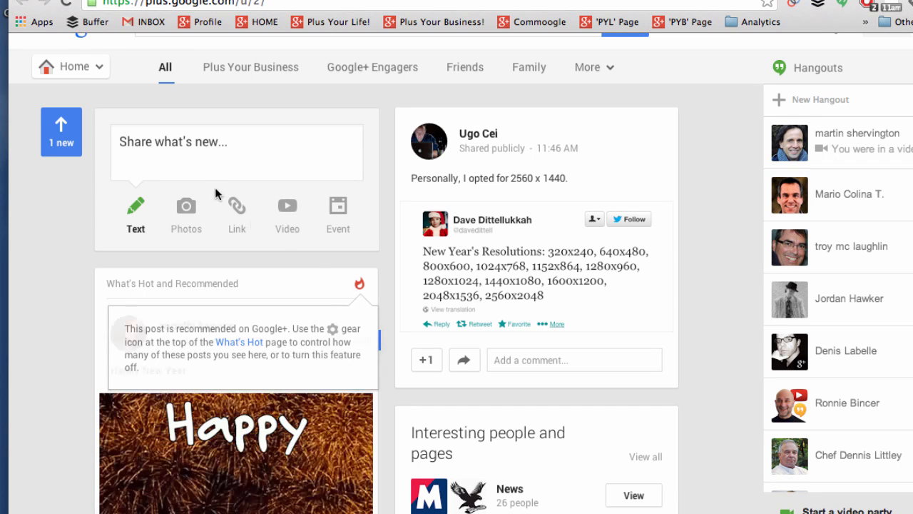
- View the What's hot trending posts, then return to the main account's home stream
click(71, 66)
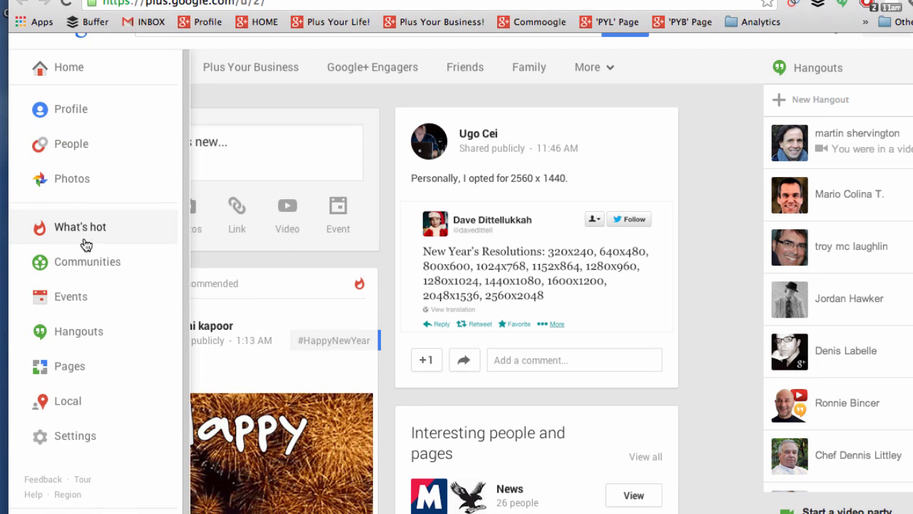
click(80, 226)
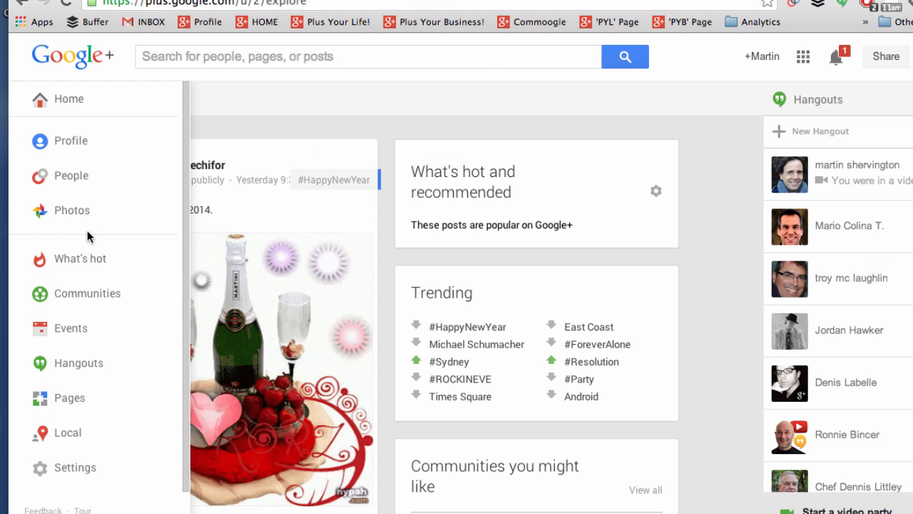
click(69, 98)
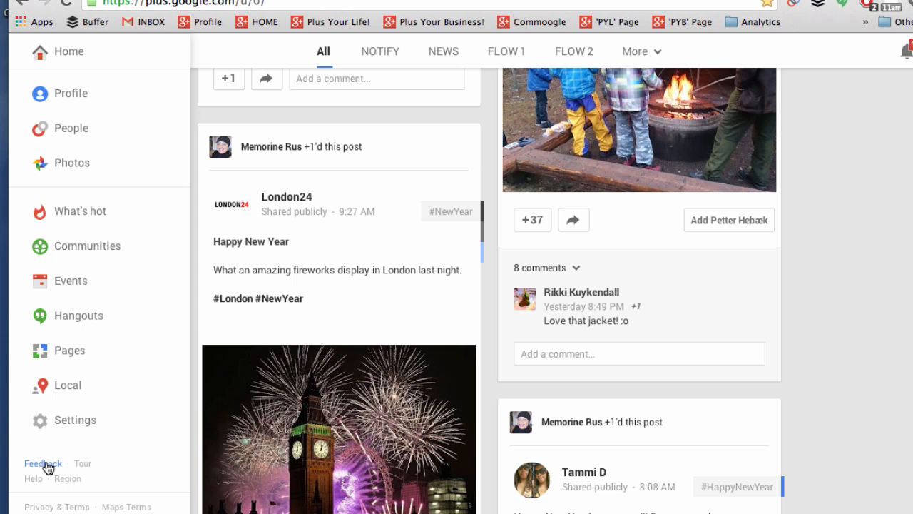
- View the region chooser without saving, then look over the sections menu again
click(43, 463)
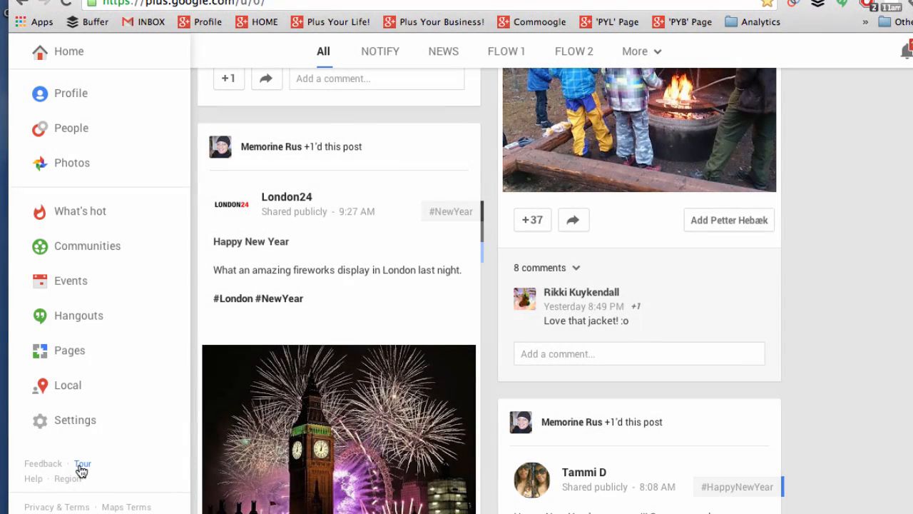
click(67, 479)
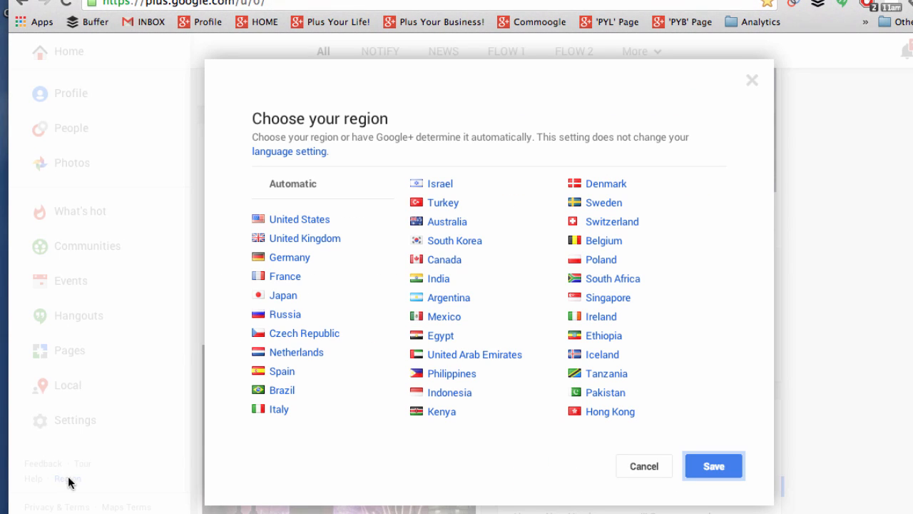
click(643, 465)
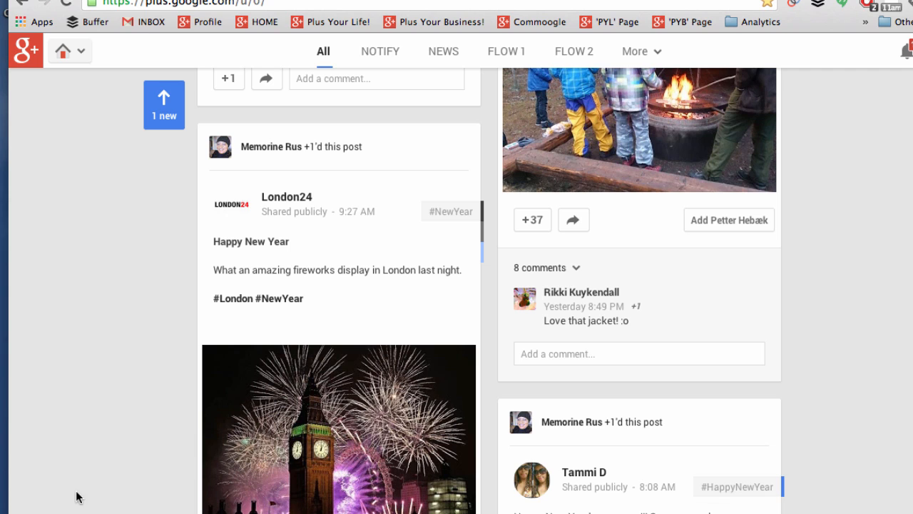
click(68, 50)
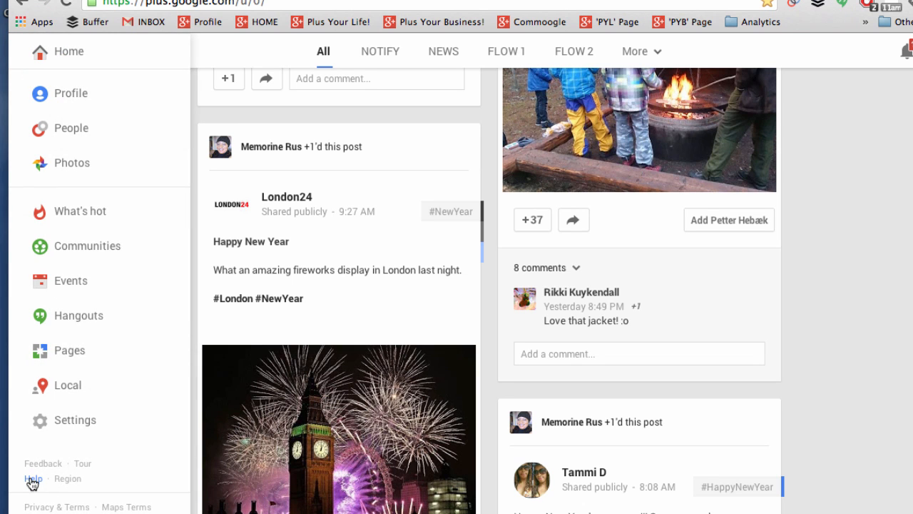
click(30, 478)
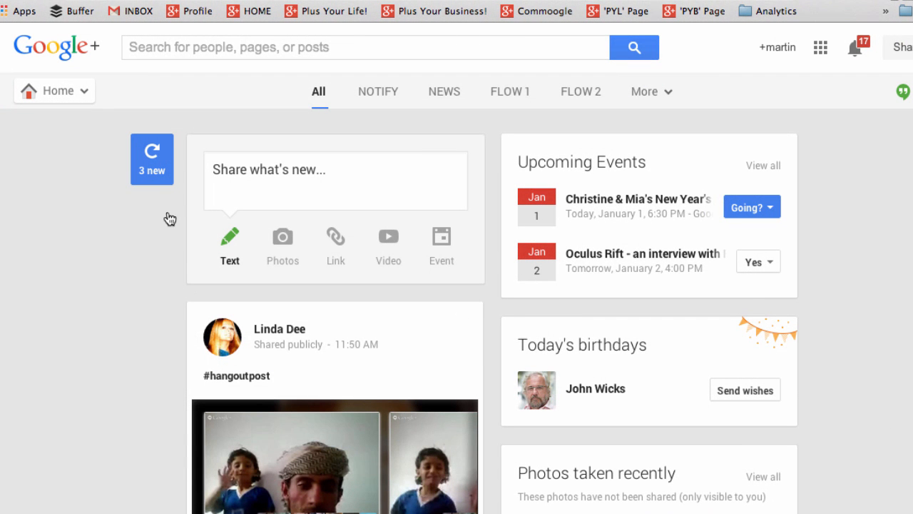
mouse_move(155, 174)
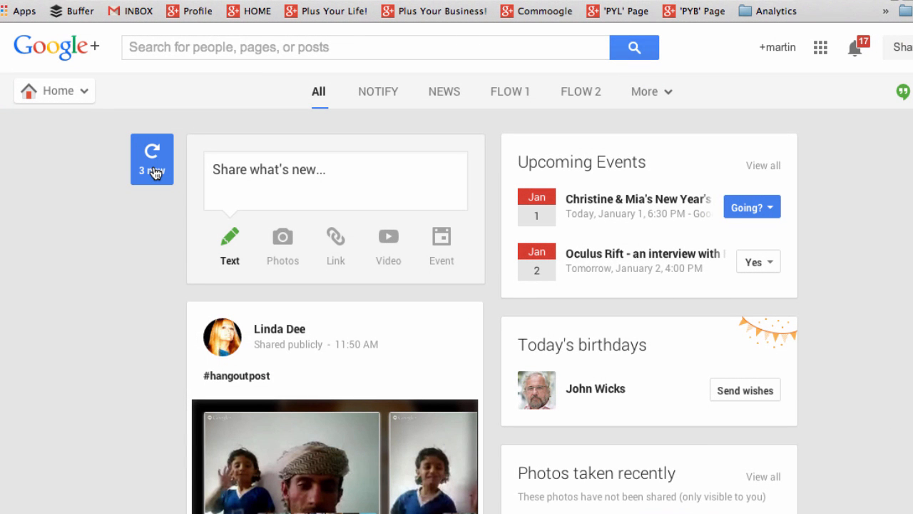
- Load the 3 new posts and flip through posts related to #SocialMedia
click(152, 158)
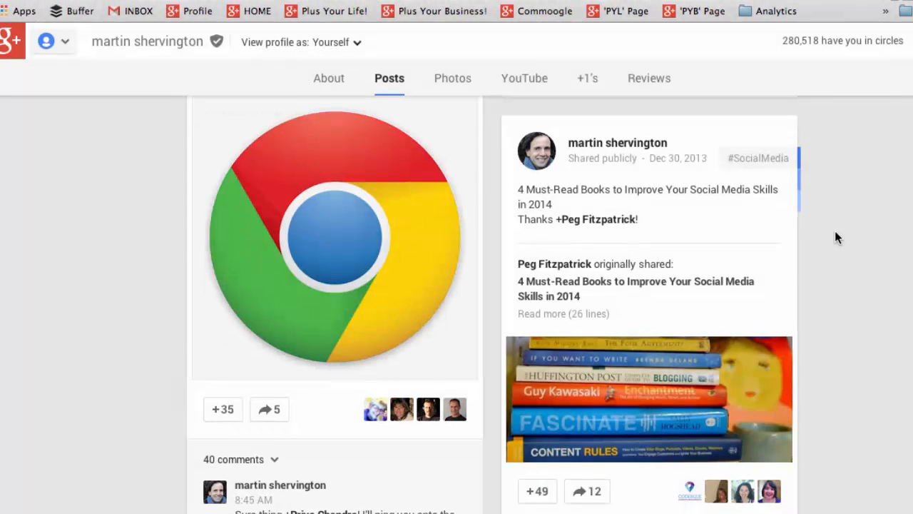
click(776, 129)
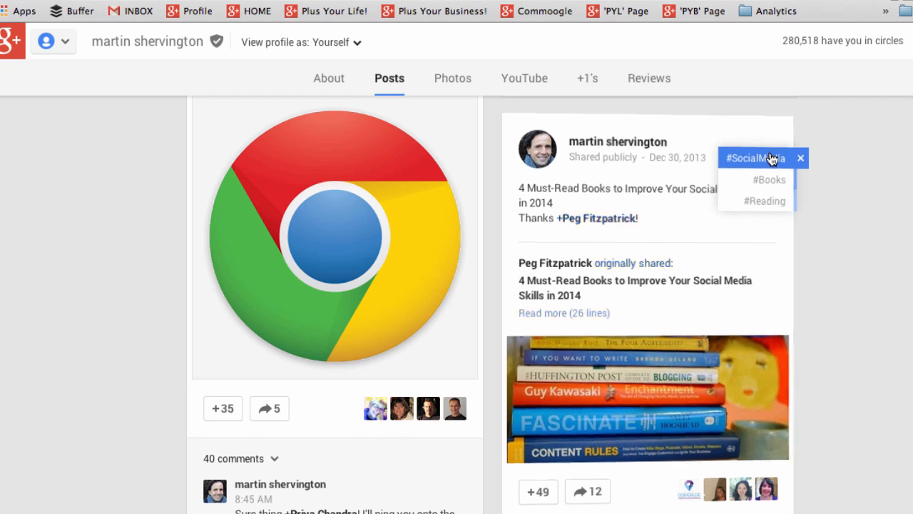
click(755, 158)
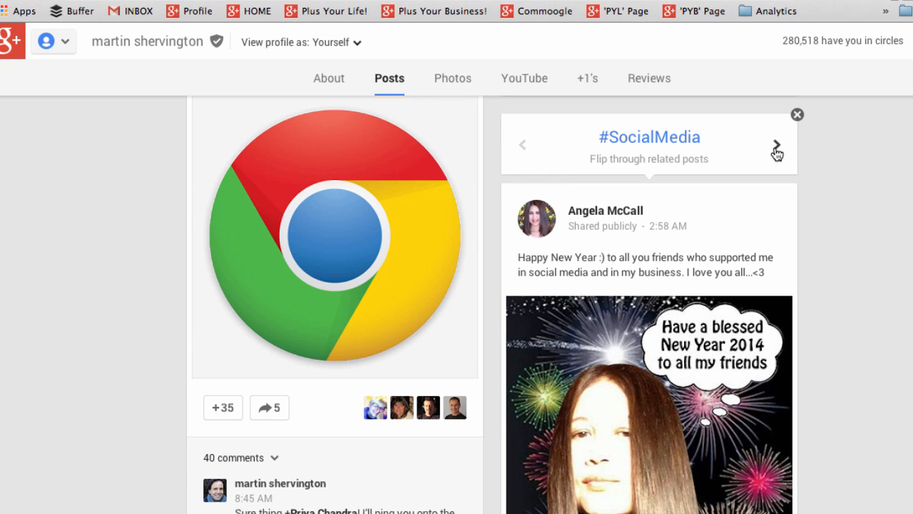
click(776, 144)
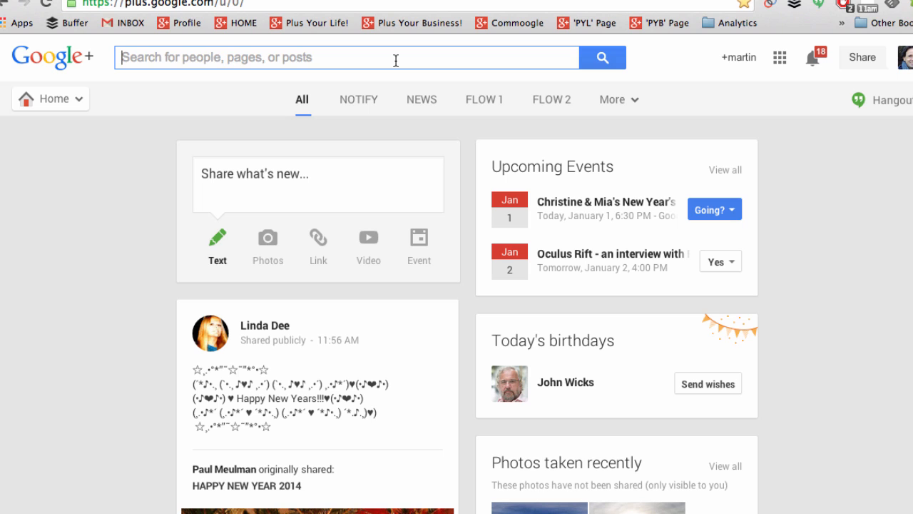
mouse_move(780, 61)
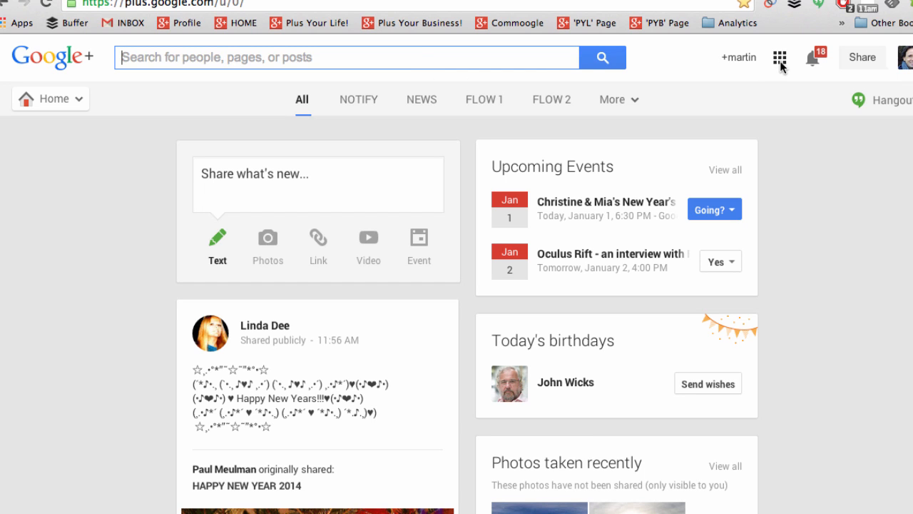
- Show the Google apps launcher with Search, YouTube, Maps, Gmail, Drive and Calendar
click(779, 58)
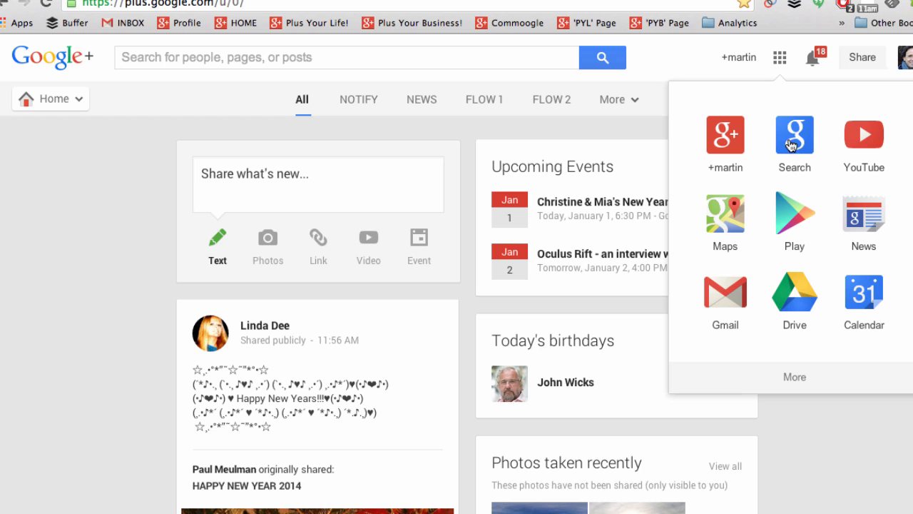
mouse_move(727, 317)
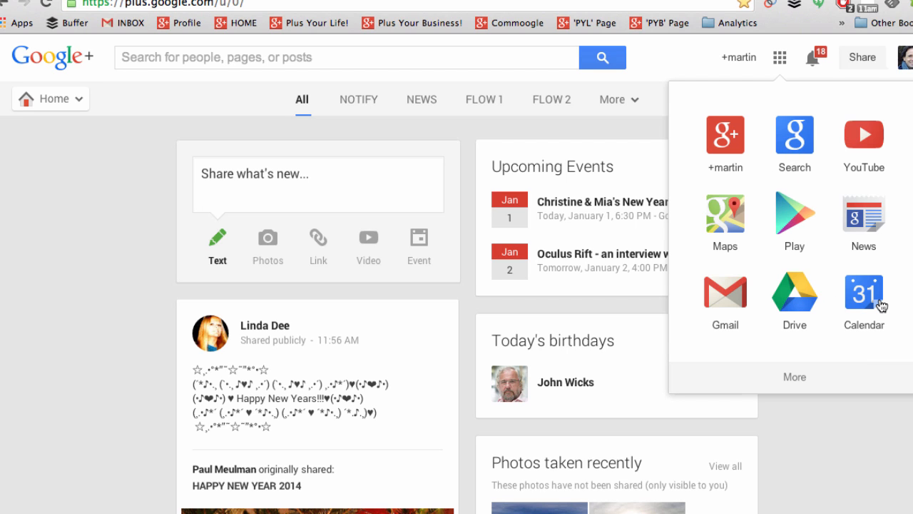
mouse_move(815, 348)
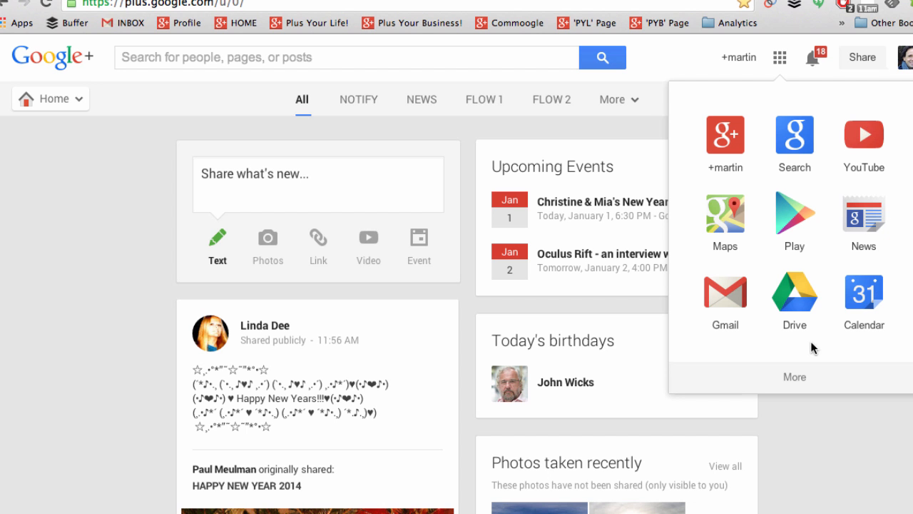
click(794, 377)
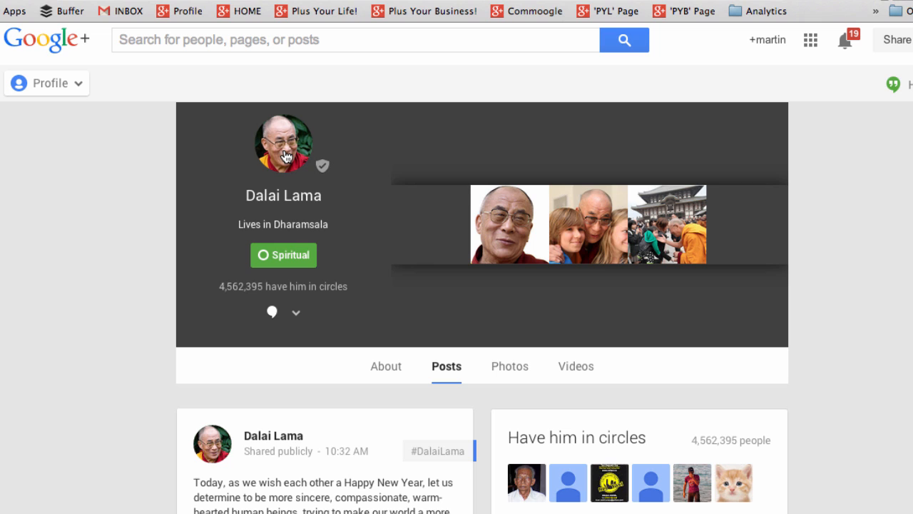
mouse_move(286, 156)
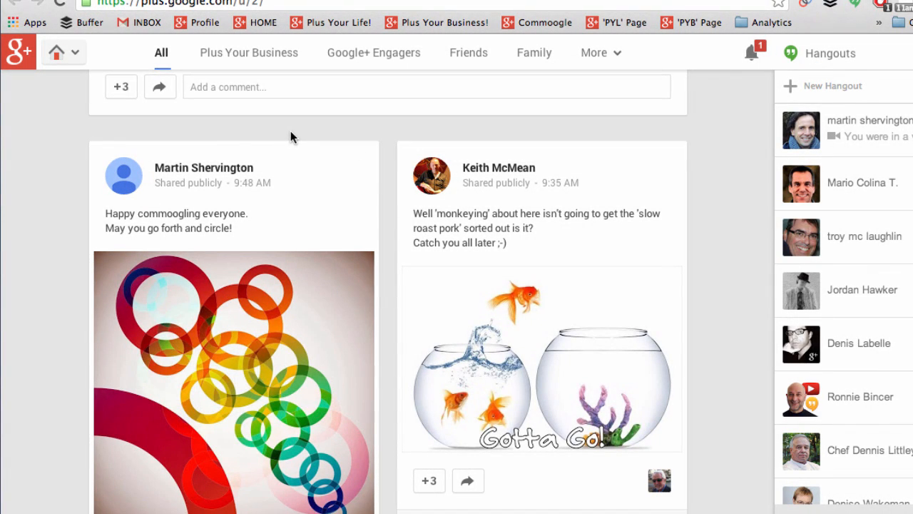
mouse_move(124, 176)
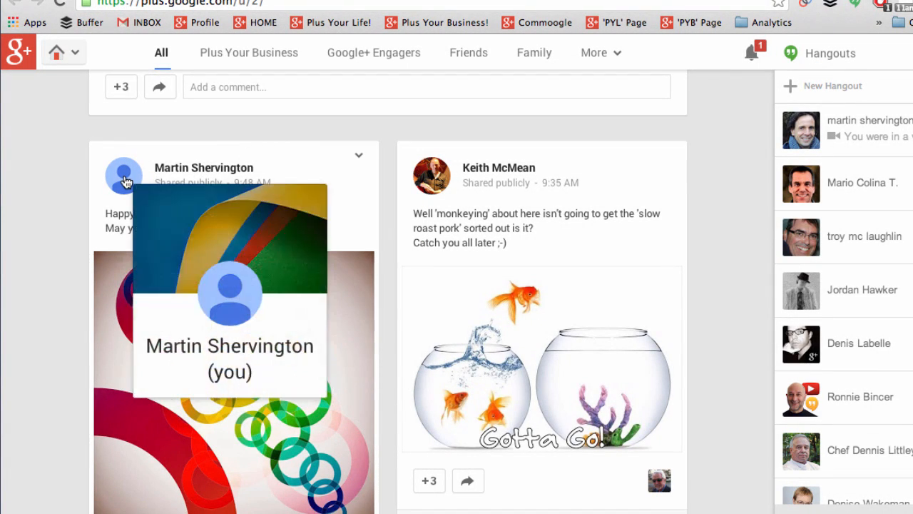
- Go to your own profile page from the Google+ sections menu
click(55, 52)
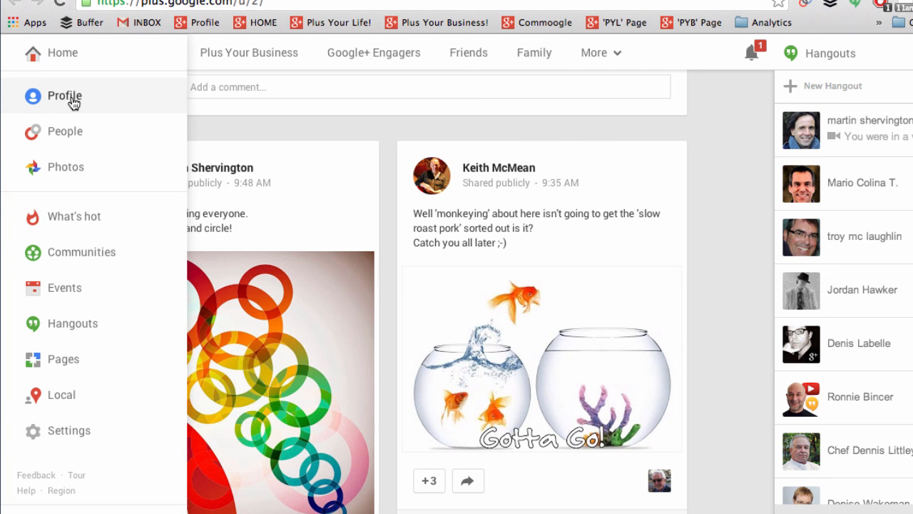
click(64, 96)
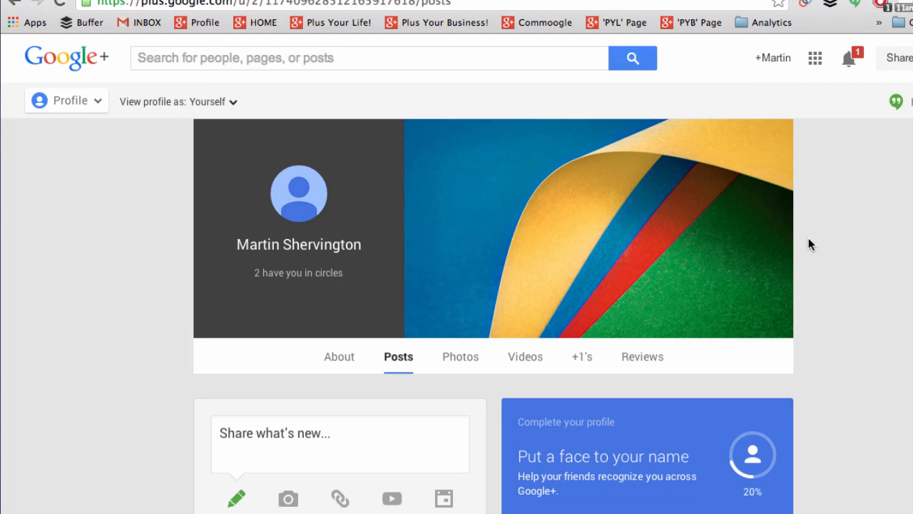
mouse_move(357, 385)
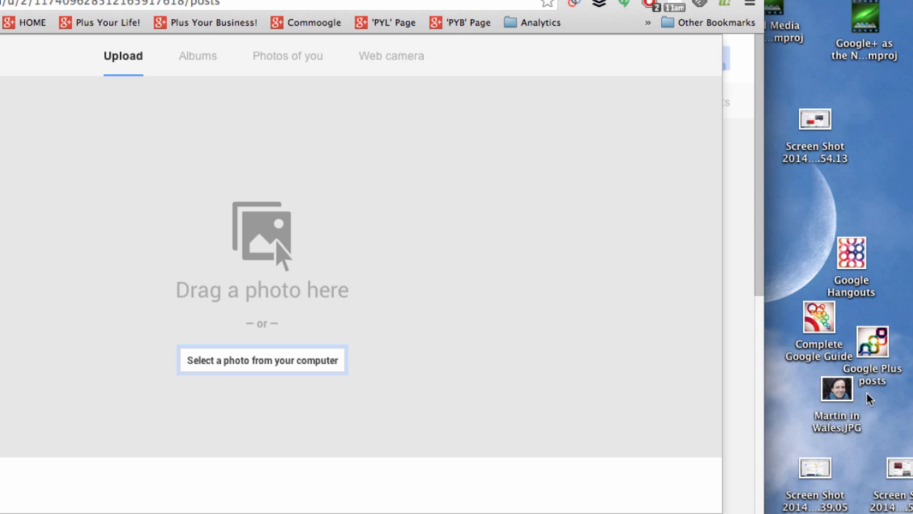
- Set the desktop portrait JPG as profile photo and bring up the cover photo uploader
click(836, 389)
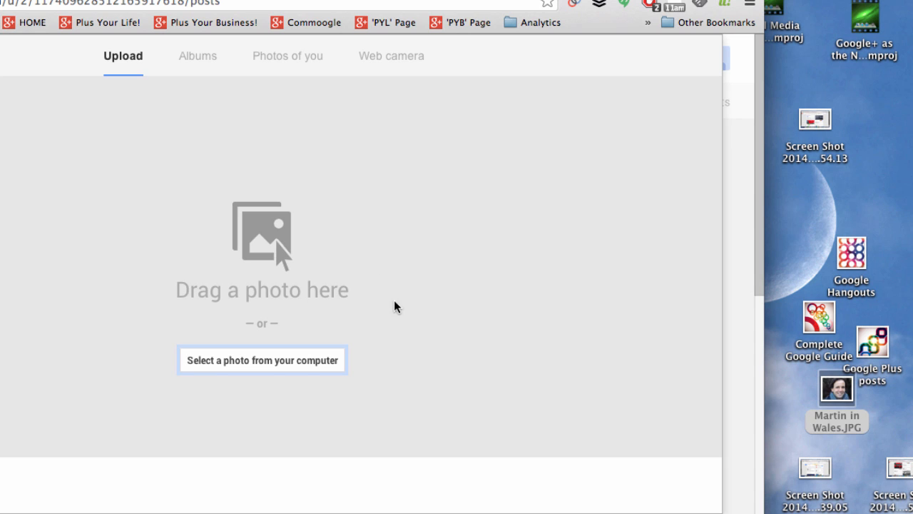
click(836, 389)
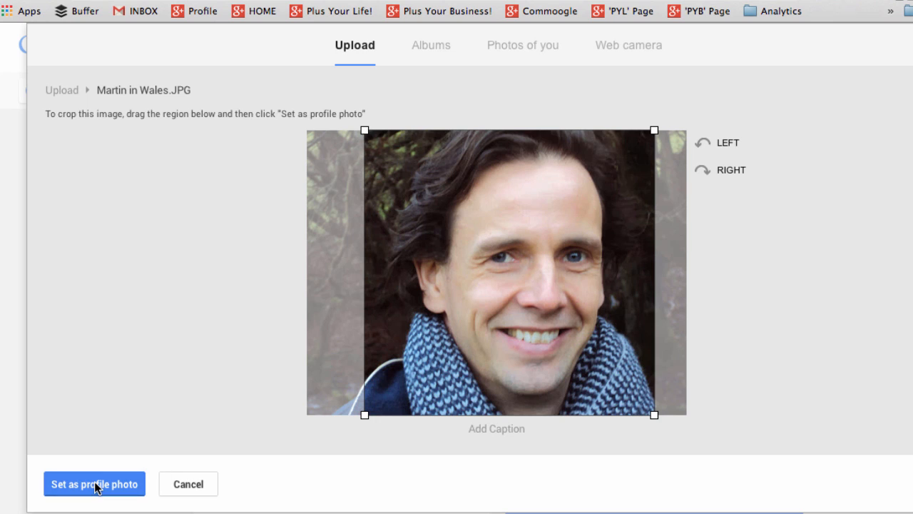
click(94, 483)
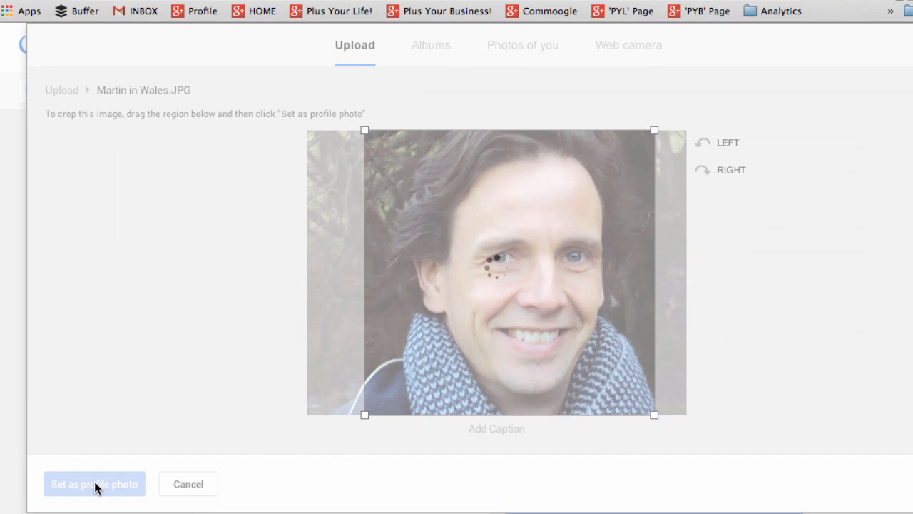
click(93, 483)
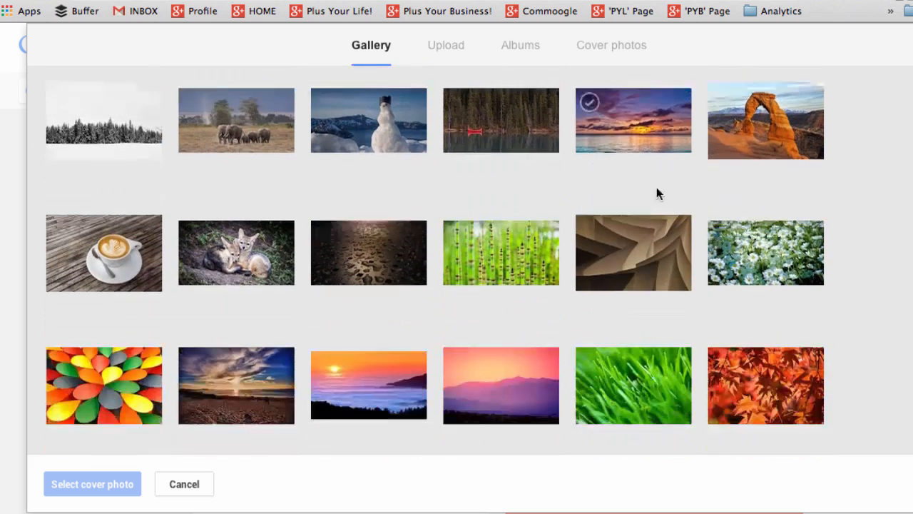
click(444, 44)
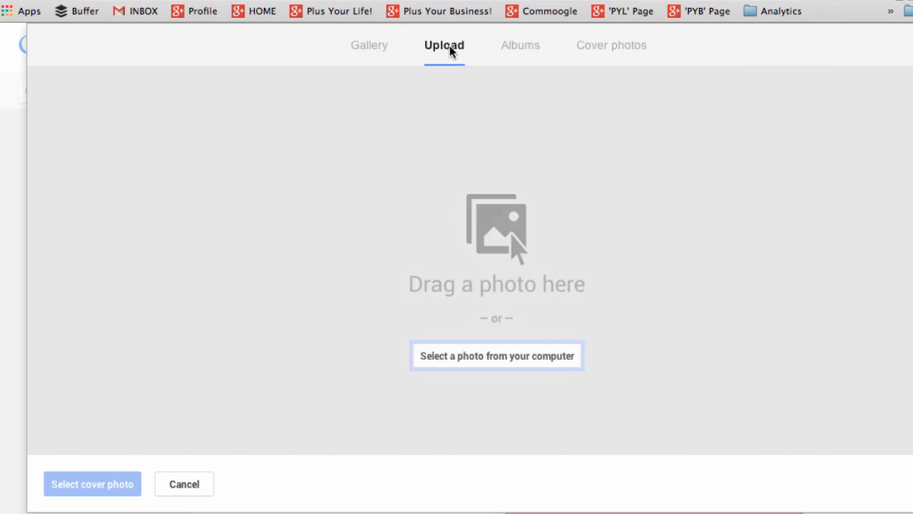
mouse_move(611, 45)
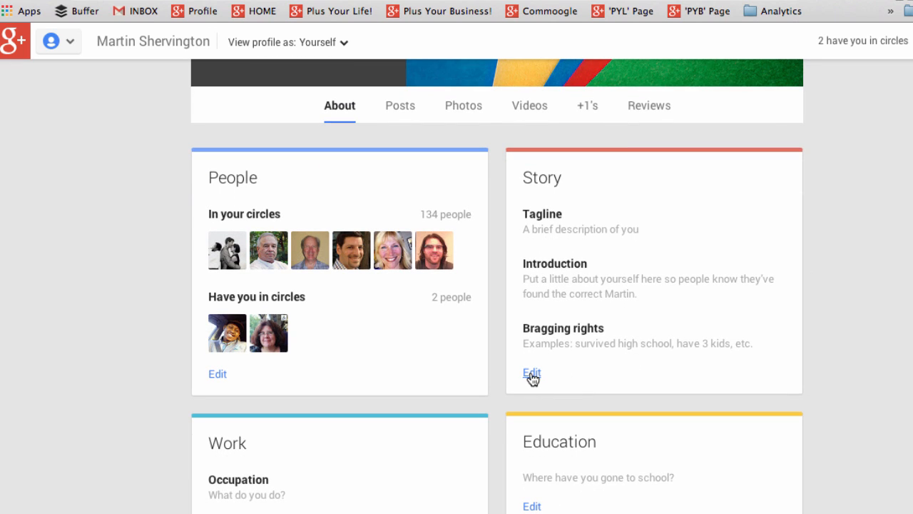
- Edit the Story card's Introduction and Bragging rights fields and save it
click(531, 372)
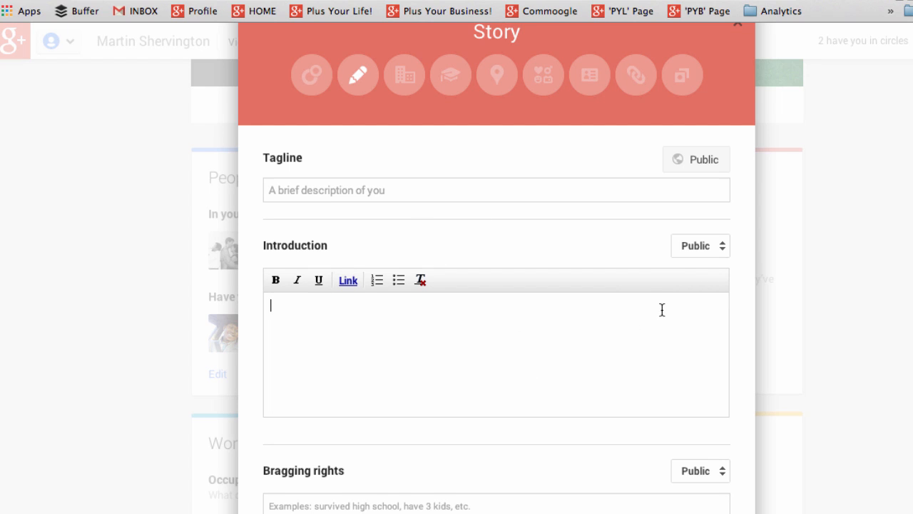
click(276, 280)
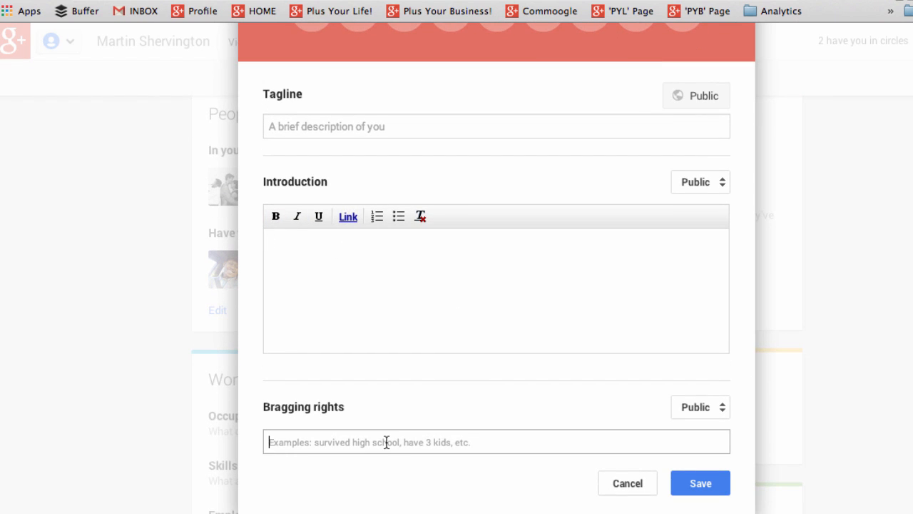
mouse_move(689, 230)
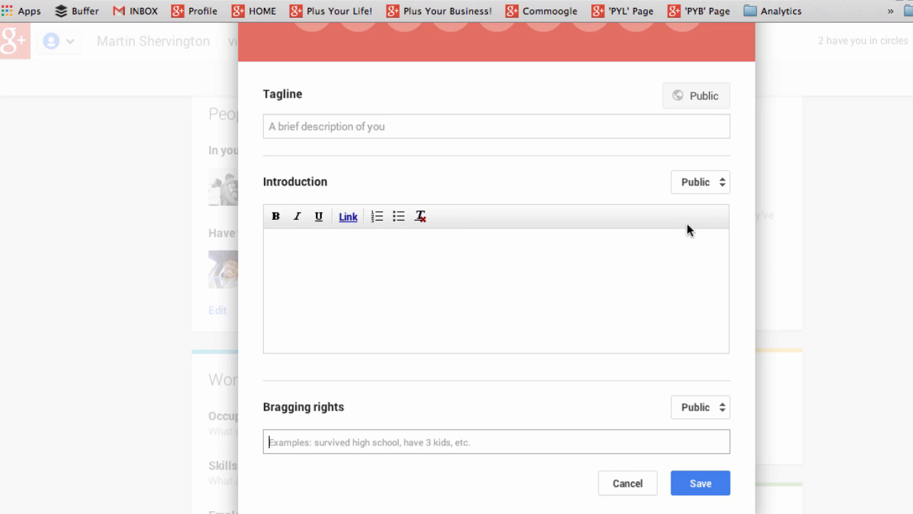
click(699, 182)
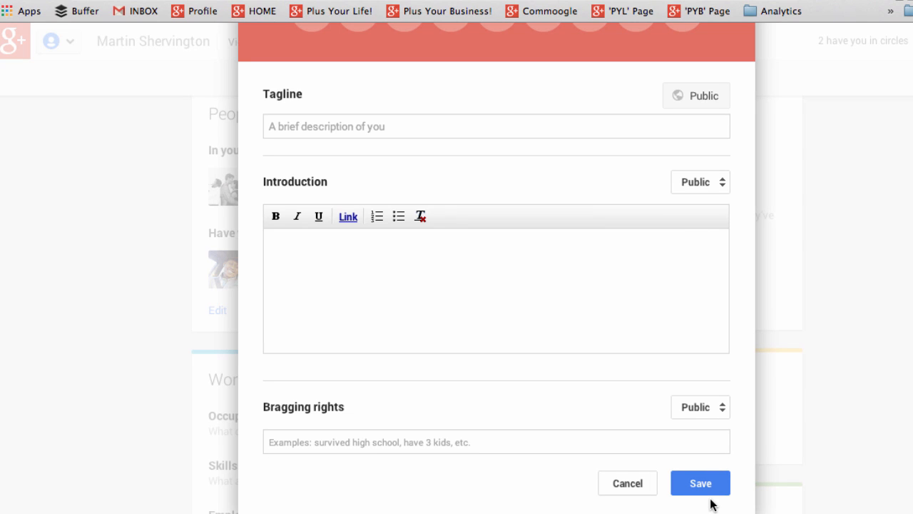
click(700, 483)
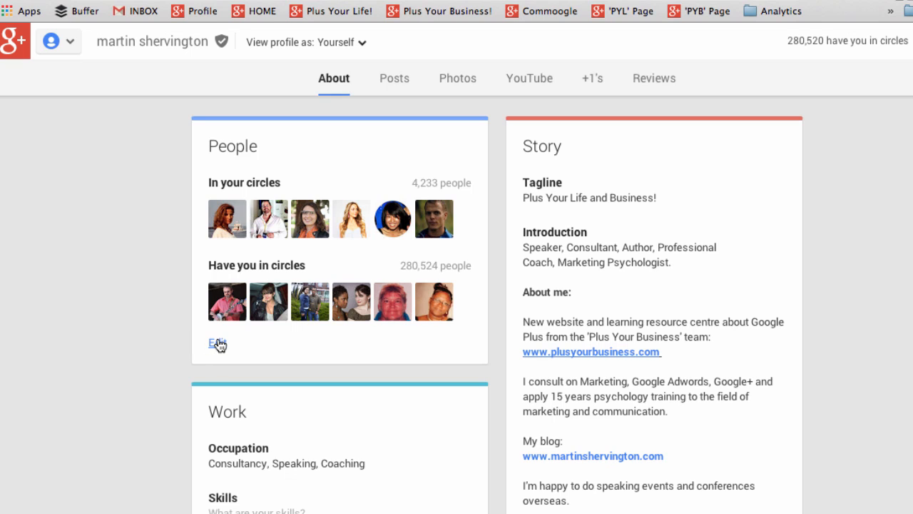
- Keep both circle lists shown, limit visibility to Your circles, and save People
click(215, 343)
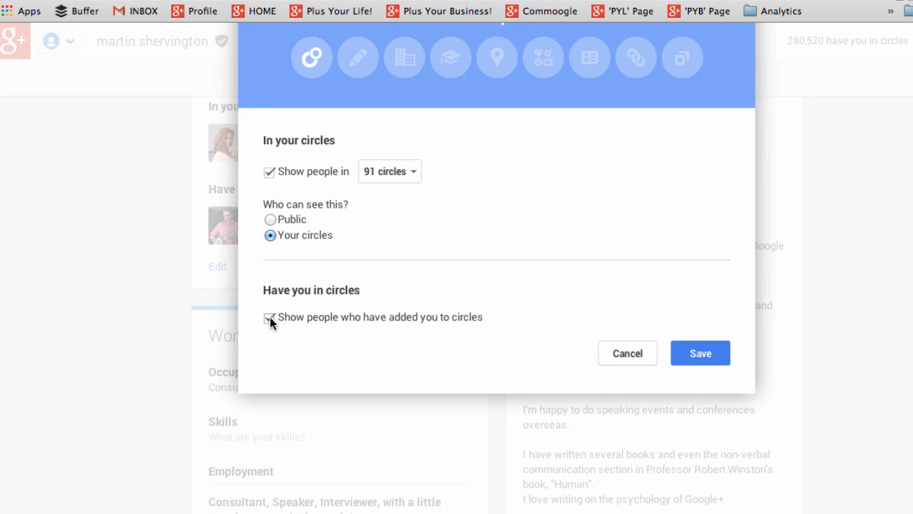
click(270, 317)
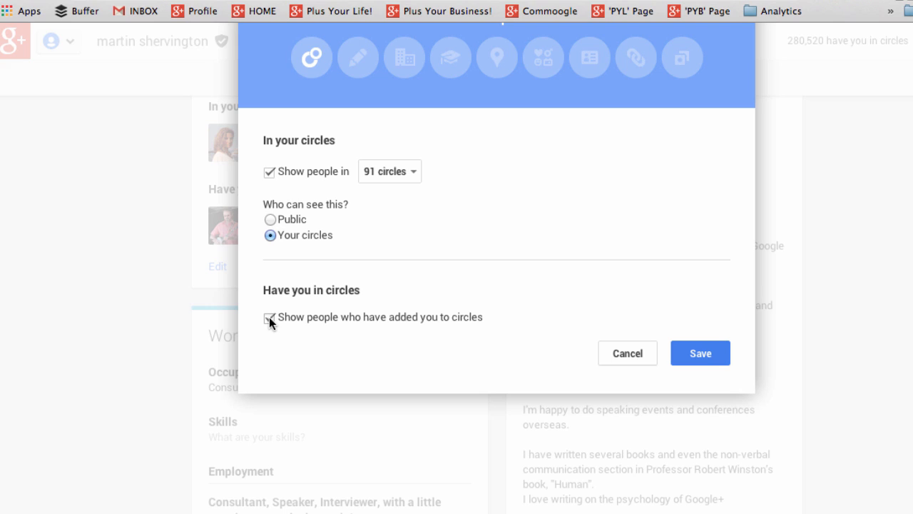
click(269, 317)
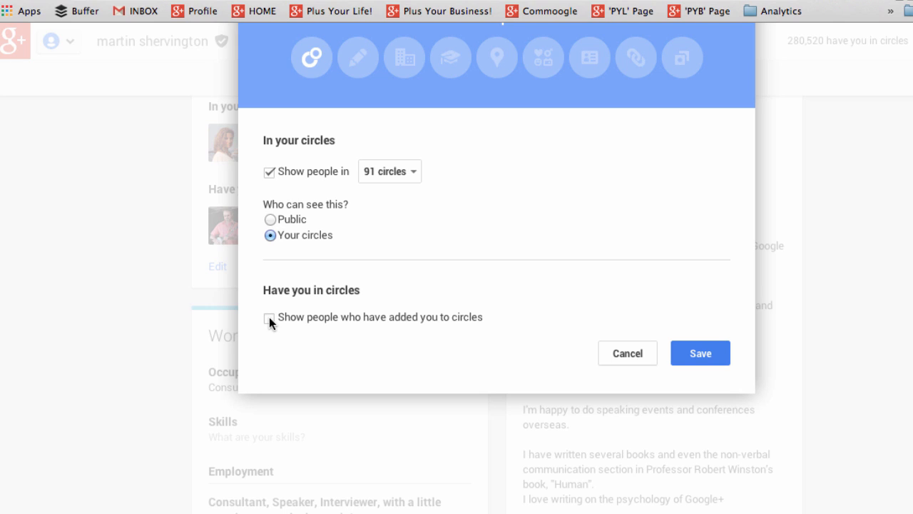
click(269, 317)
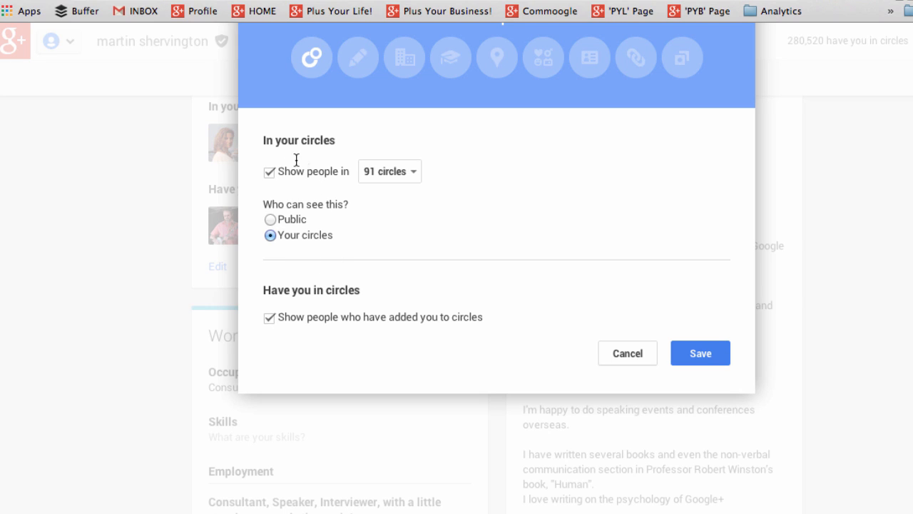
click(269, 172)
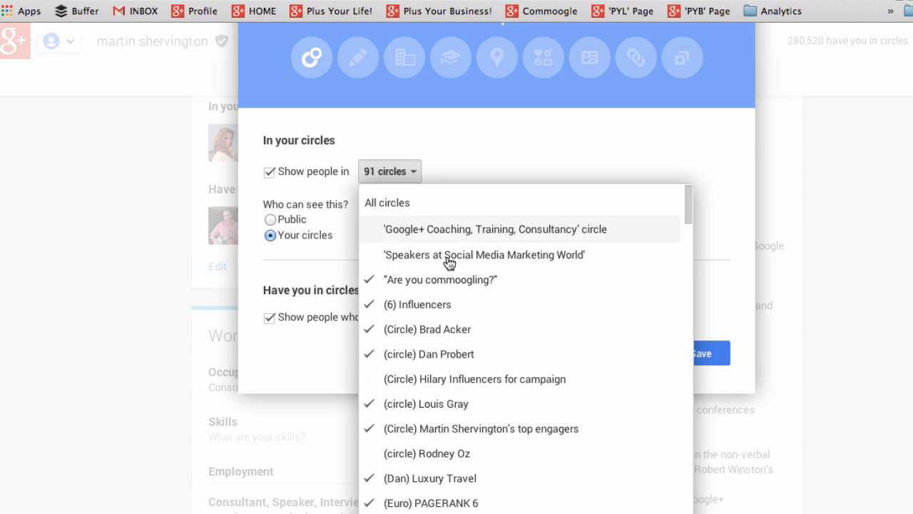
click(270, 219)
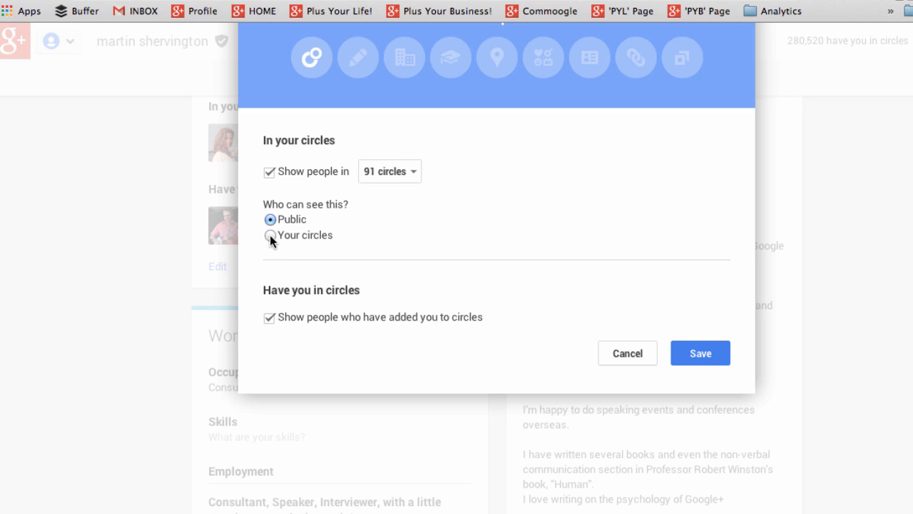
click(270, 234)
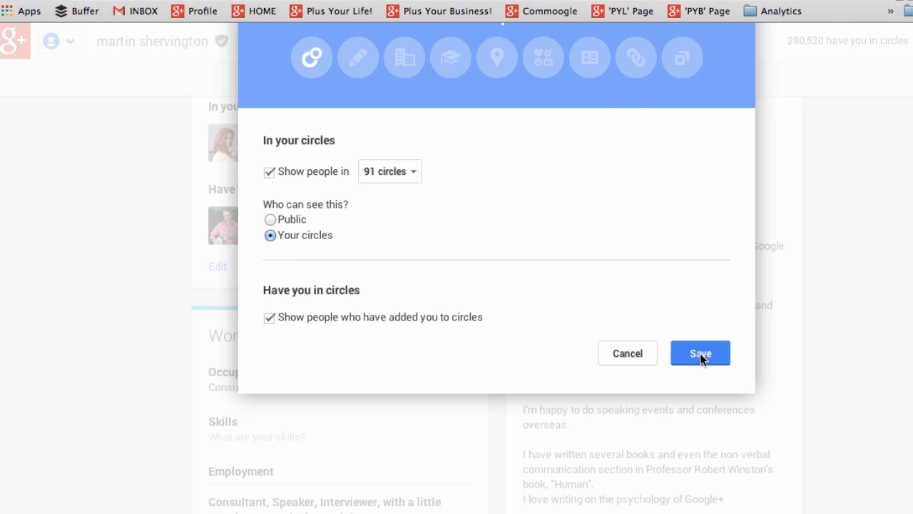
click(700, 353)
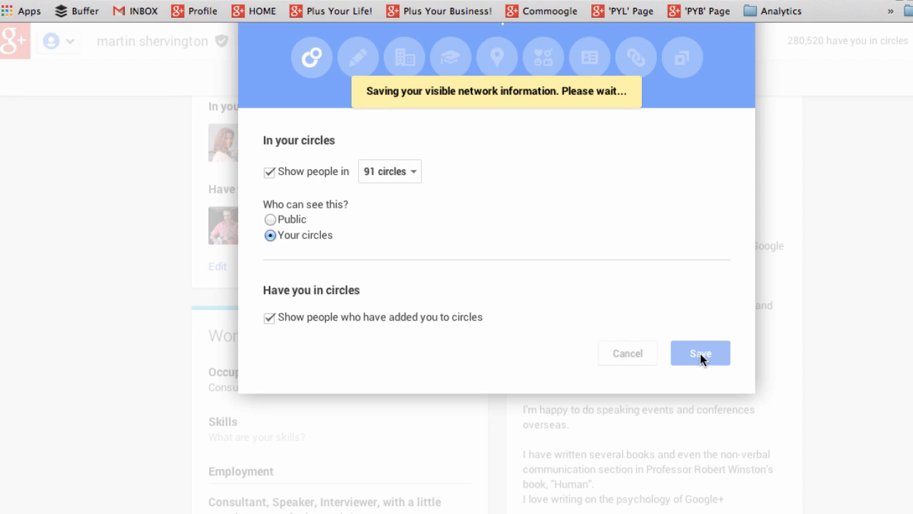
click(700, 352)
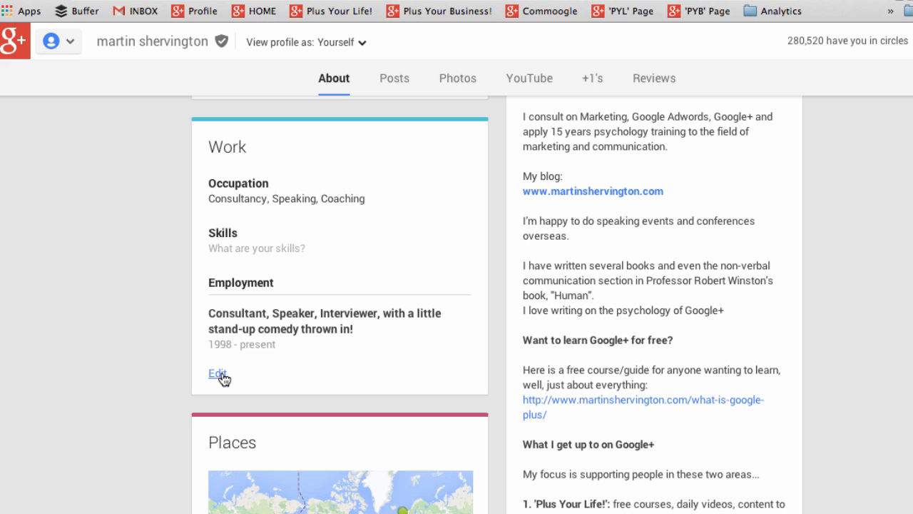
- Scroll the About page down to the Links card with Other profiles and Contributor to
click(216, 373)
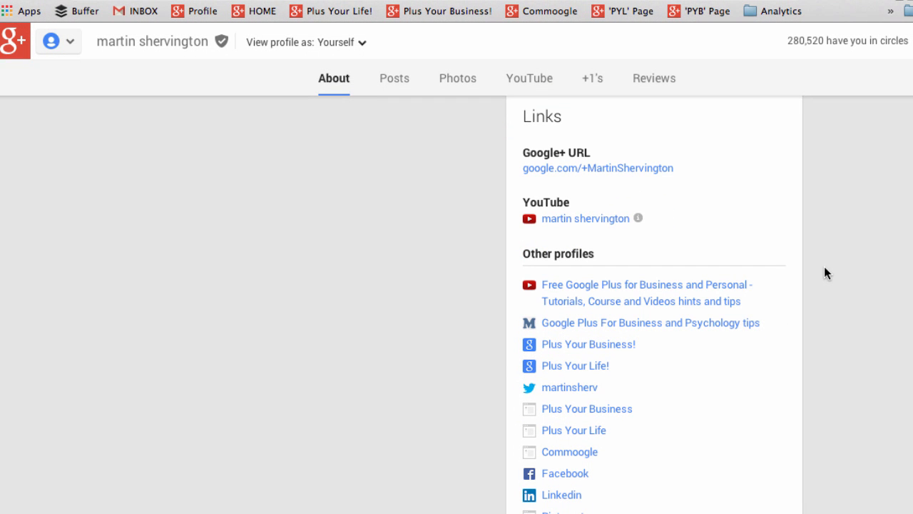
scroll(down, 3)
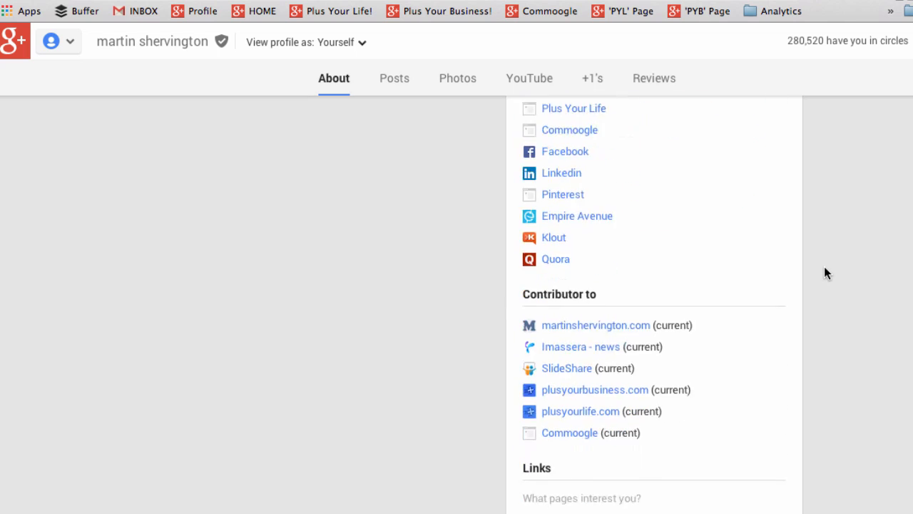
scroll(down, 3)
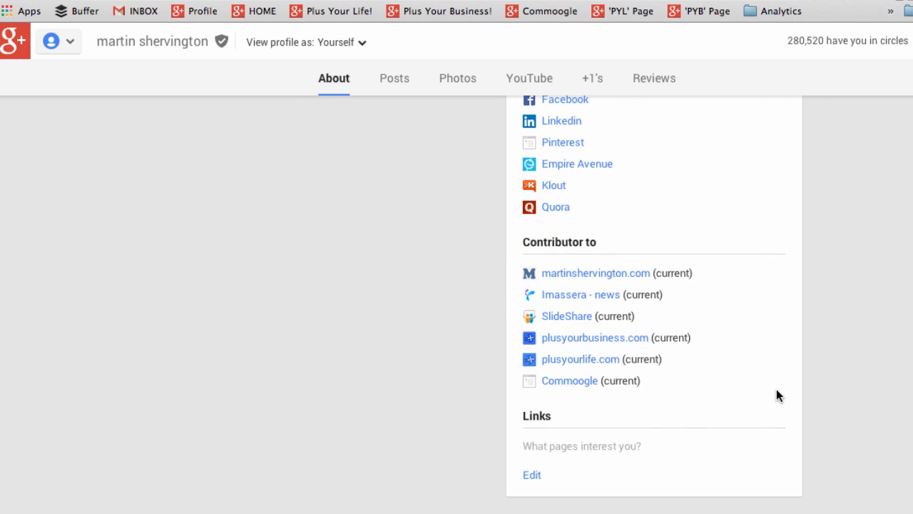
mouse_move(781, 391)
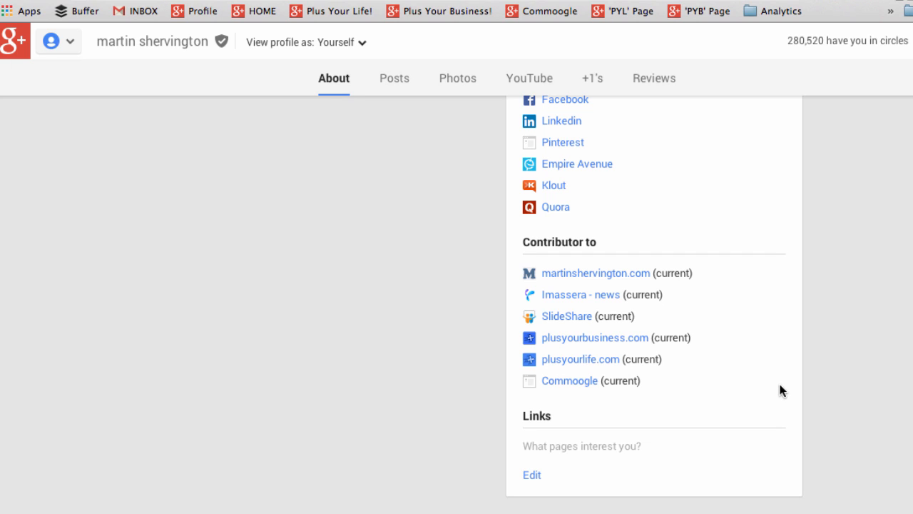
mouse_move(749, 383)
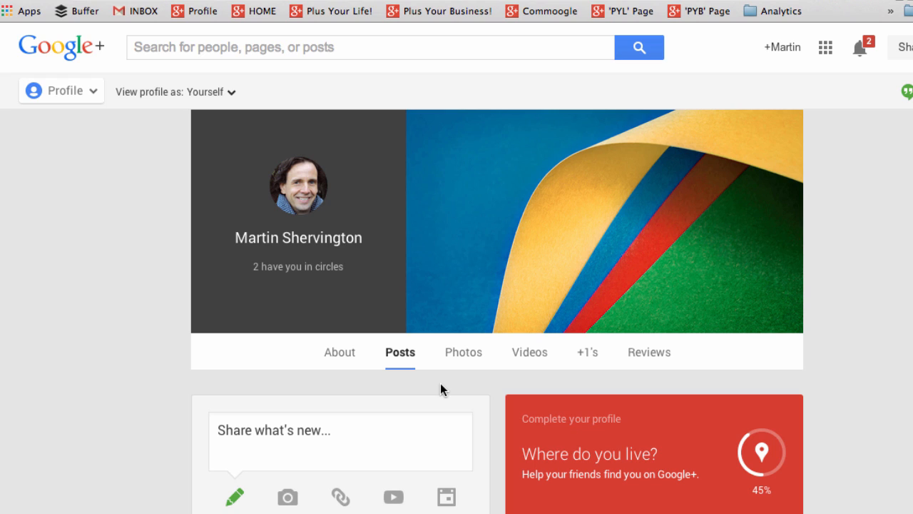
mouse_move(299, 186)
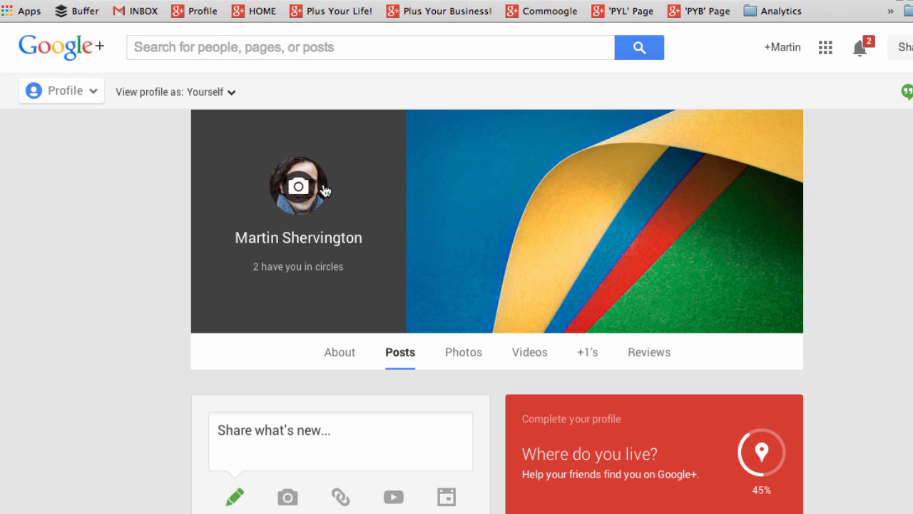
- Open the second account's new profile photo to show the Find My Face tagging prompt
click(298, 187)
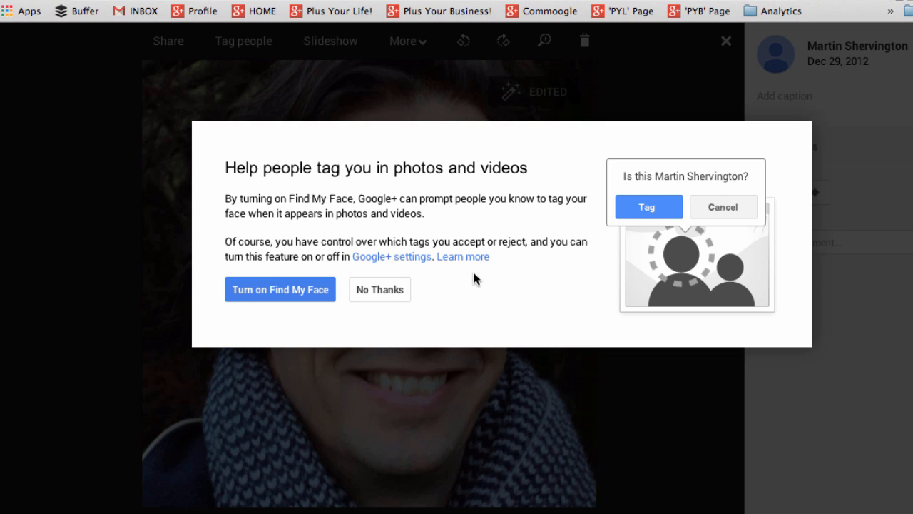